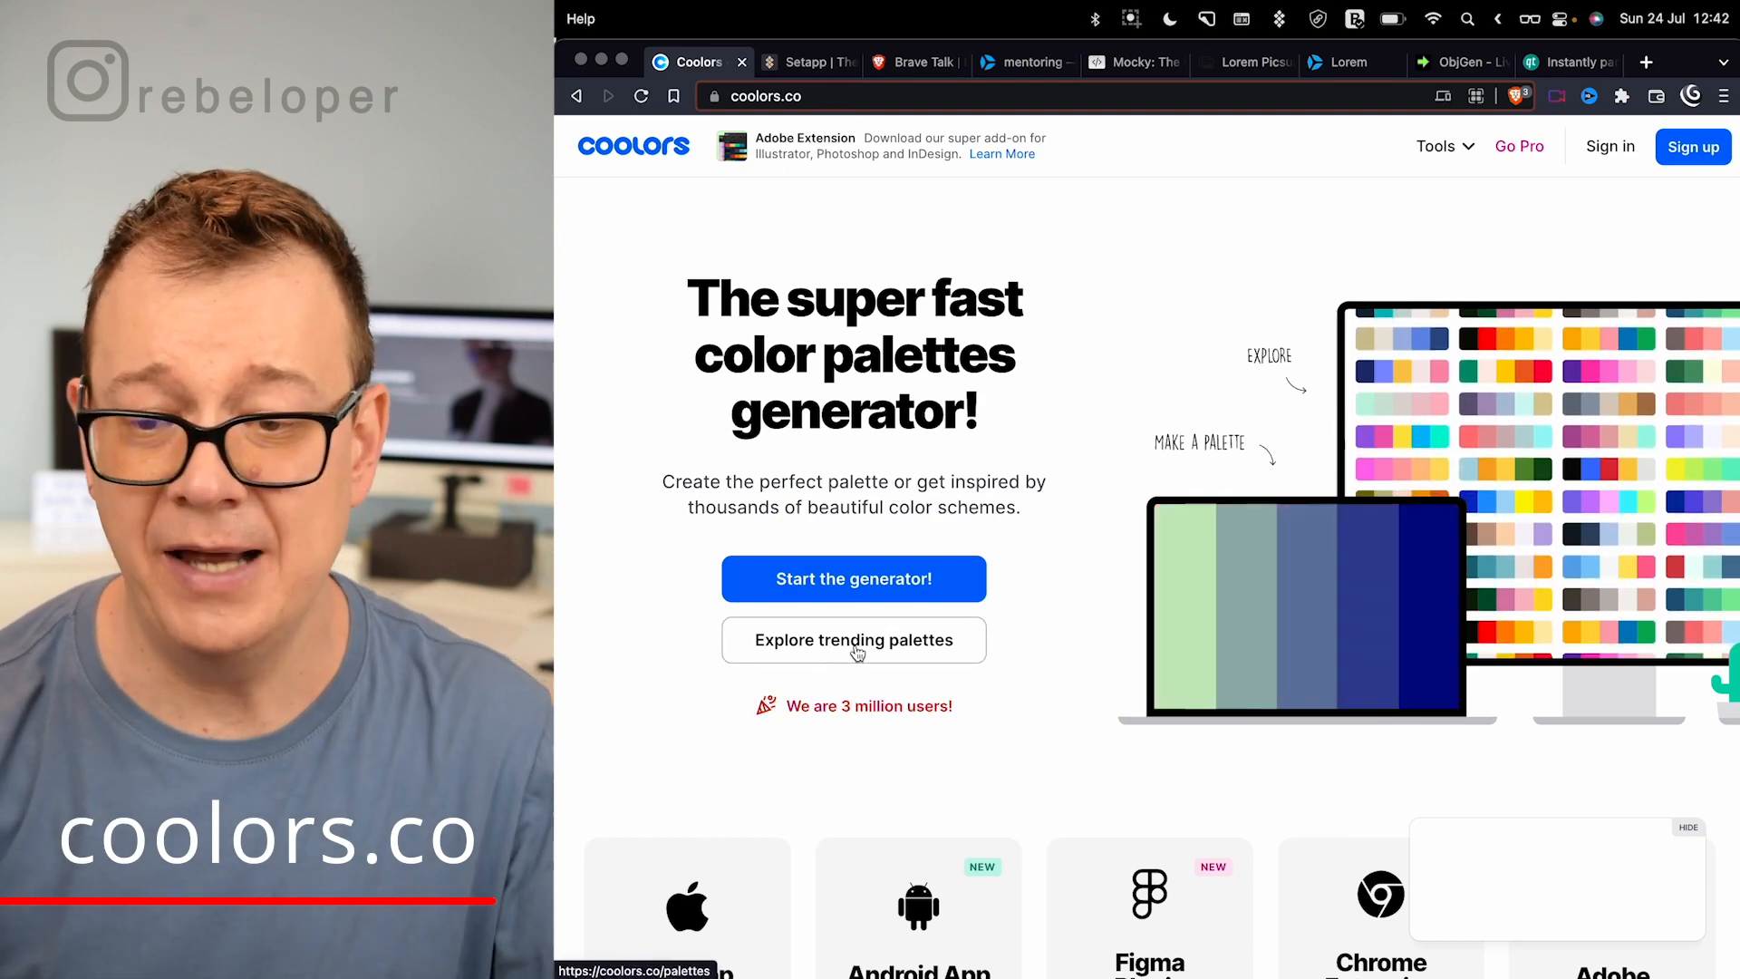
Open Coolors' trending palettes, scroll through them, and copy the 2A9D8F swatch code
click(854, 639)
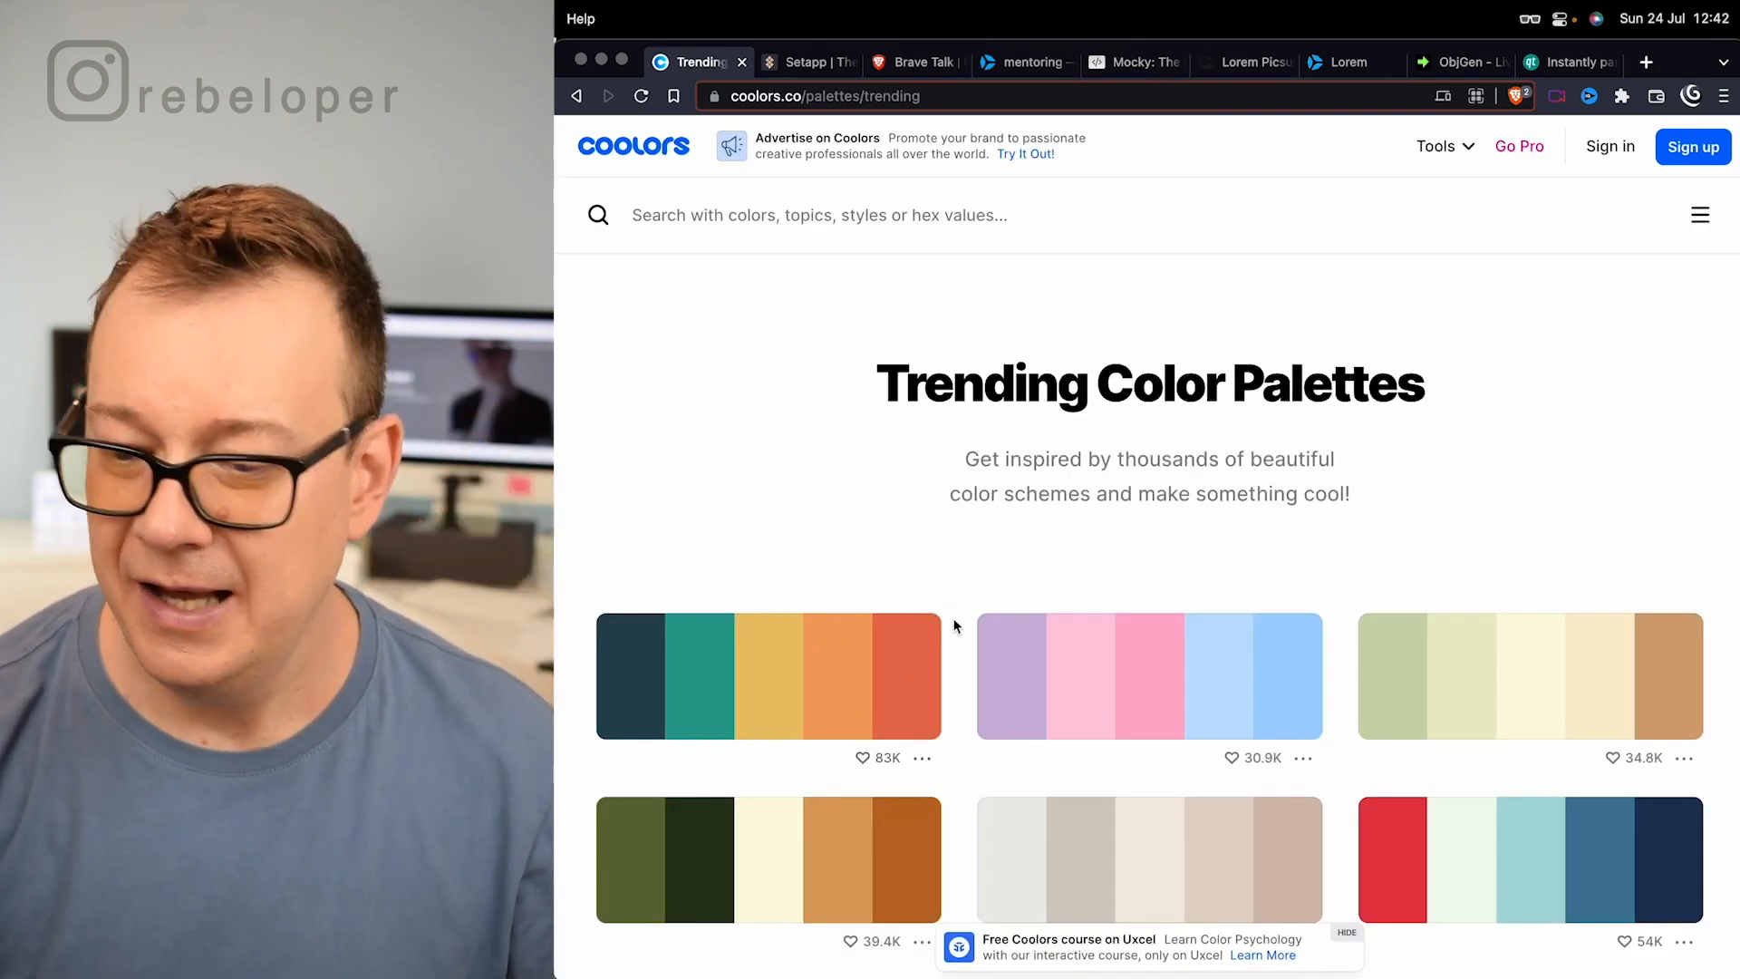
scroll(down, 3)
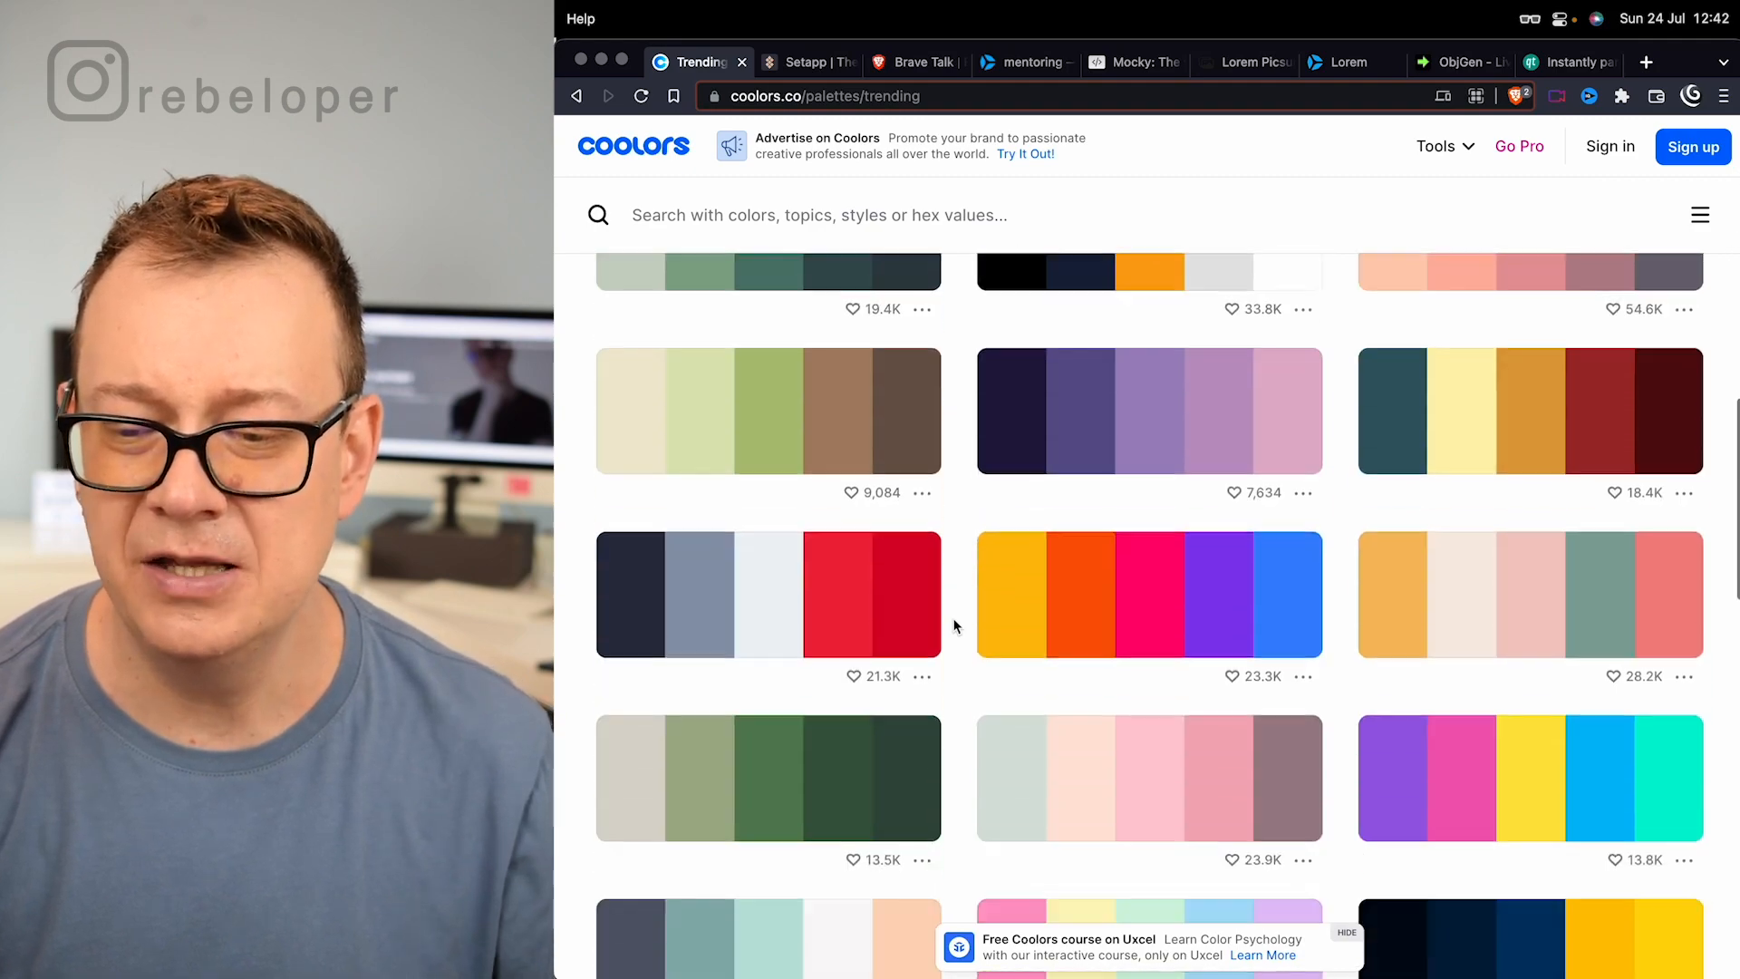
scroll(down, 3)
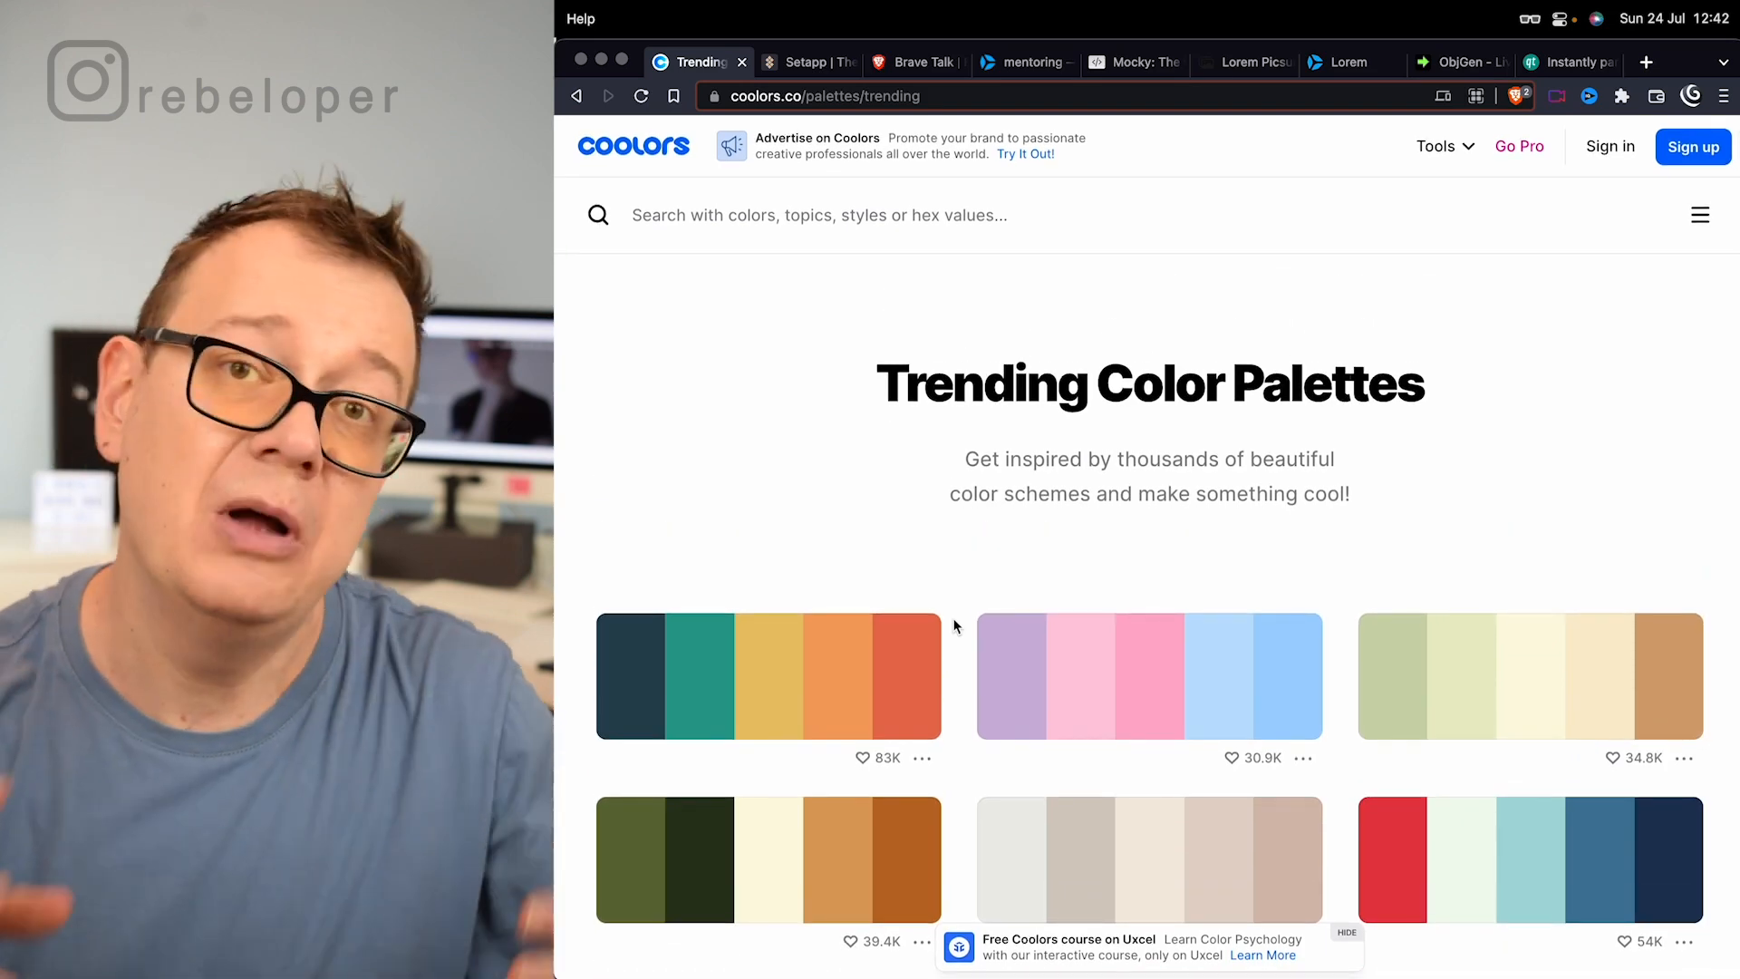
mouse_move(856, 693)
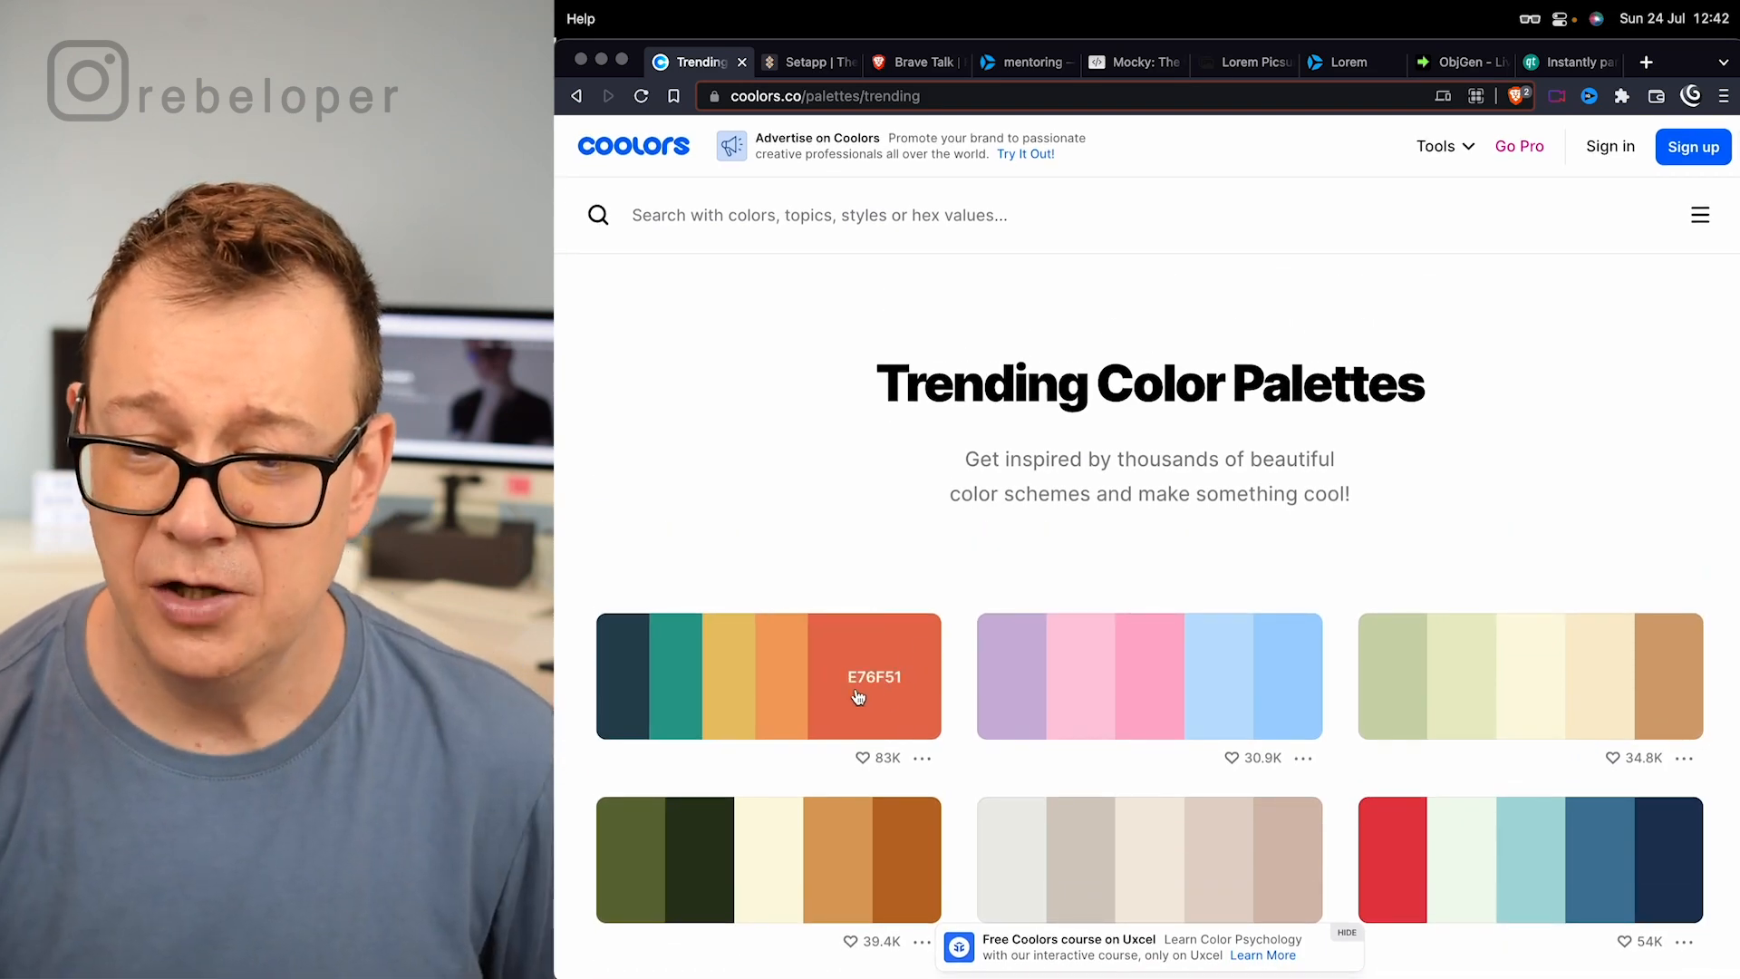
mouse_move(686, 695)
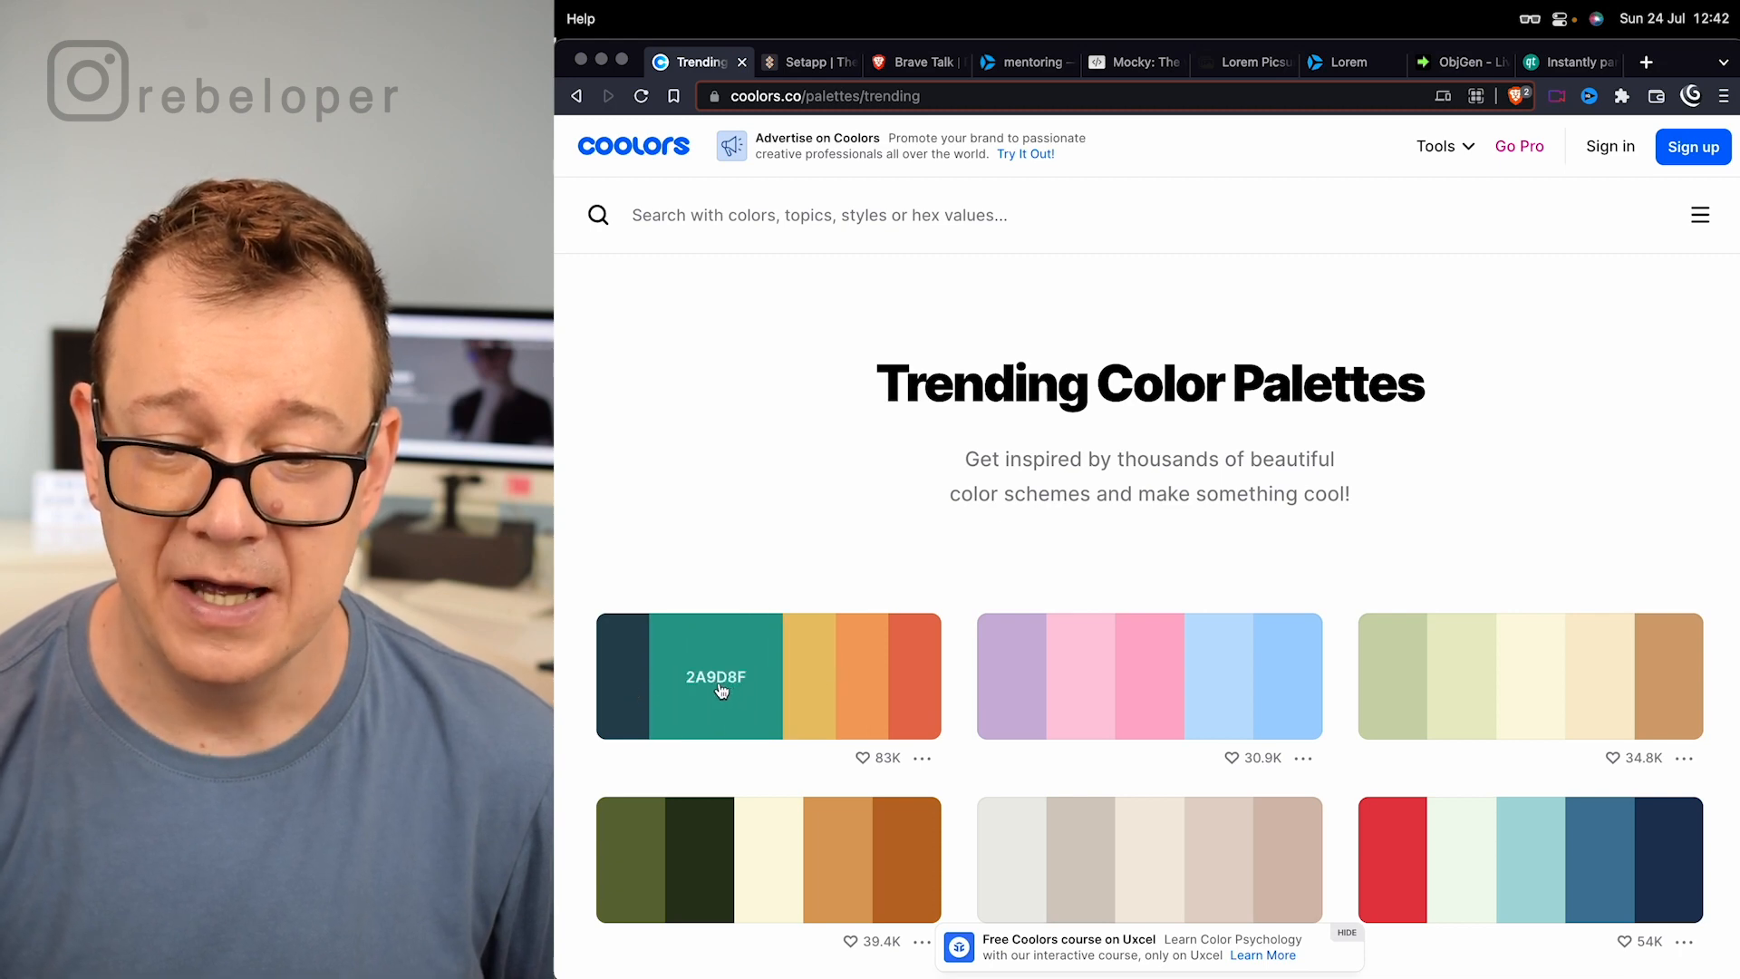
click(714, 676)
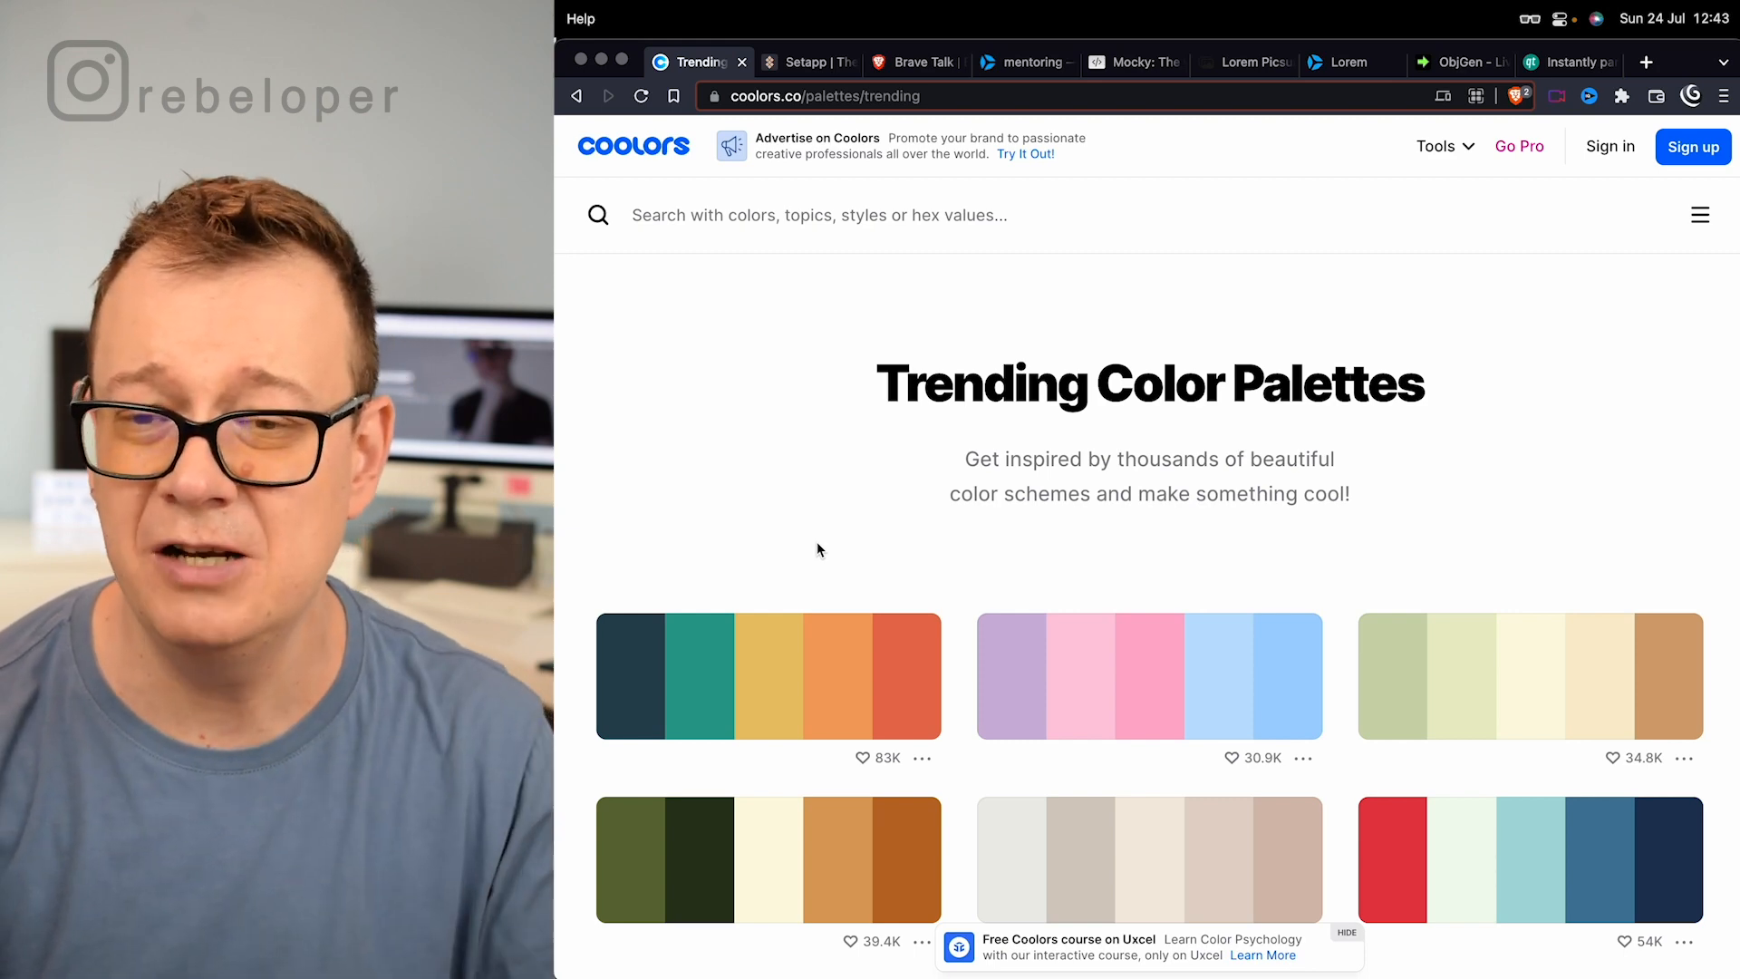
mouse_move(774, 362)
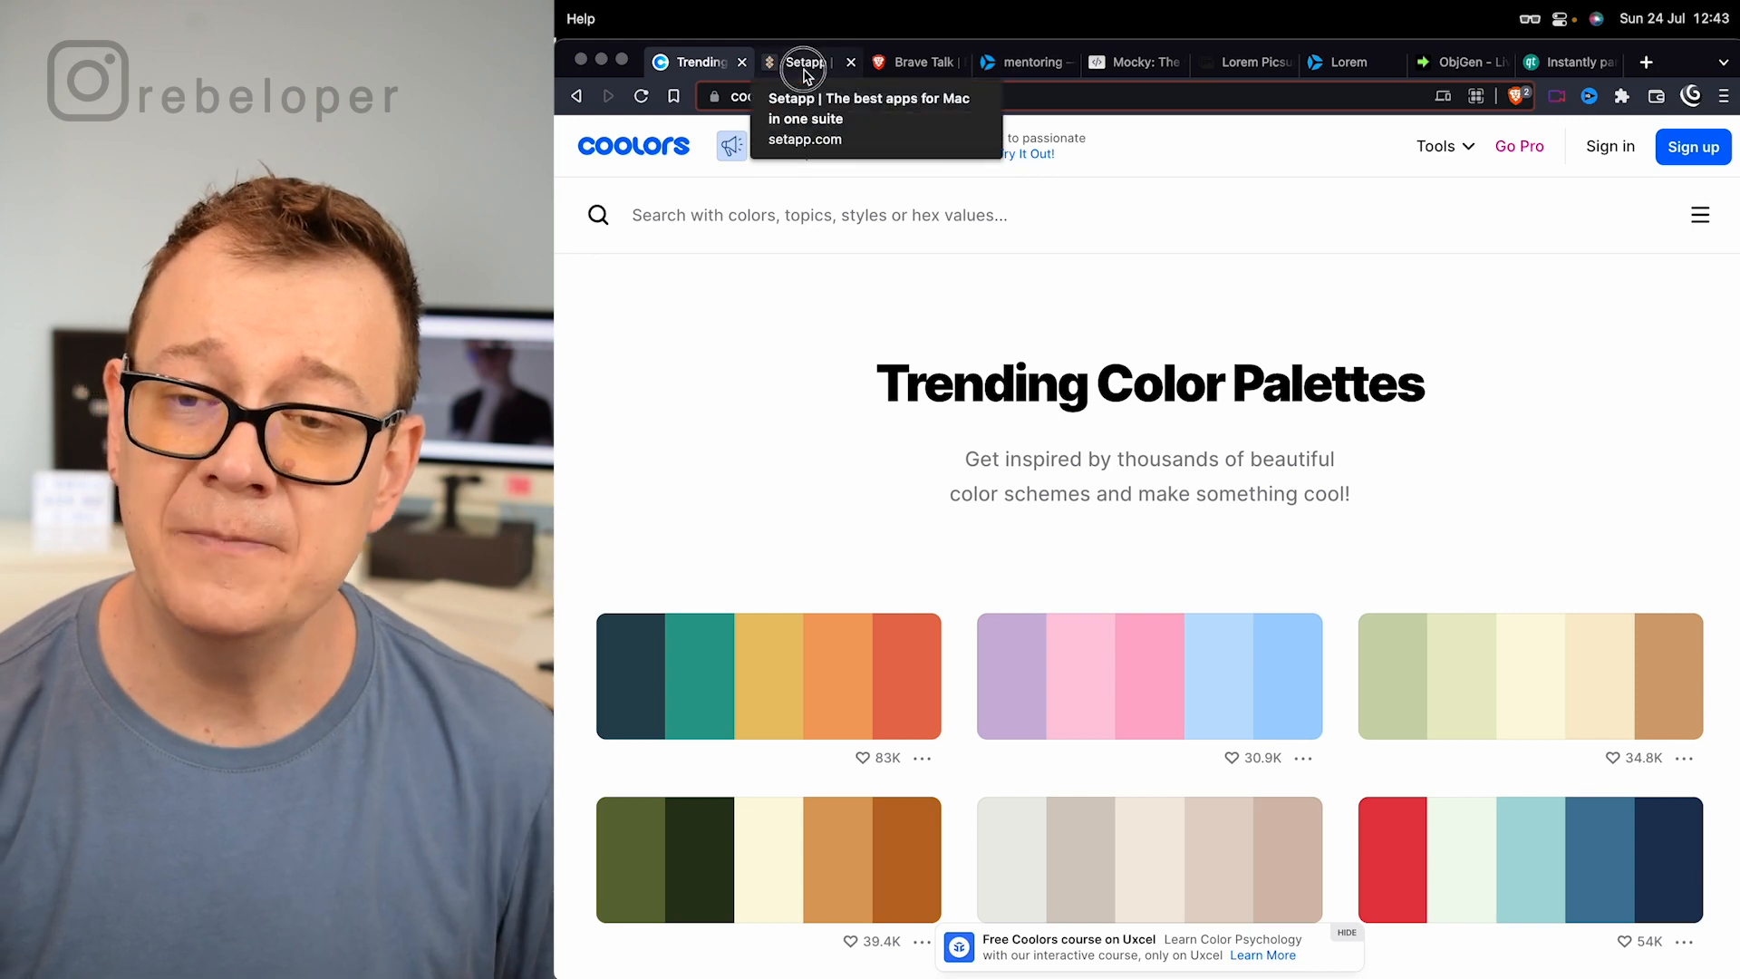
Switch to the Setapp tab and scroll its 'Think tasks, not apps.' homepage
click(802, 63)
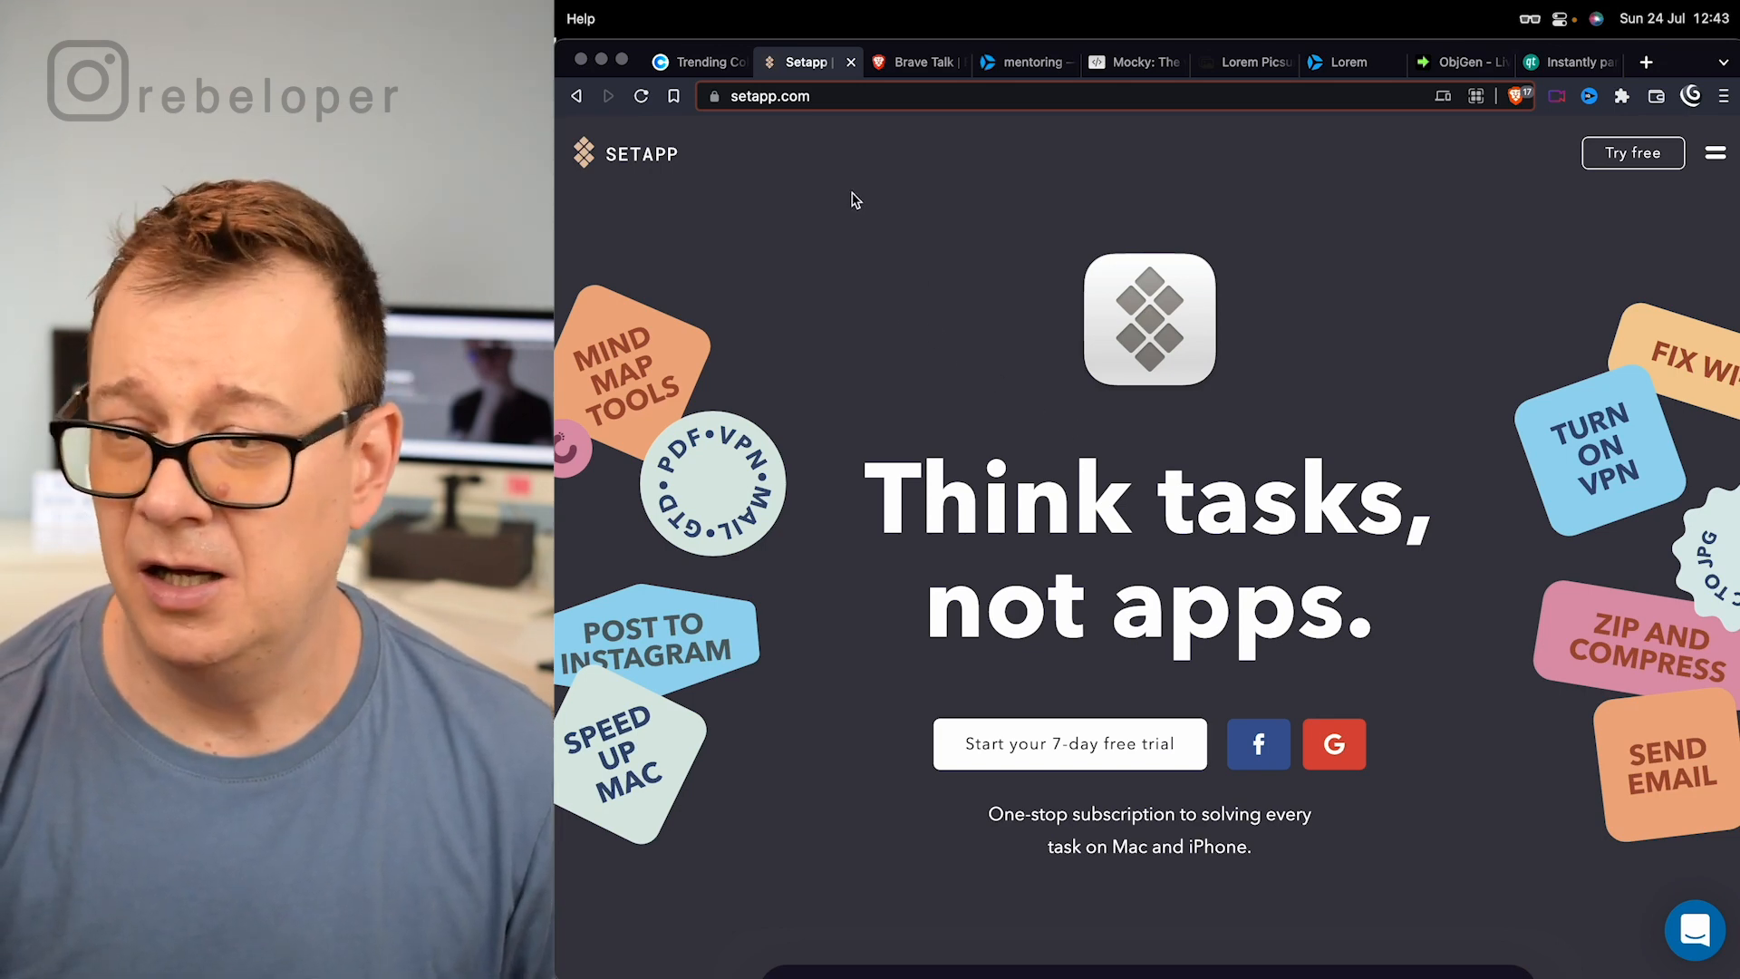
scroll(down, 3)
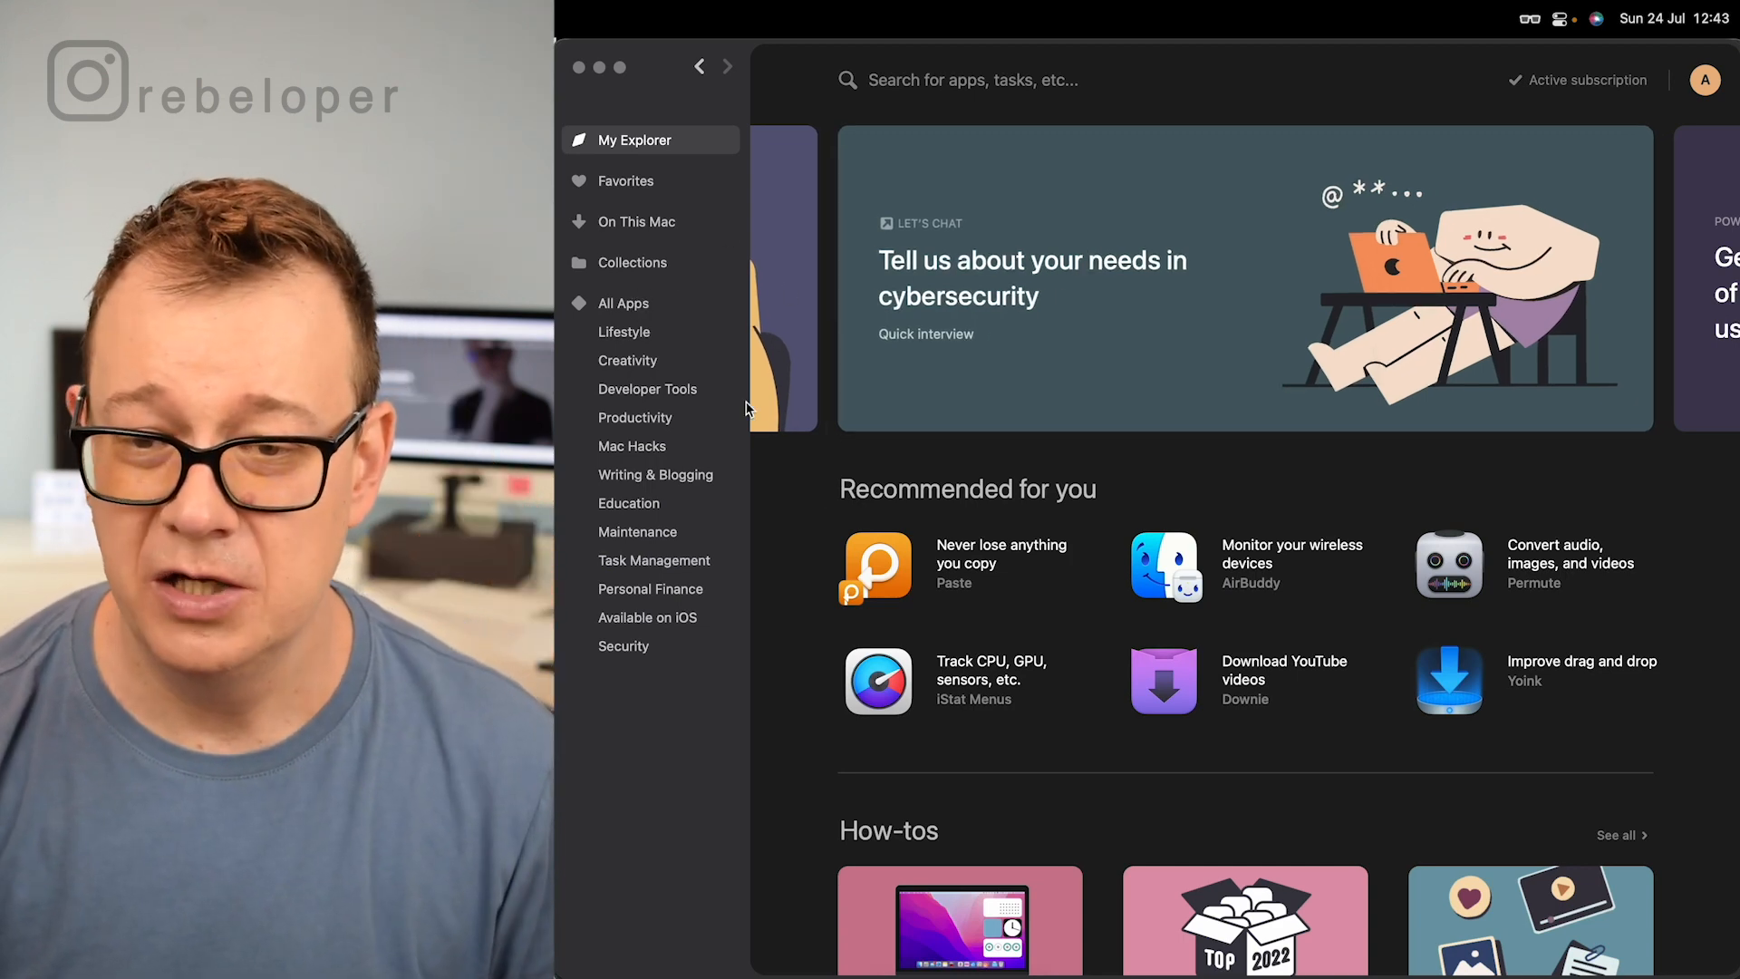
Browse All Apps and the Developer Tools category in the Setapp app, then return to Brave
click(623, 303)
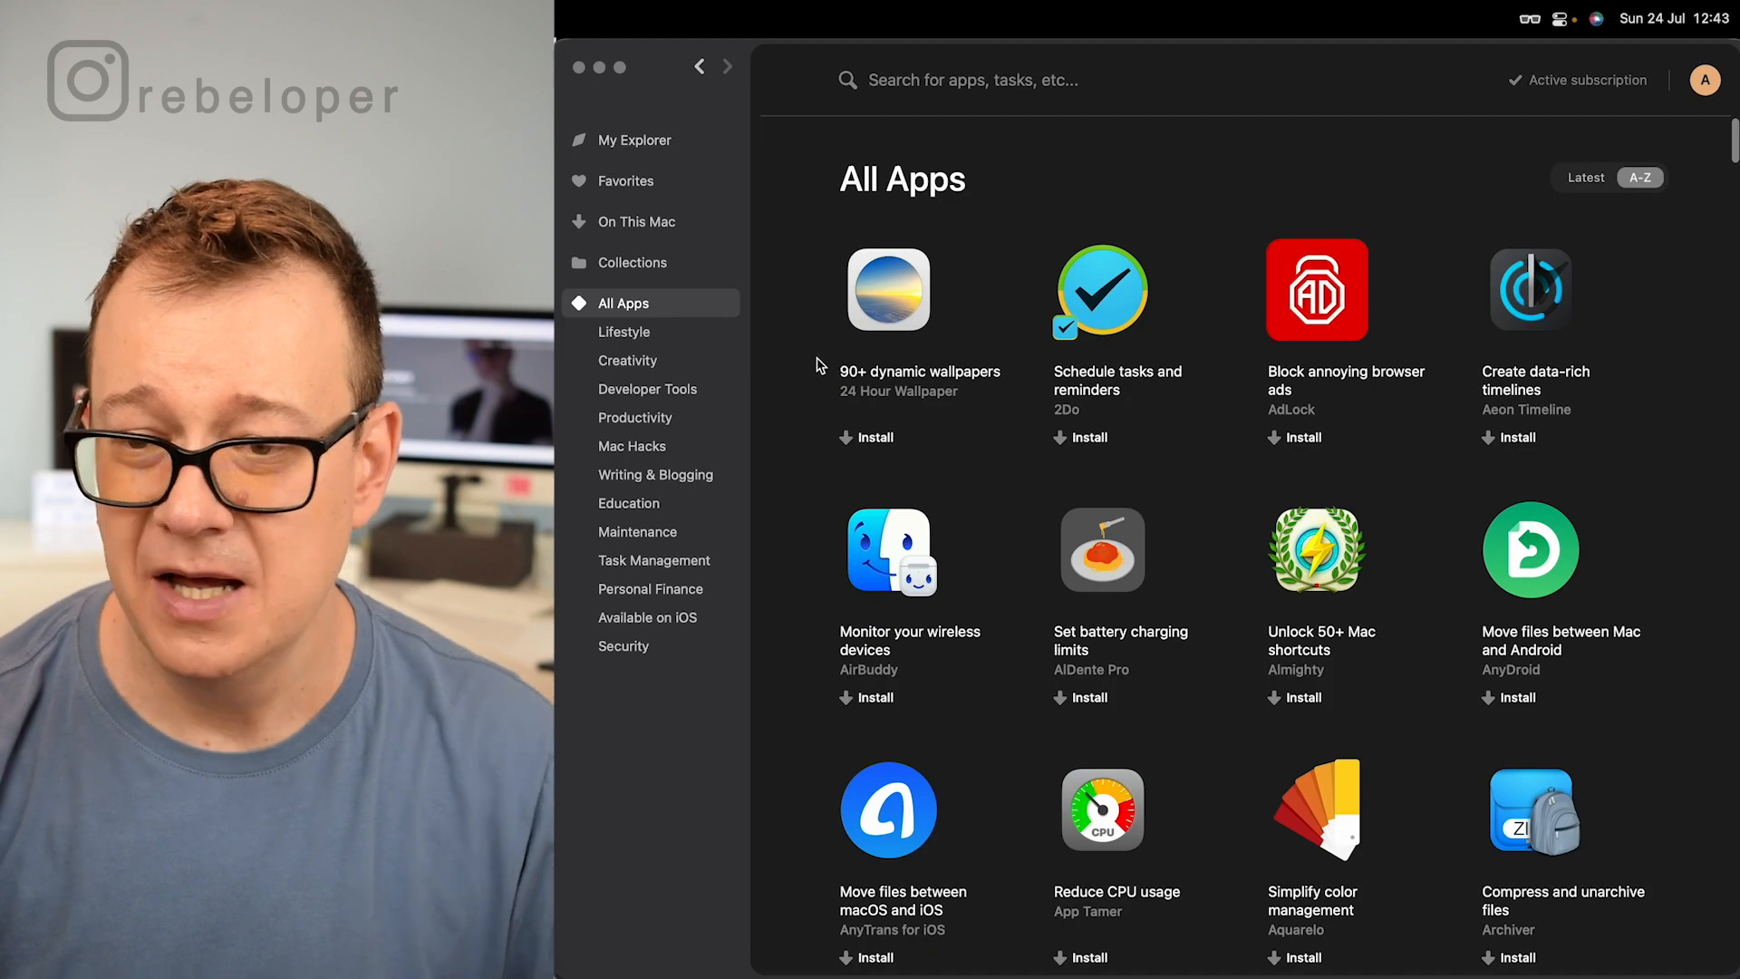
scroll(down, 3)
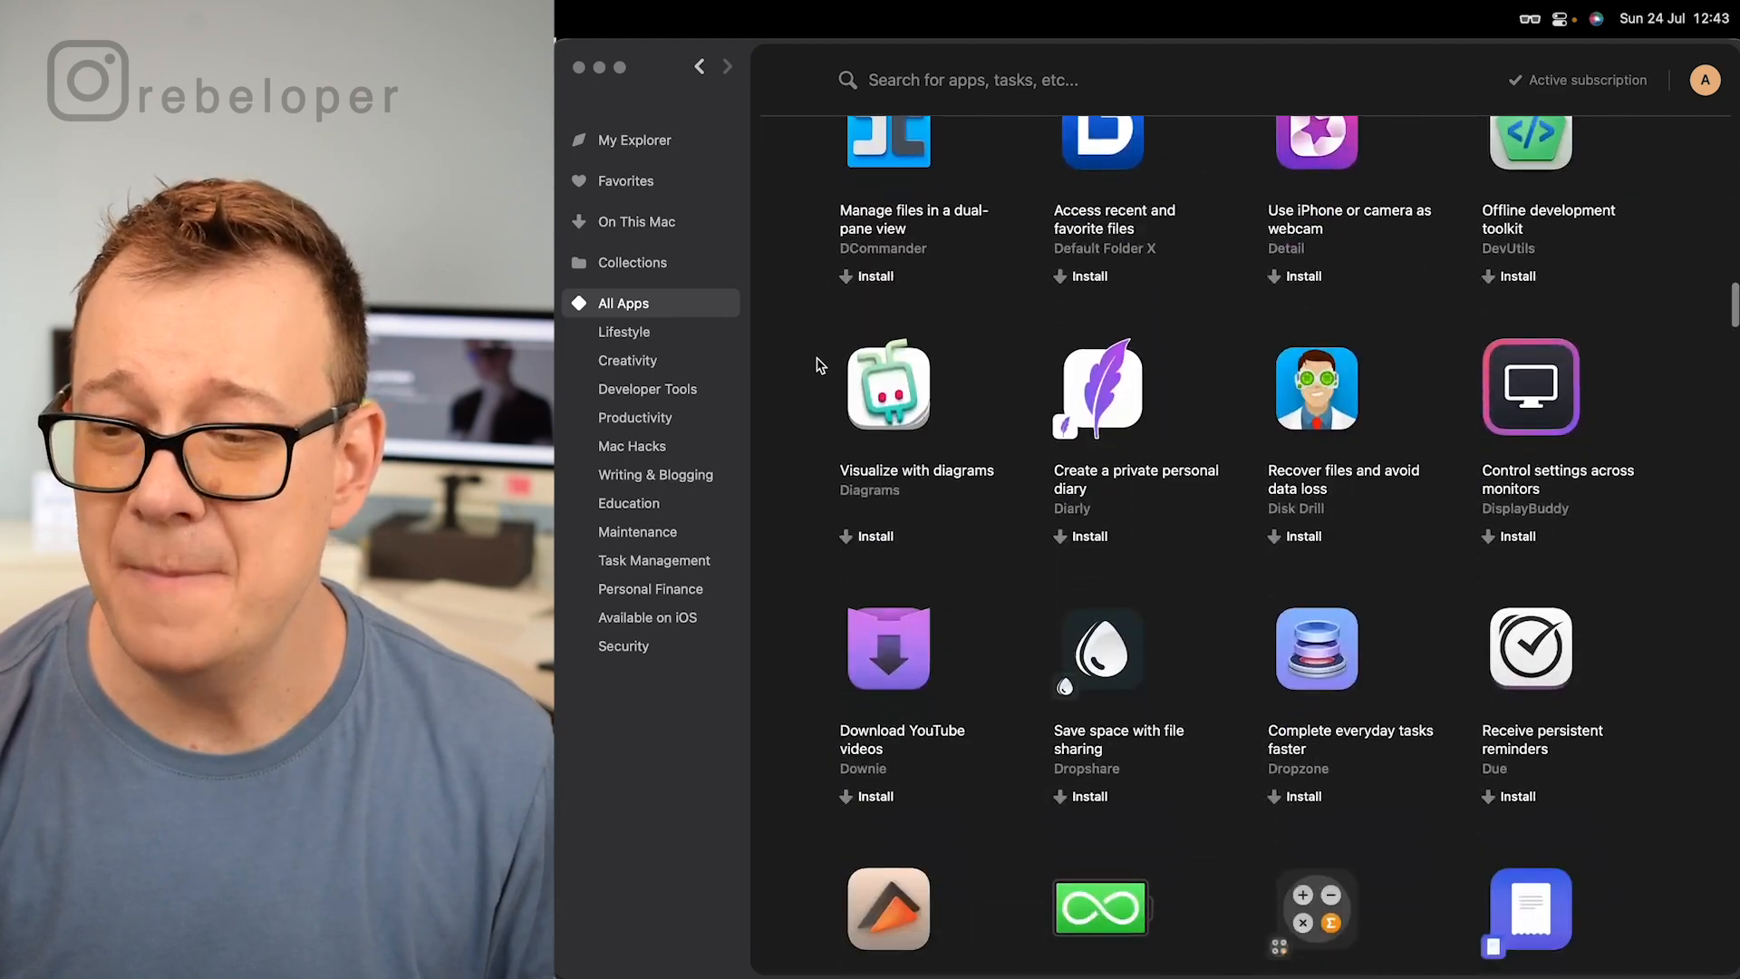
scroll(down, 3)
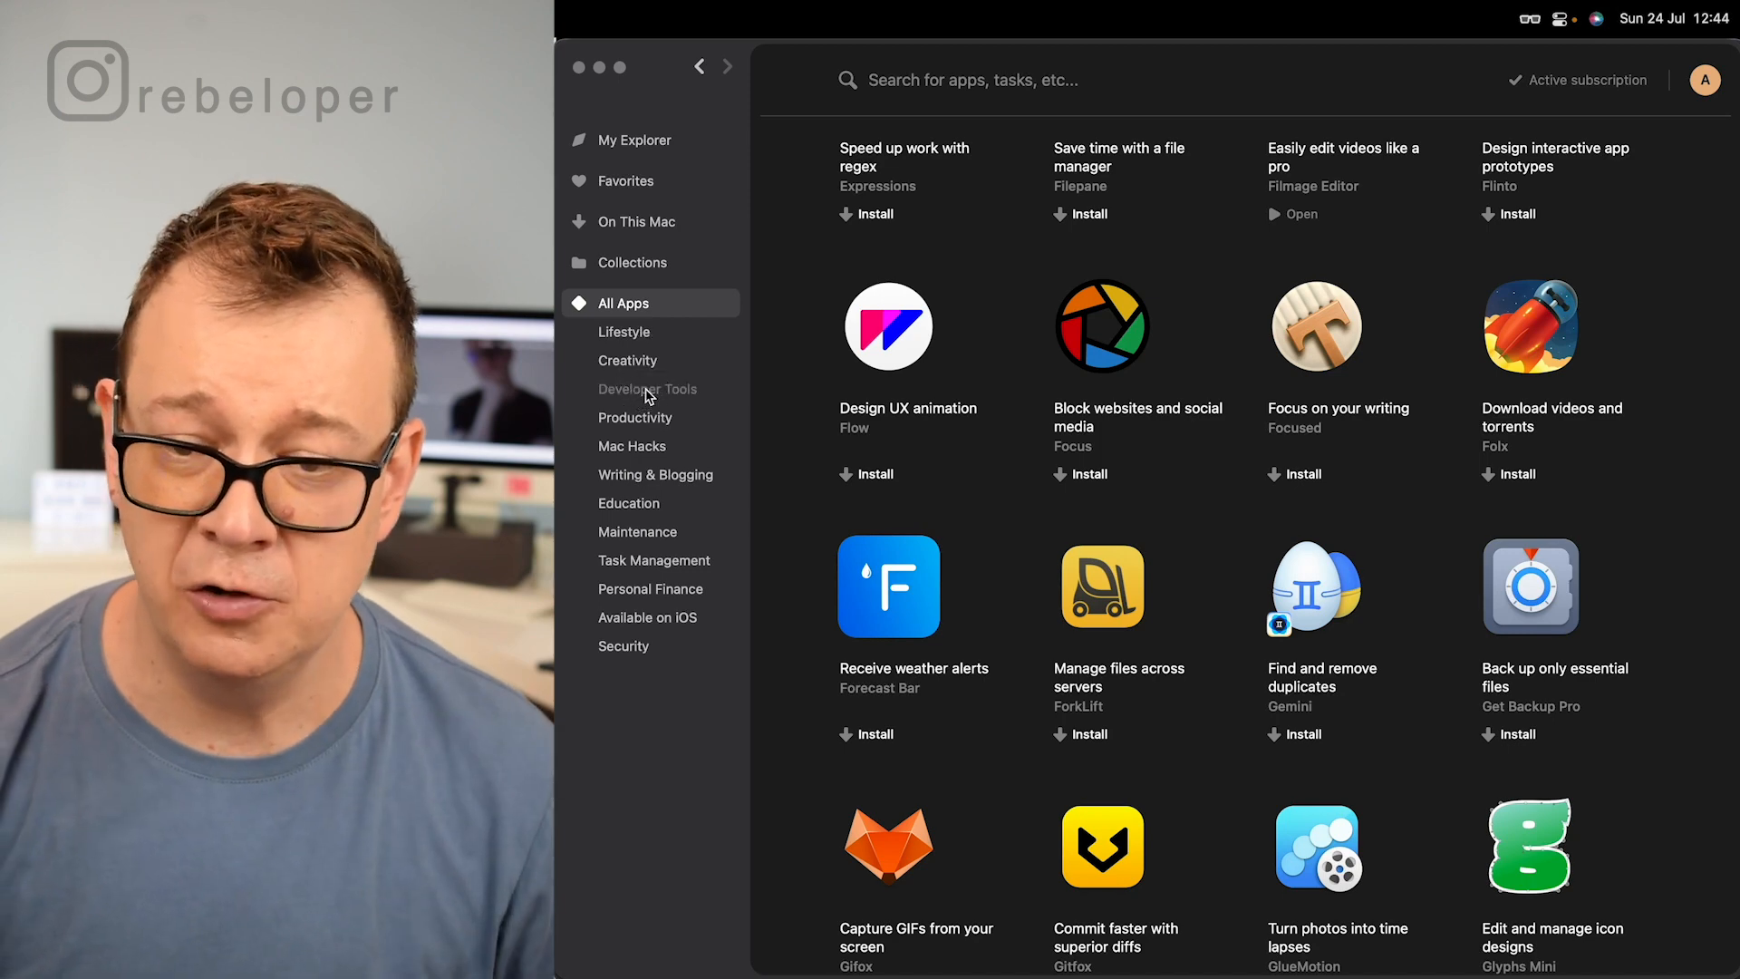
click(647, 388)
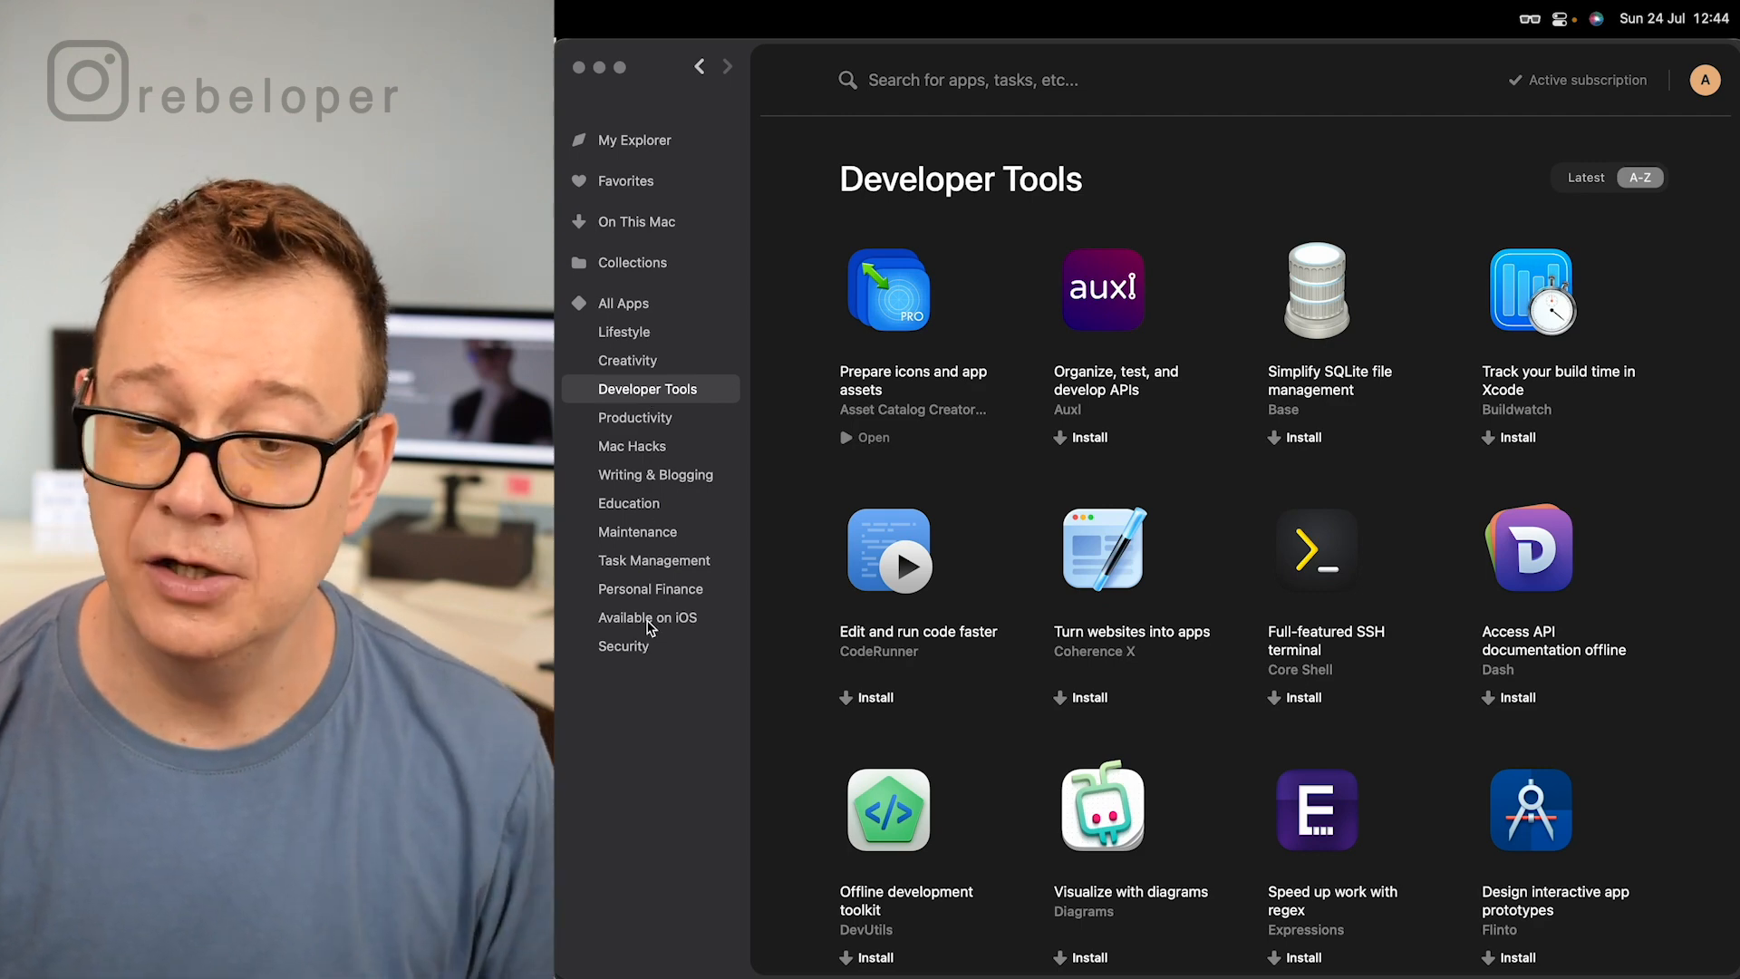
click(647, 617)
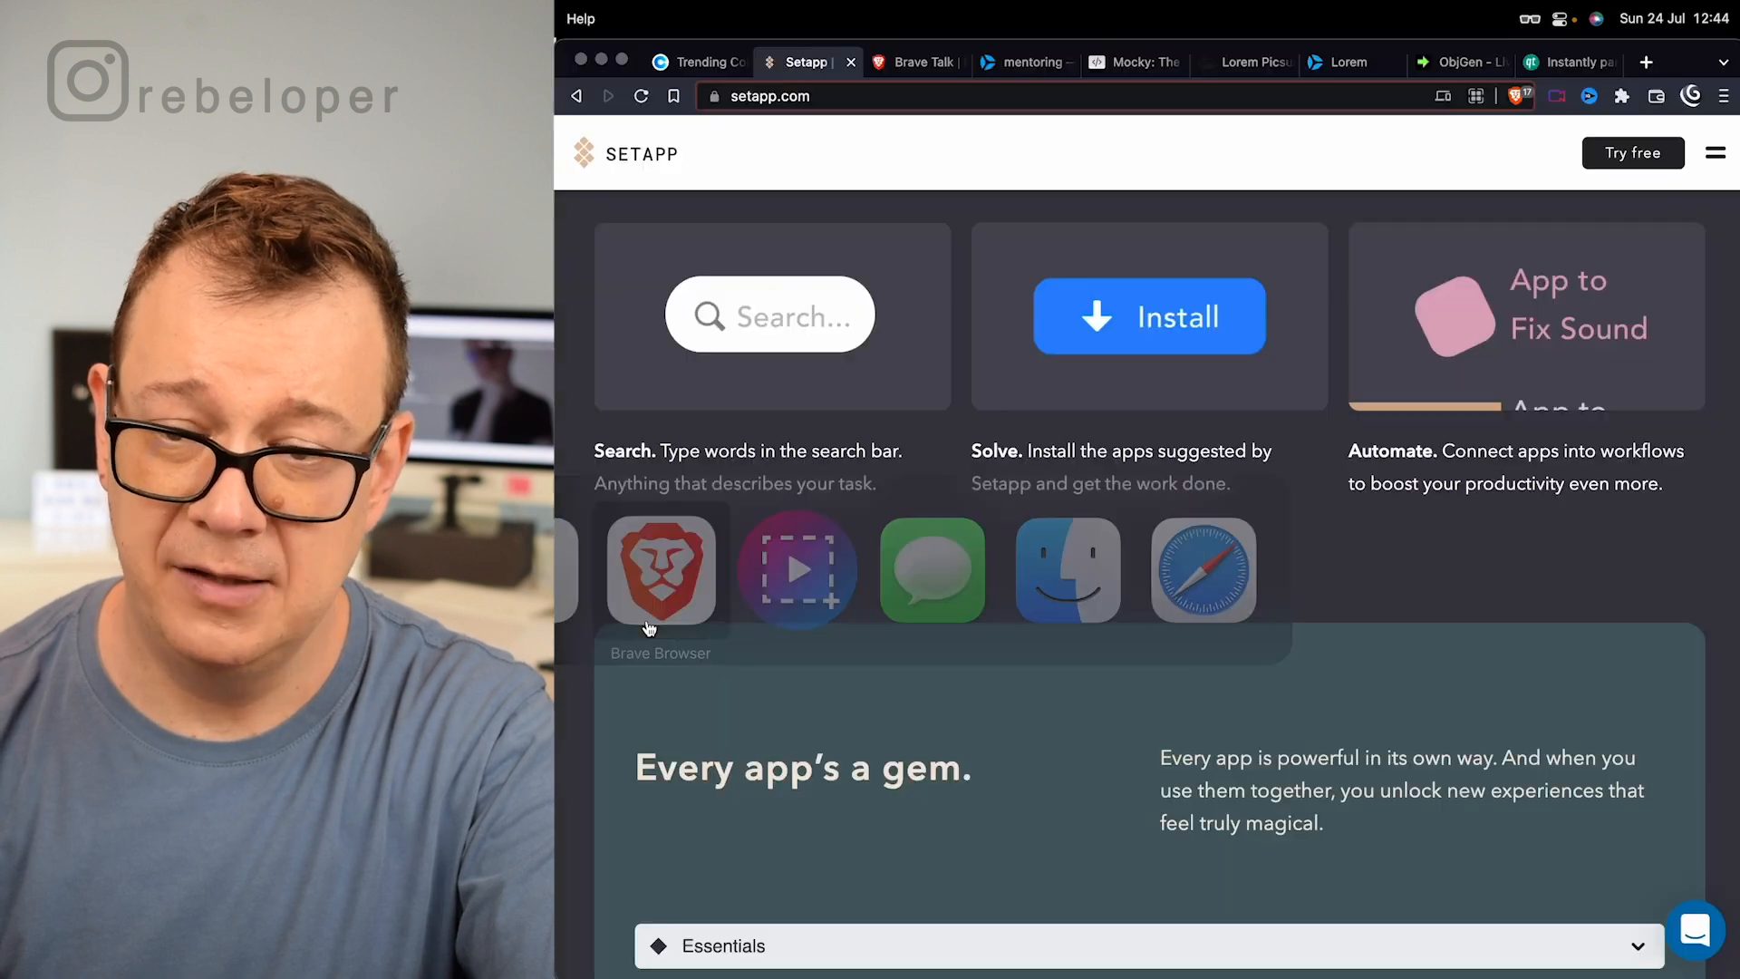
Switch to the Brave Talk tab and scroll through its features to Go Premium
text(Conv)
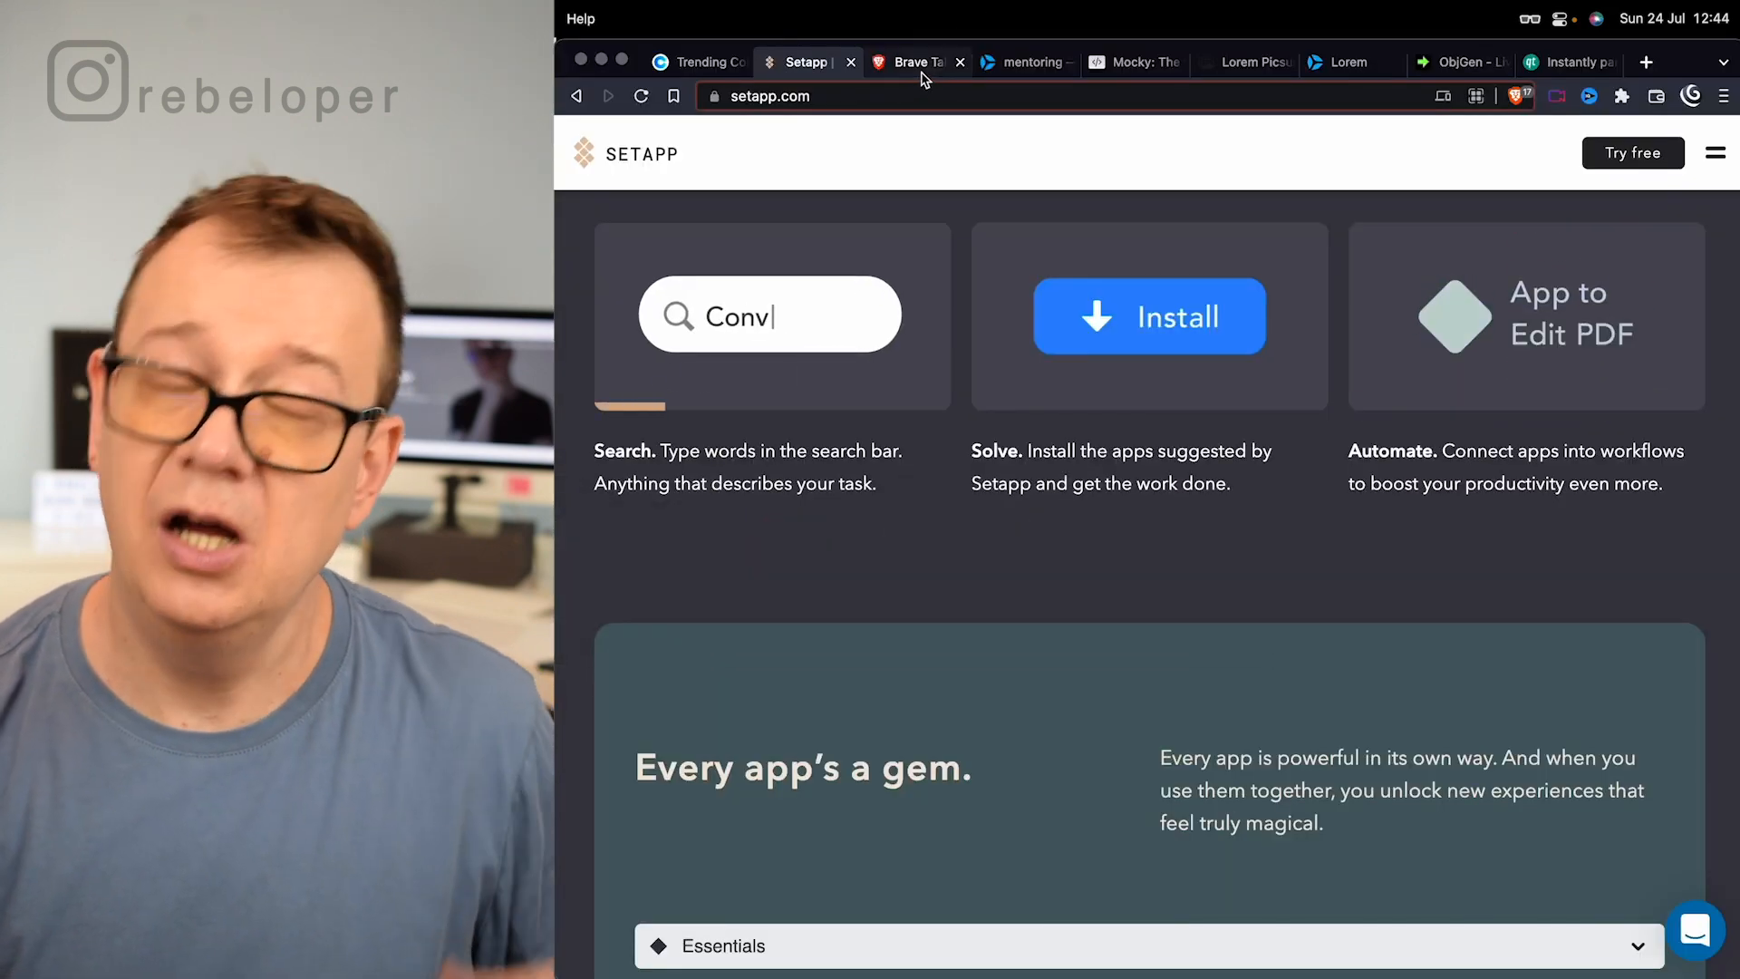
click(910, 61)
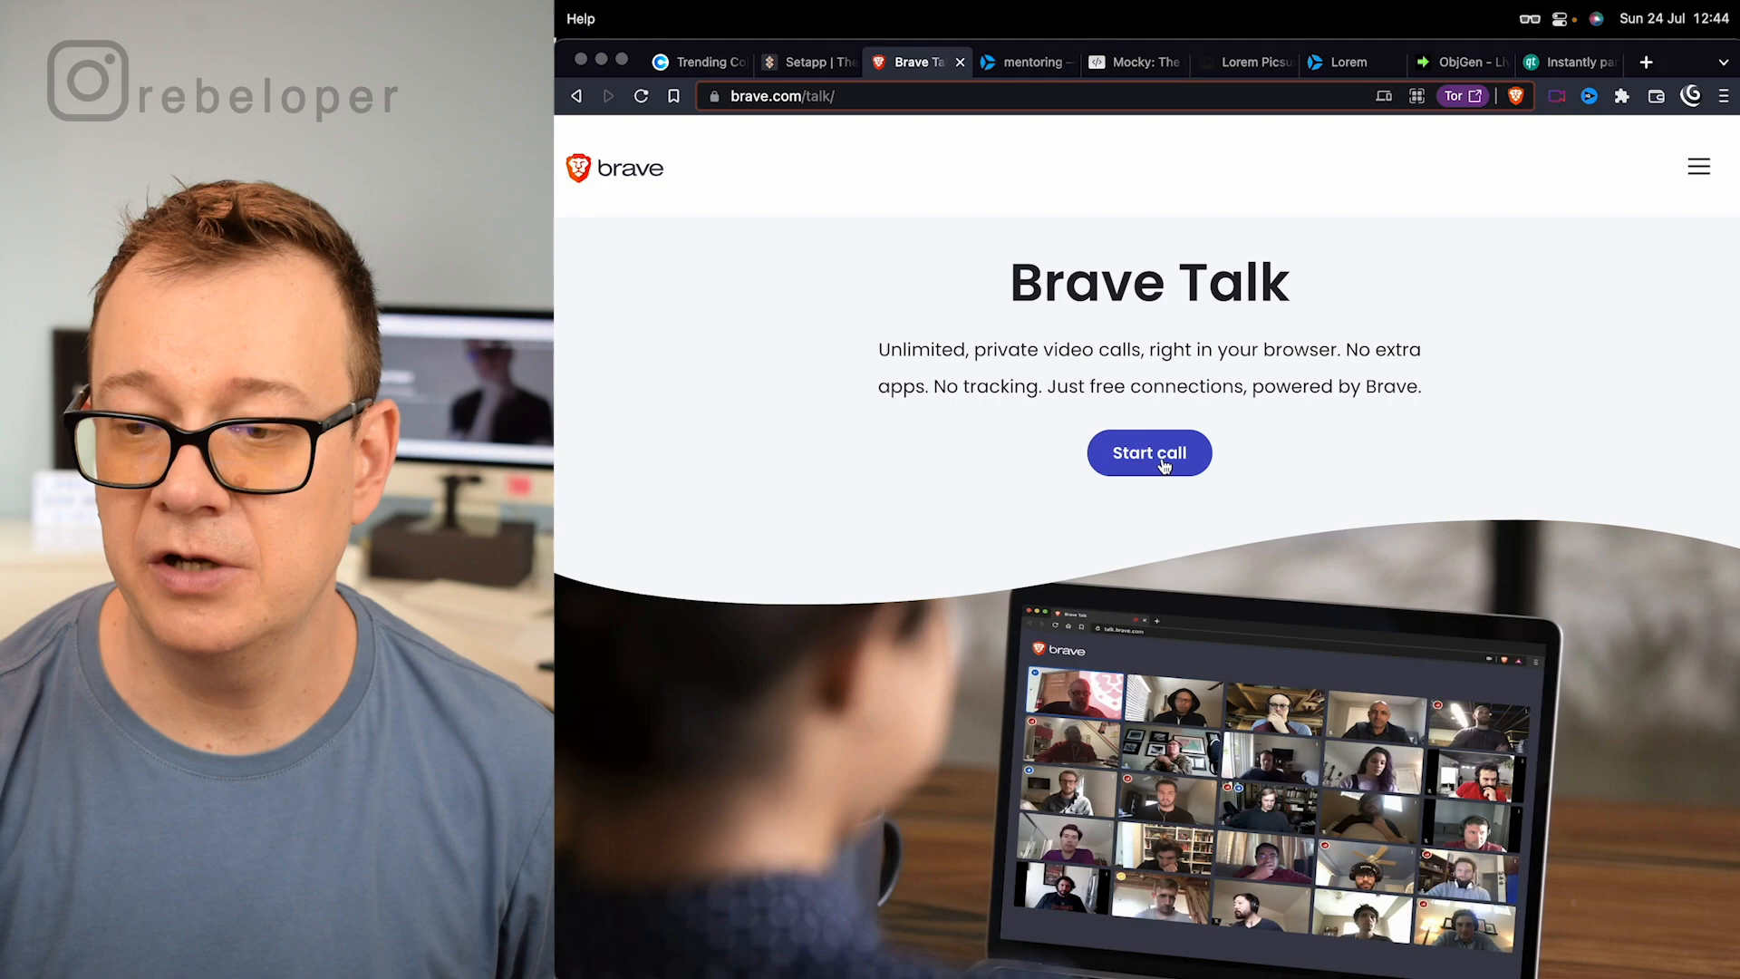
scroll(down, 3)
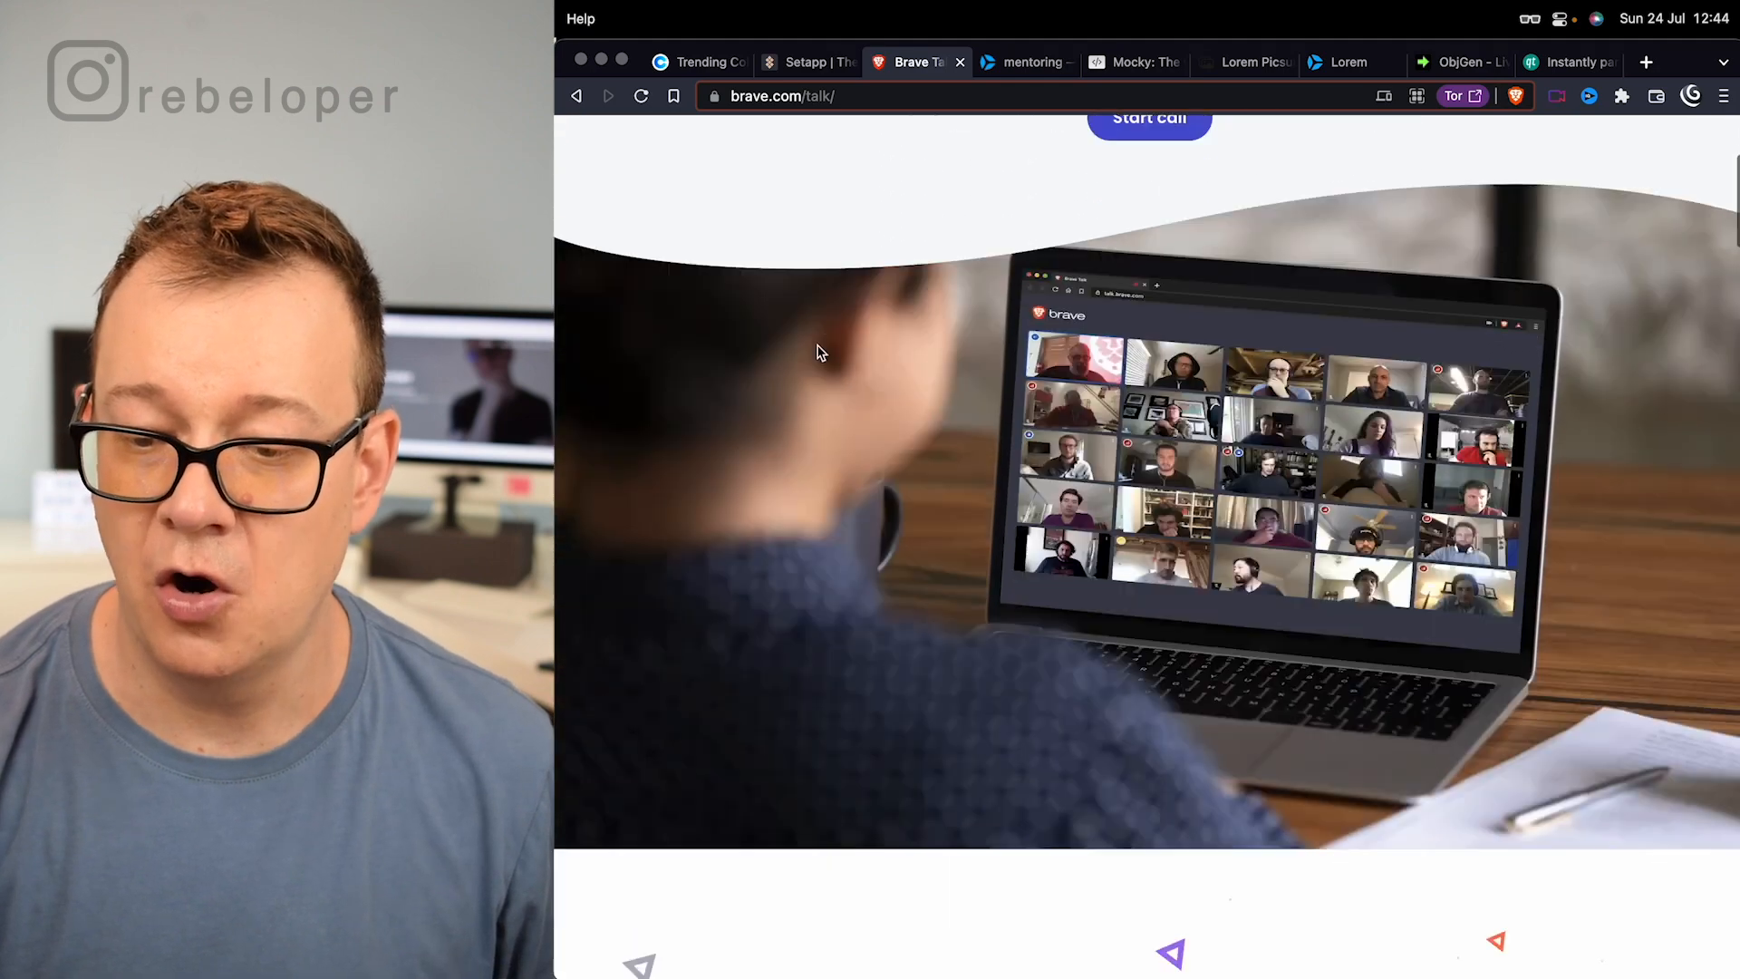
scroll(down, 3)
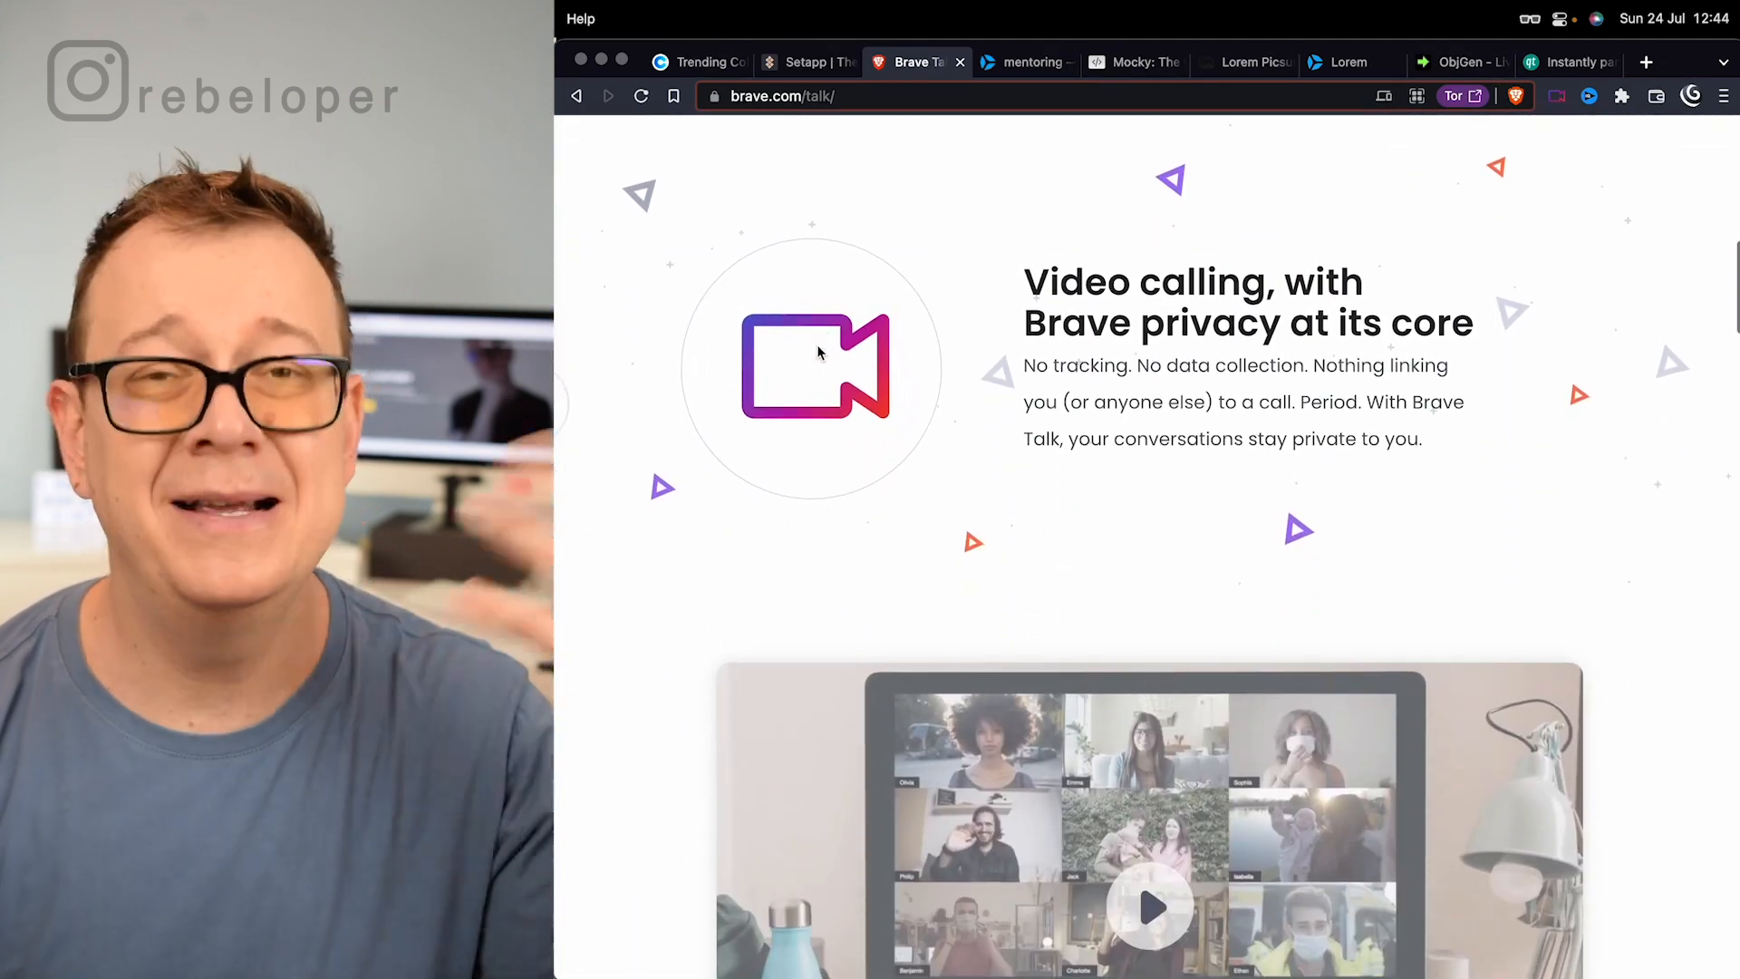
scroll(down, 3)
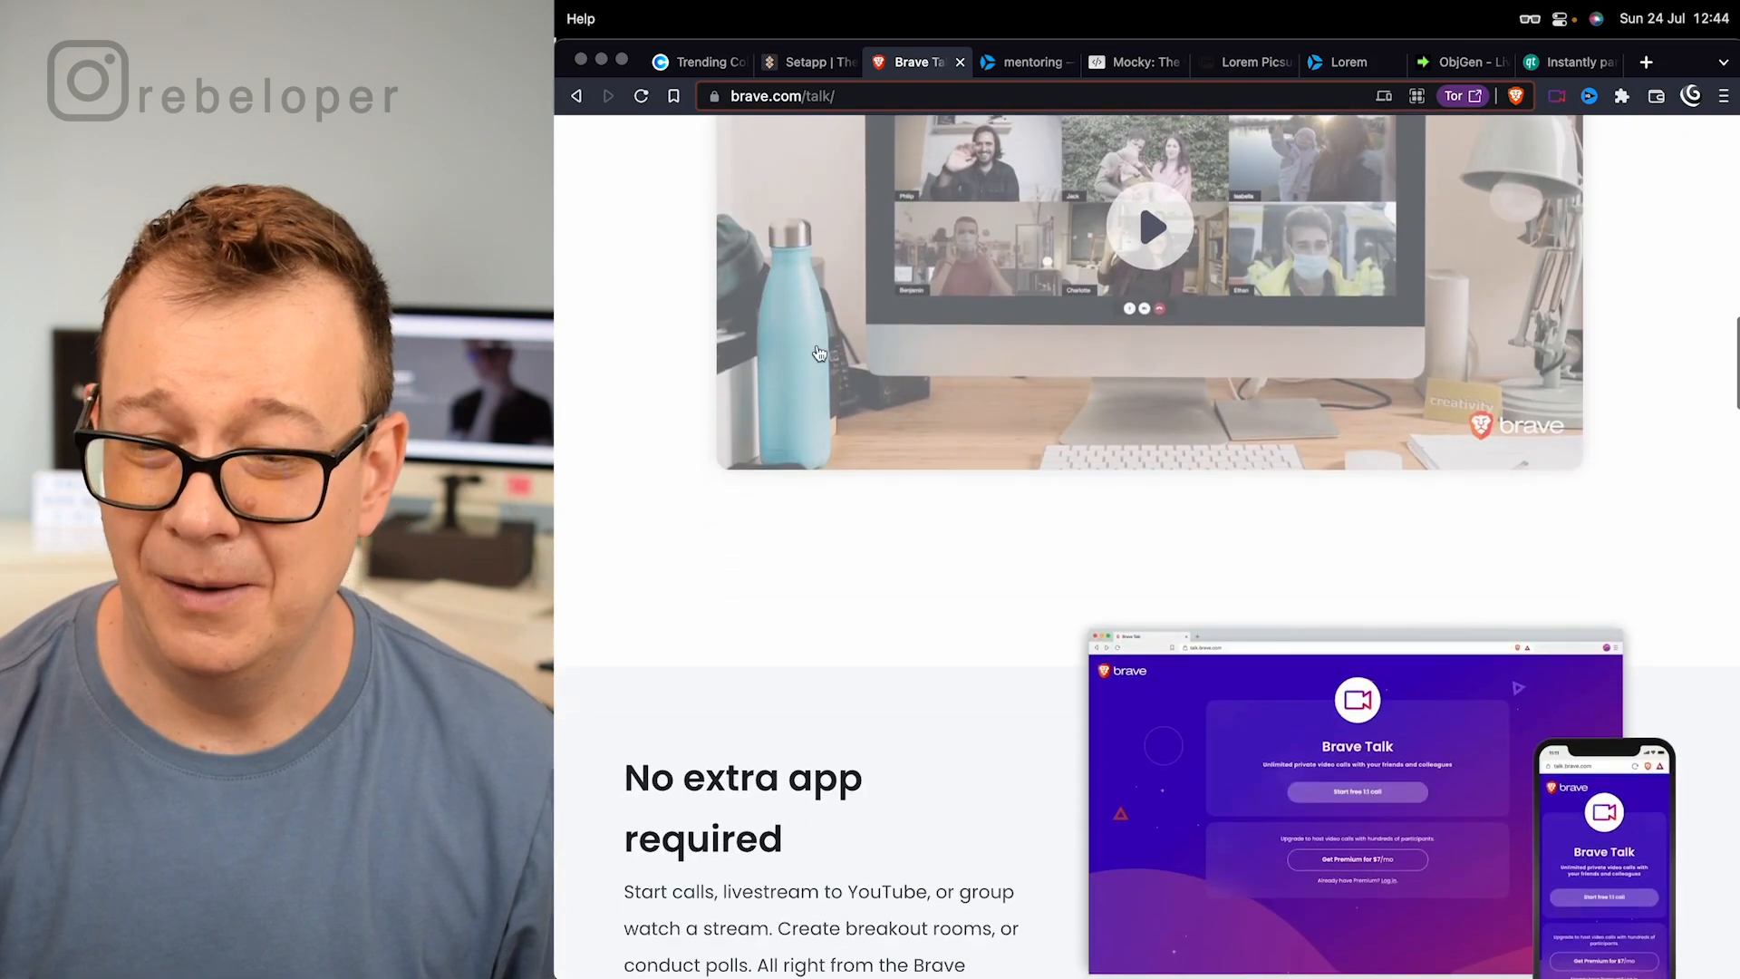
scroll(down, 3)
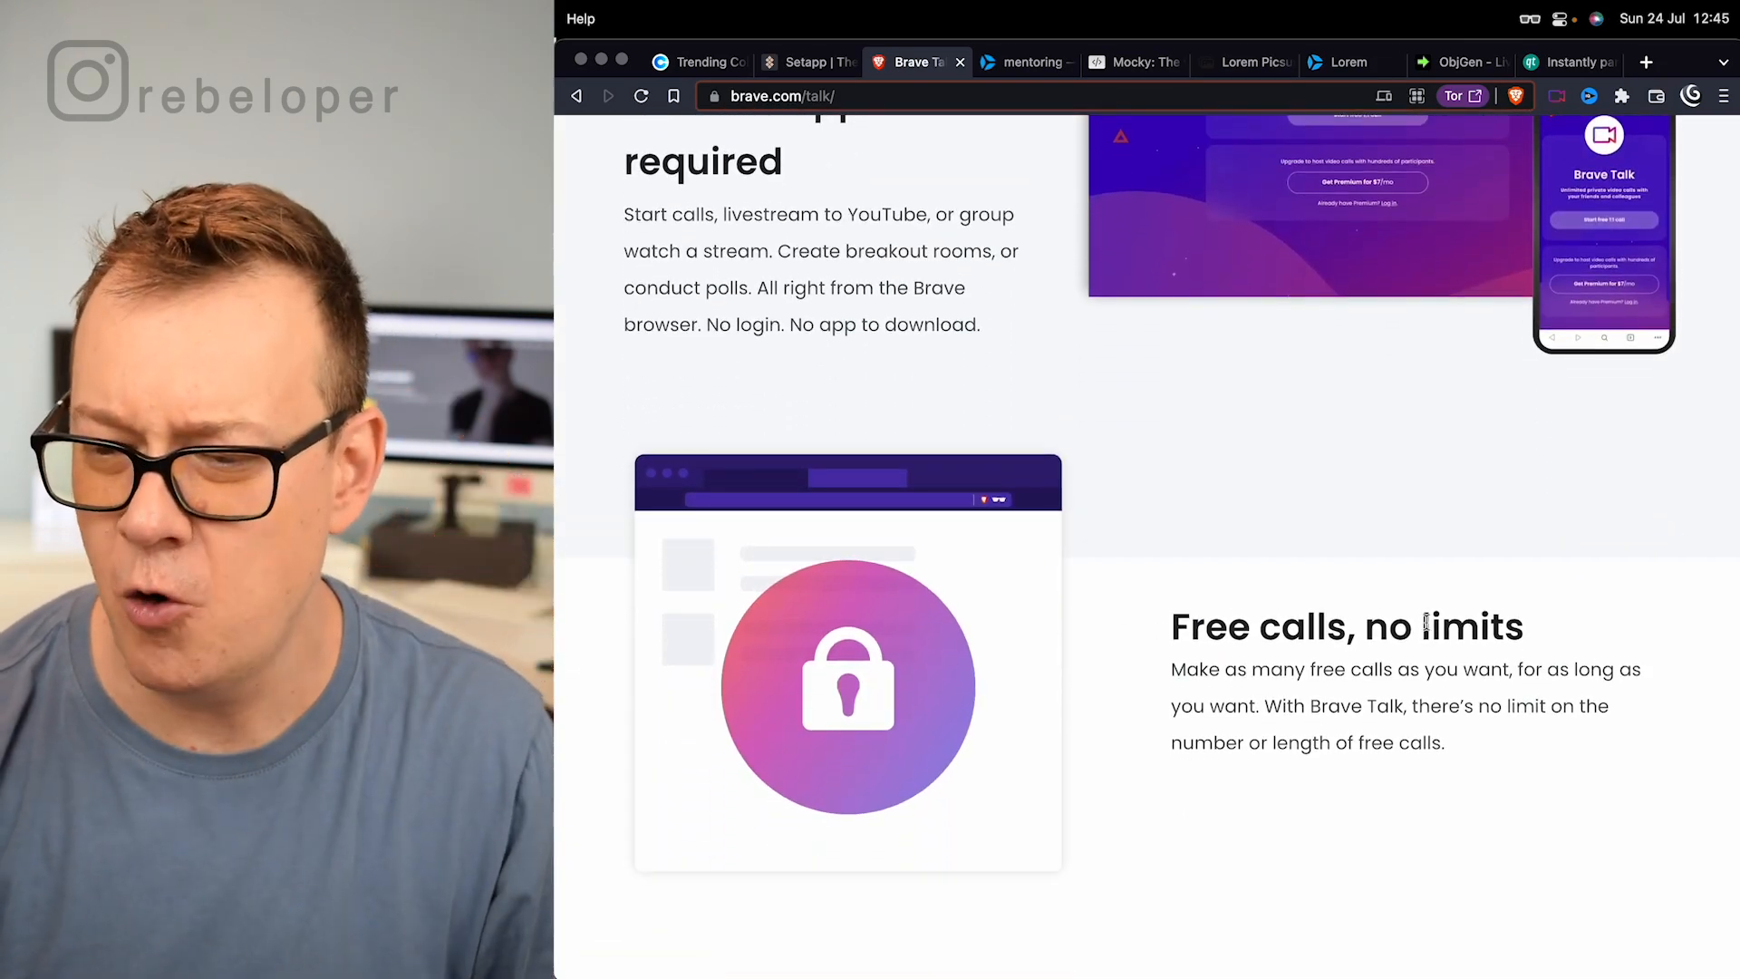
scroll(down, 3)
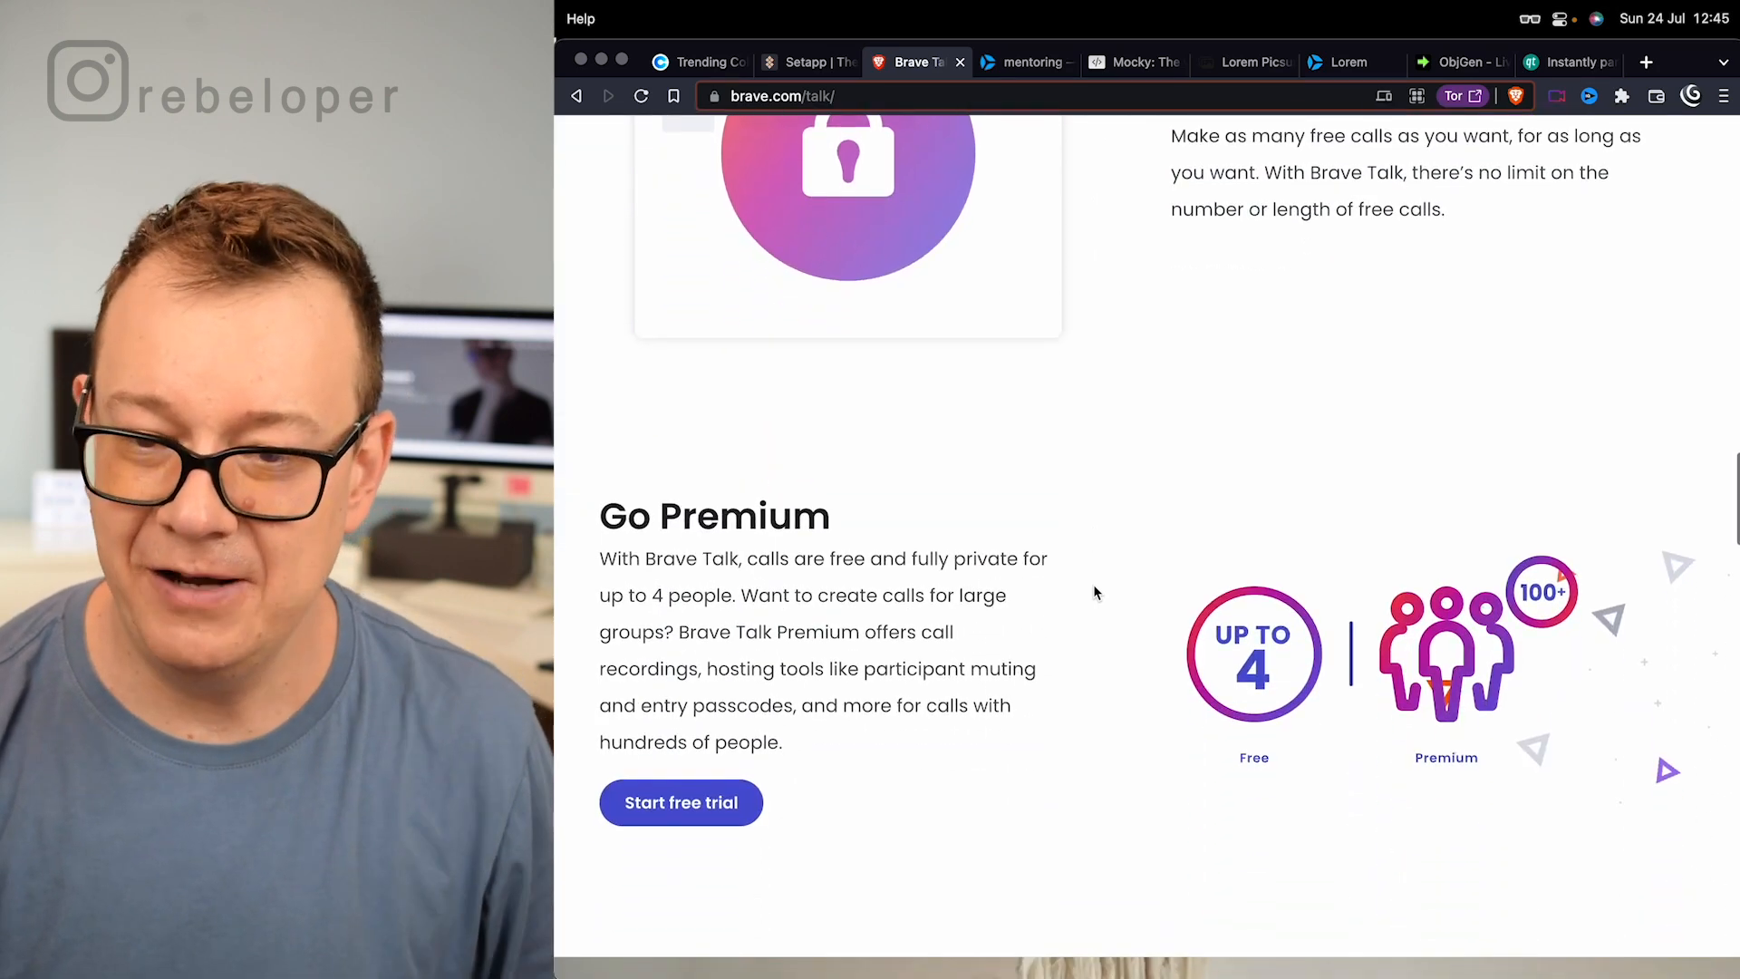
scroll(down, 3)
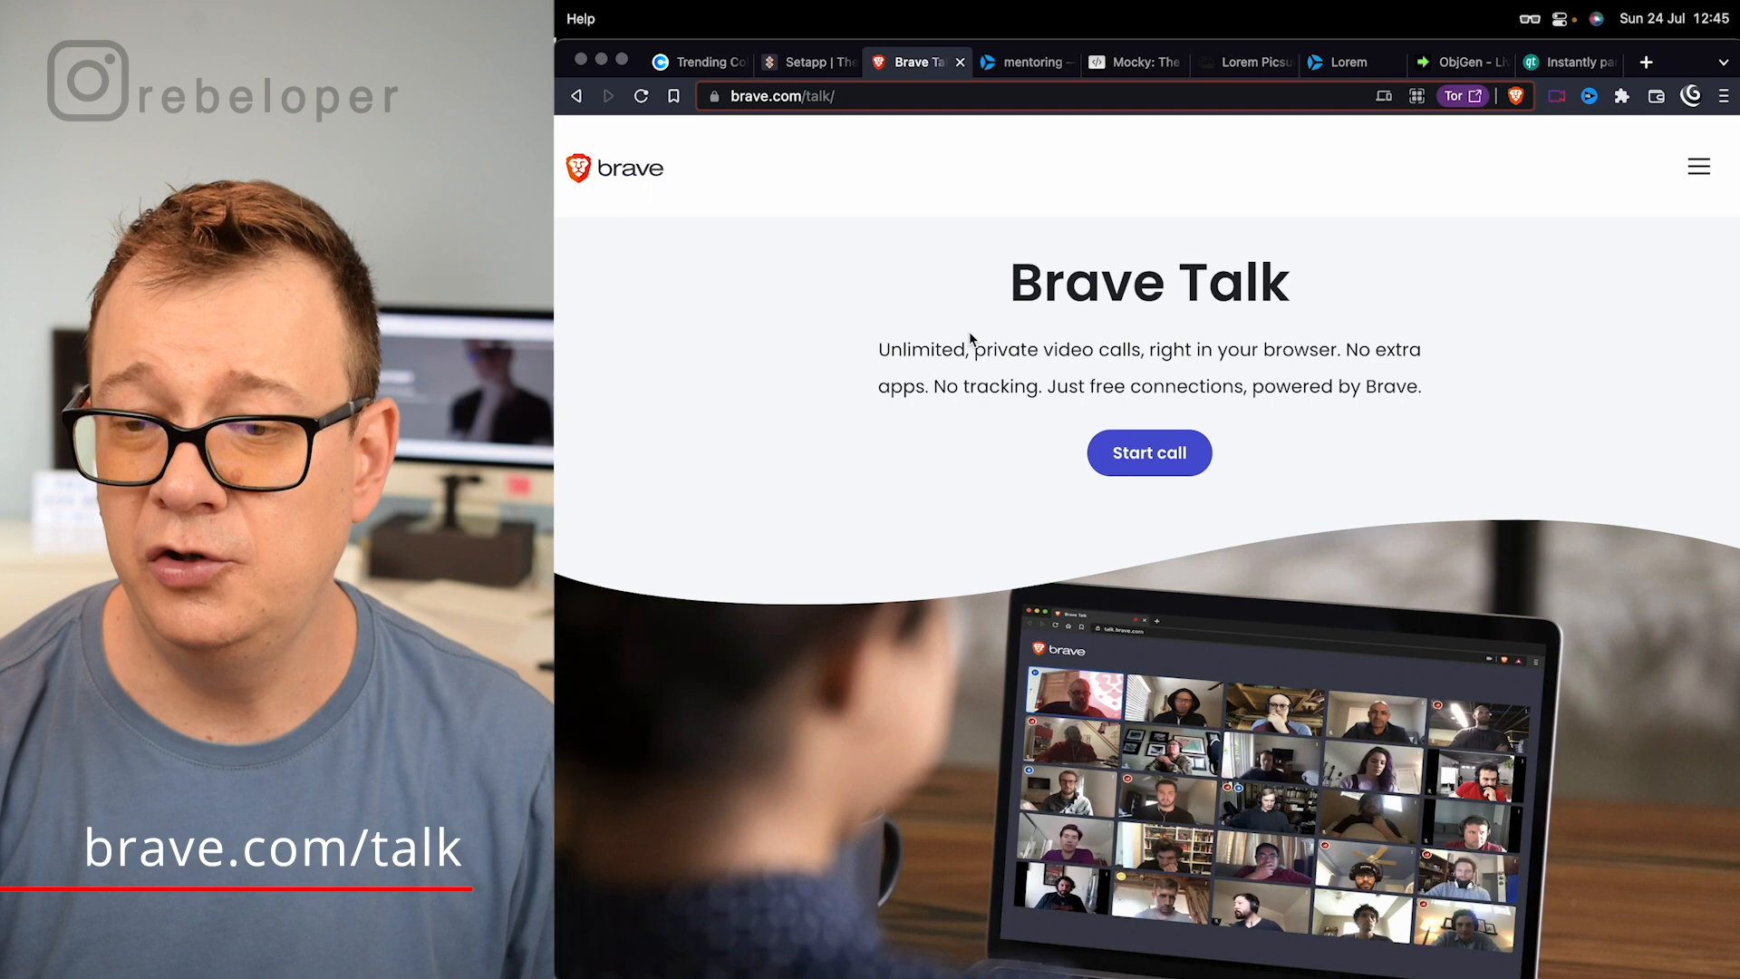
double_click(1004, 348)
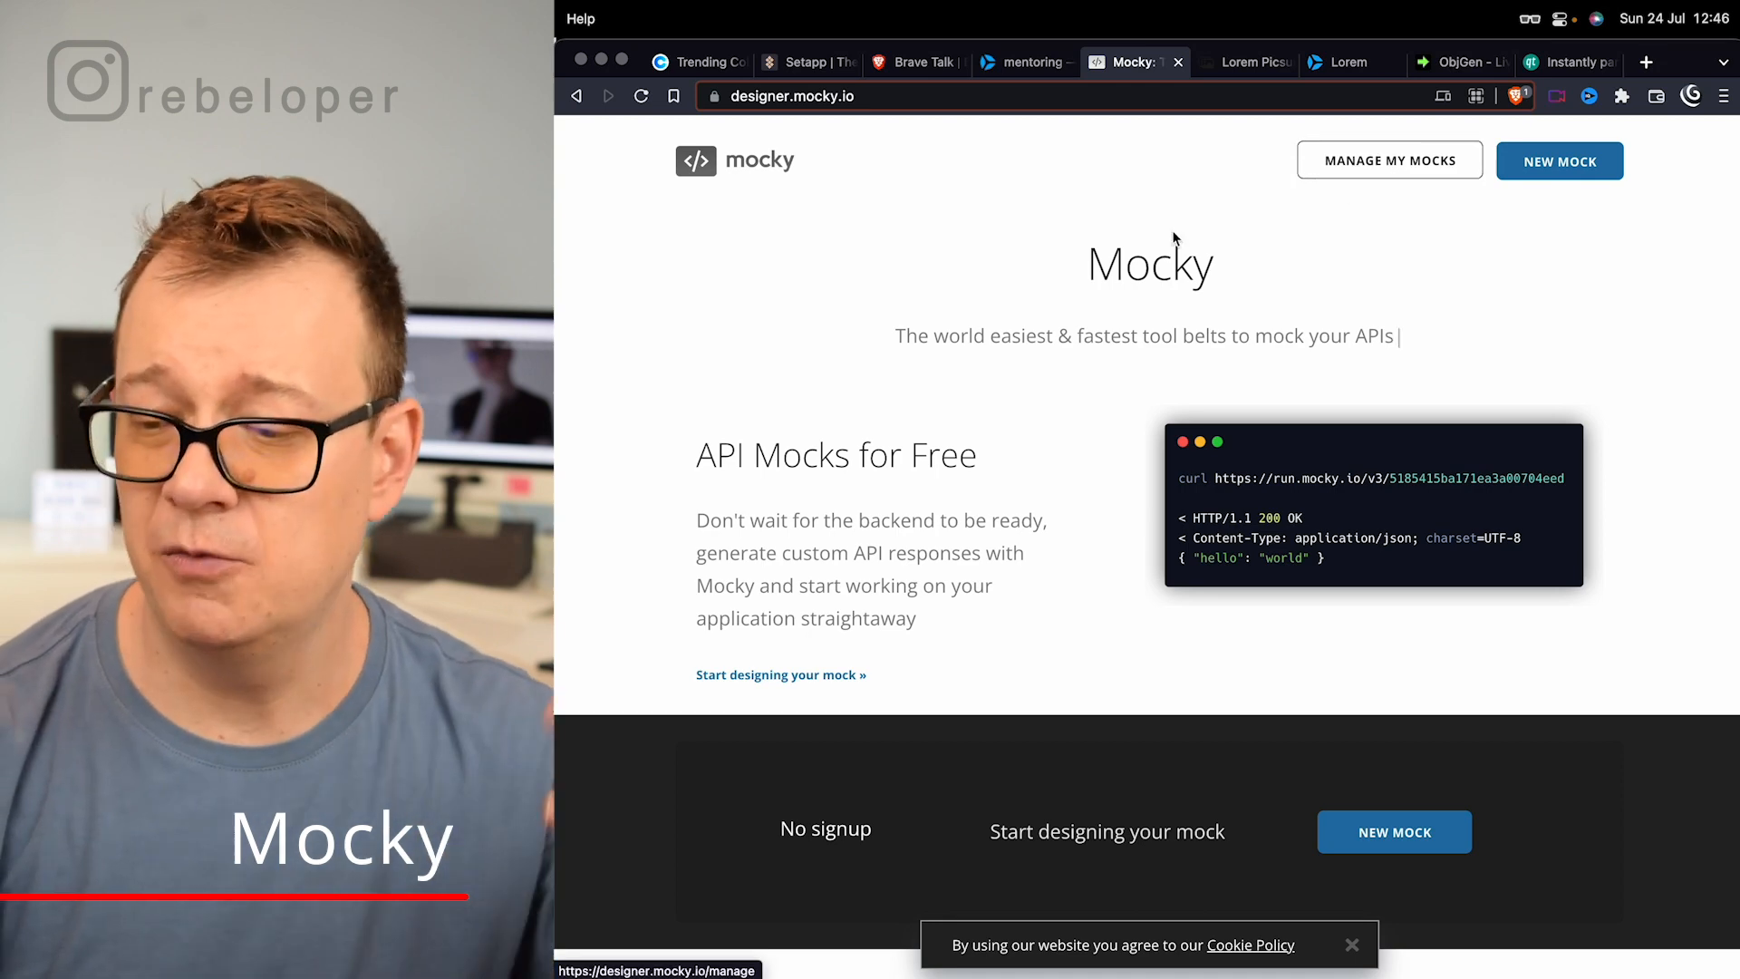
mouse_move(765, 346)
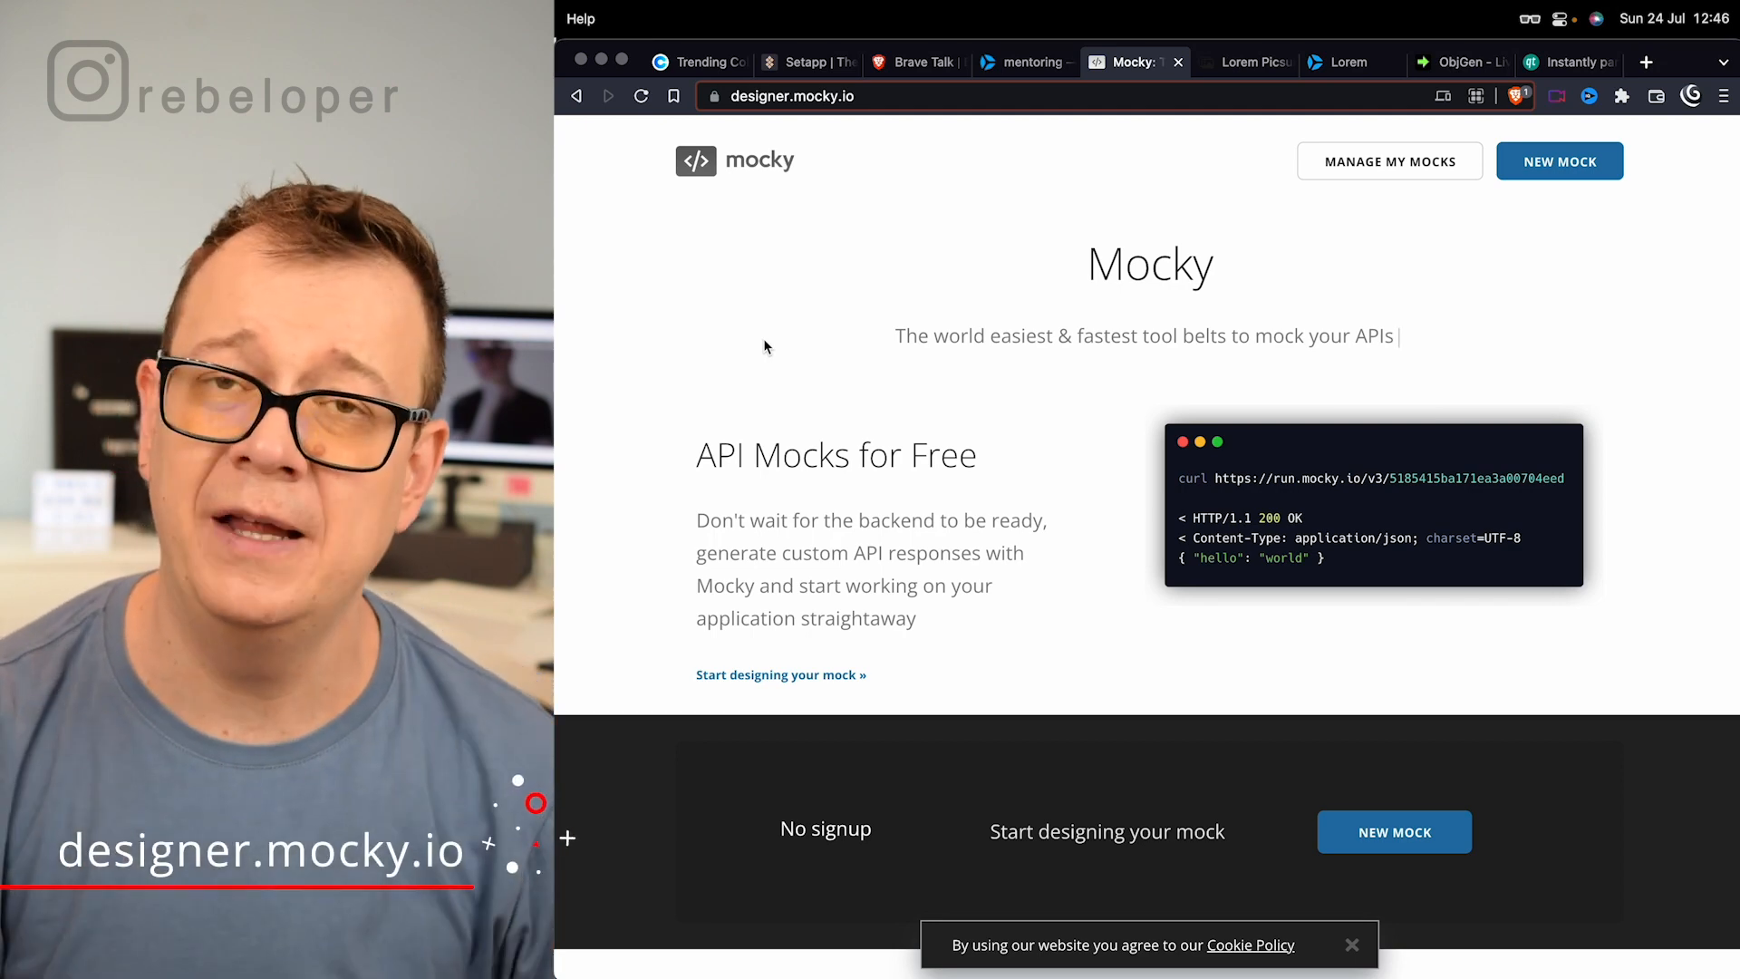
mouse_move(1559, 161)
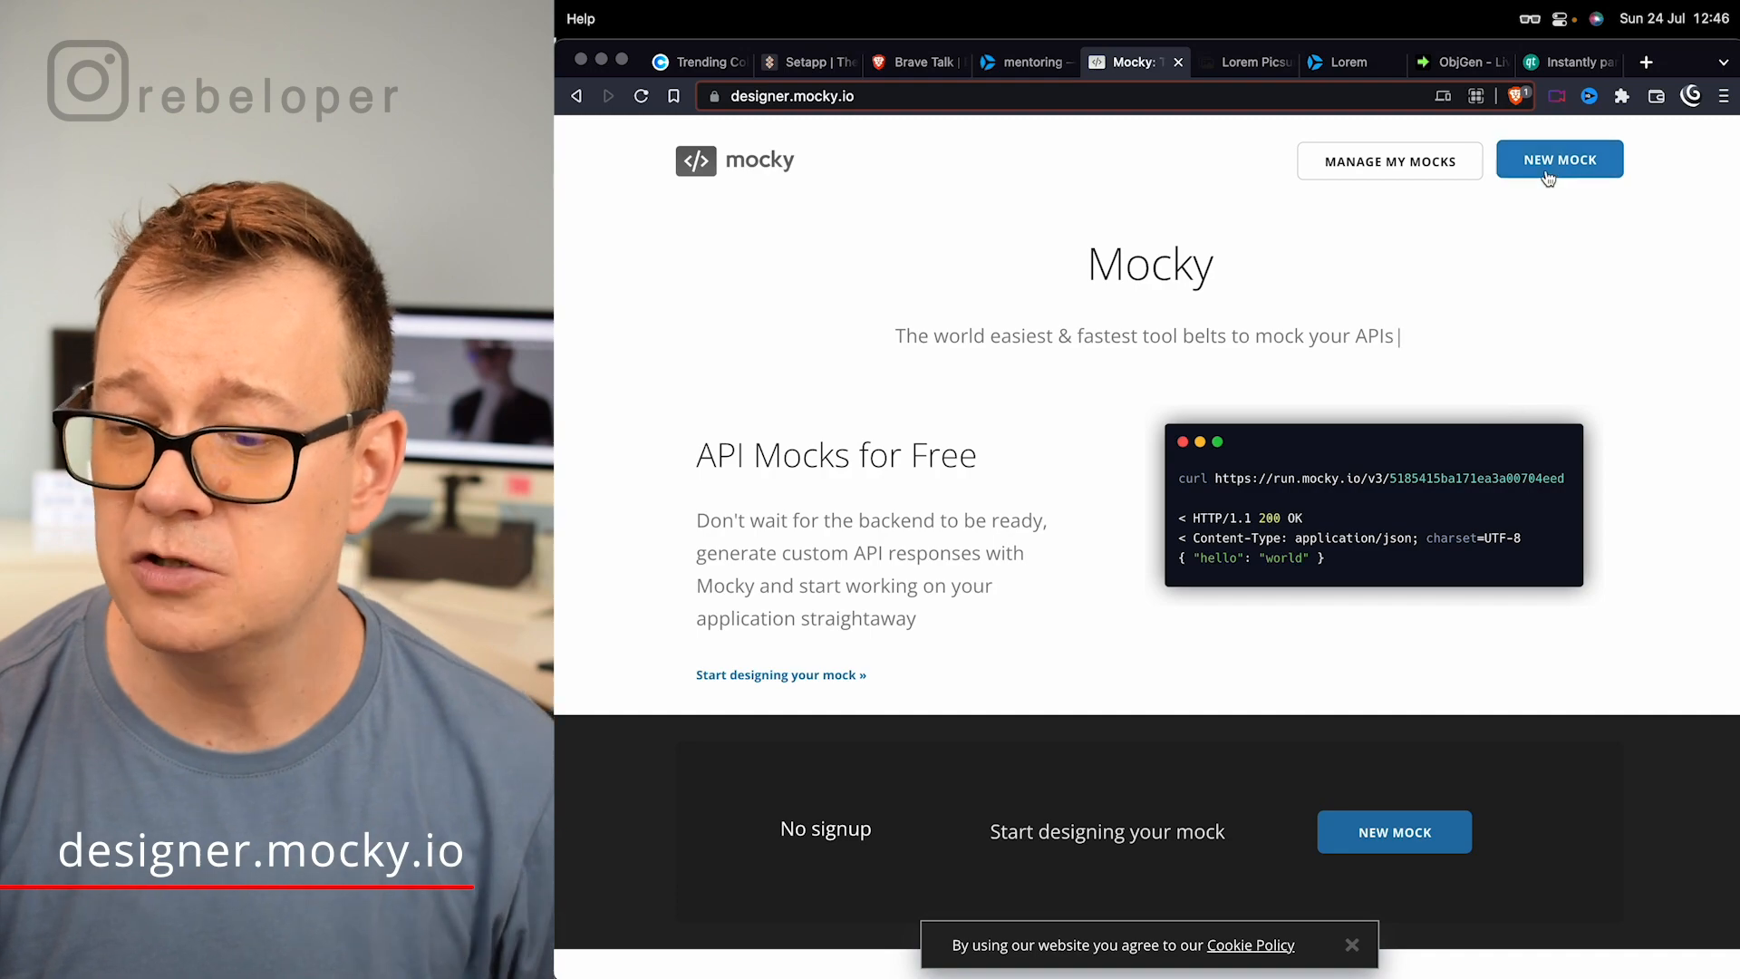
Scroll Mocky's designer.mocky.io home page pitching free, signup-free API mocks
scroll(down, 3)
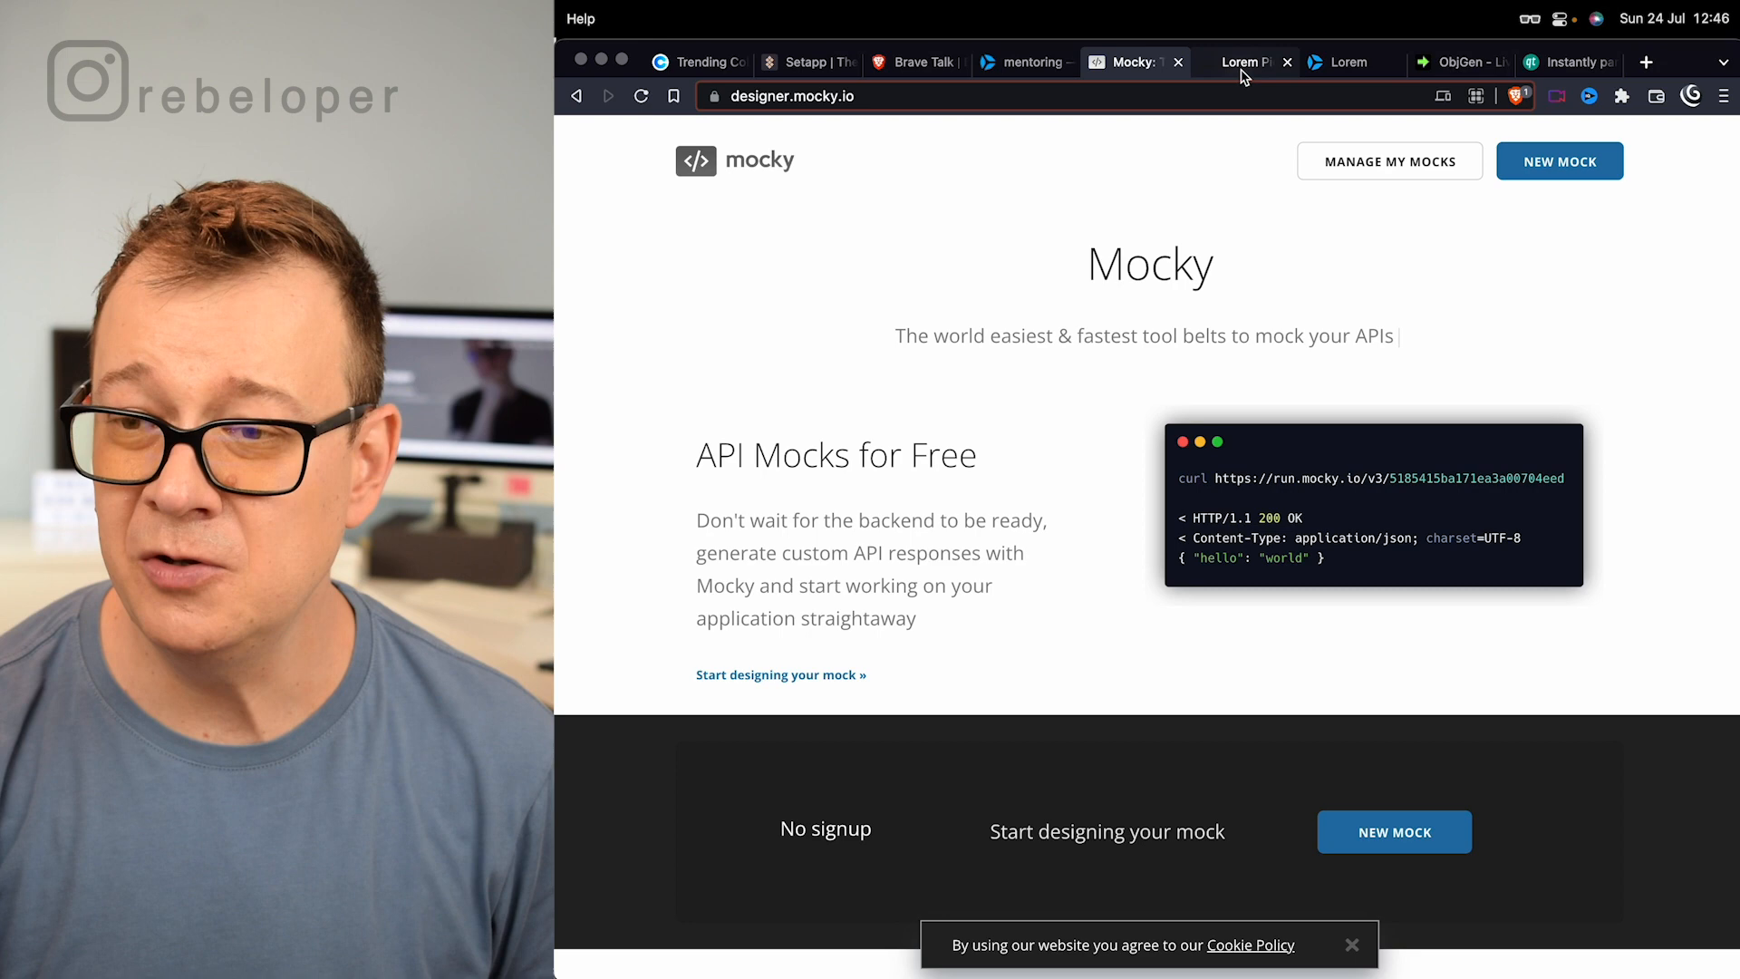
Switch to Lorem Picsum and scroll through its random, grayscale and blur URL docs
click(1242, 63)
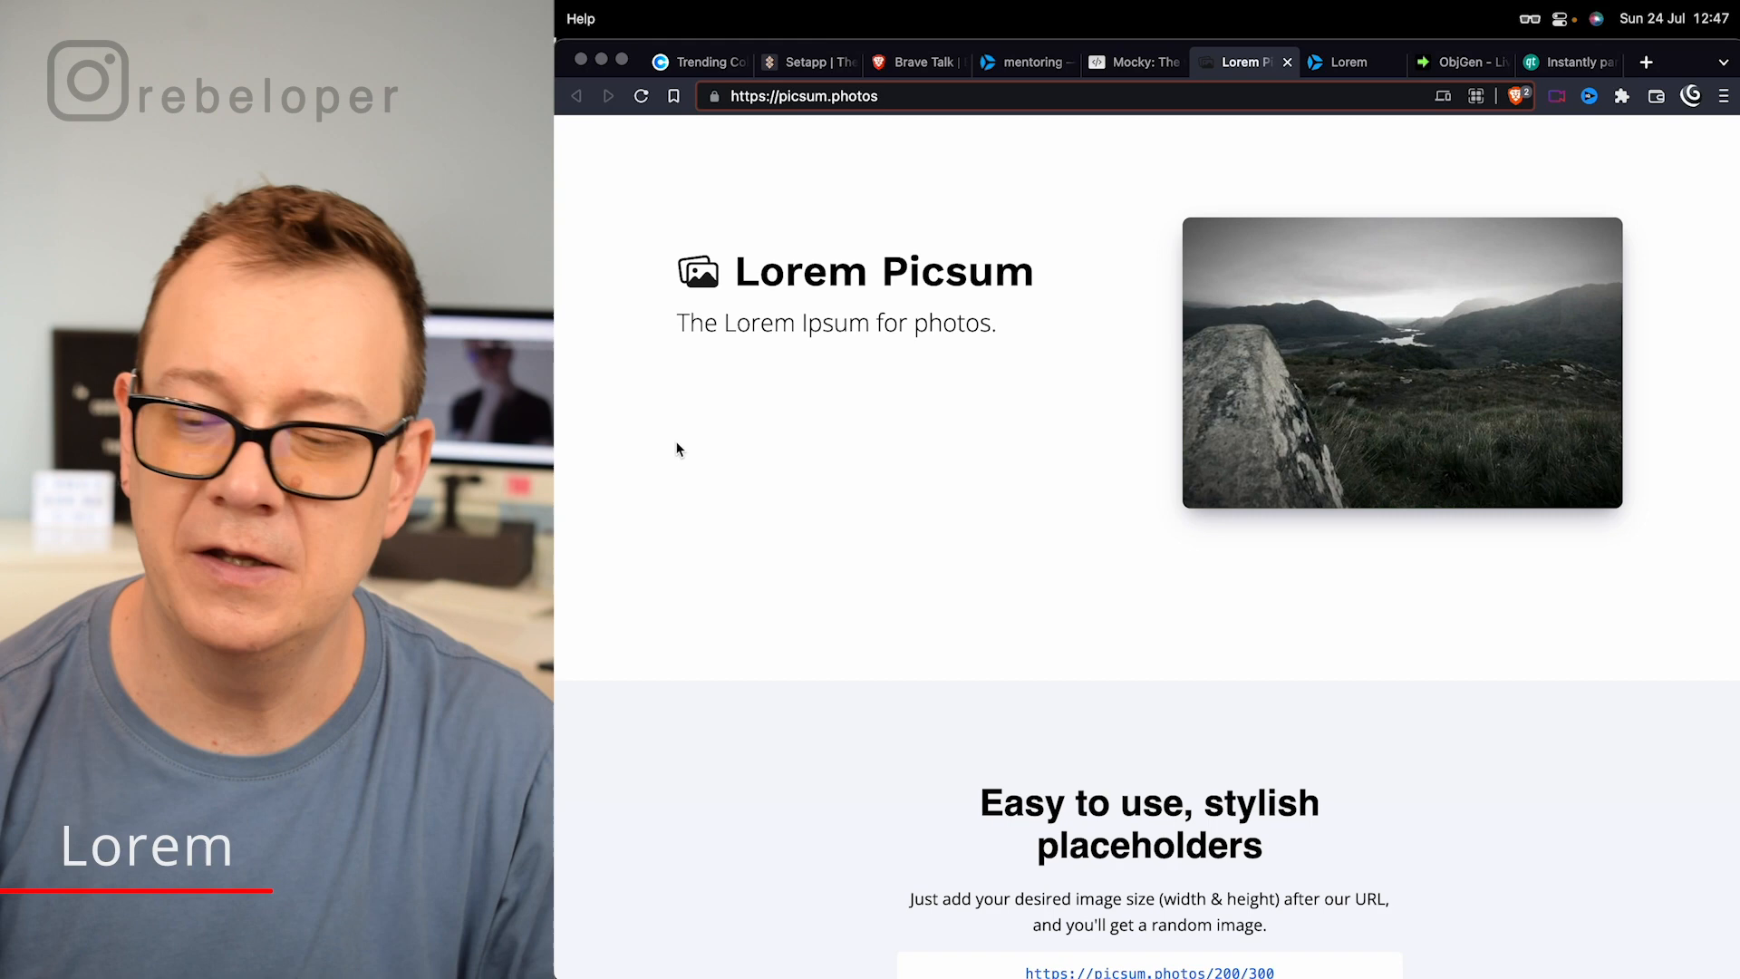
scroll(down, 3)
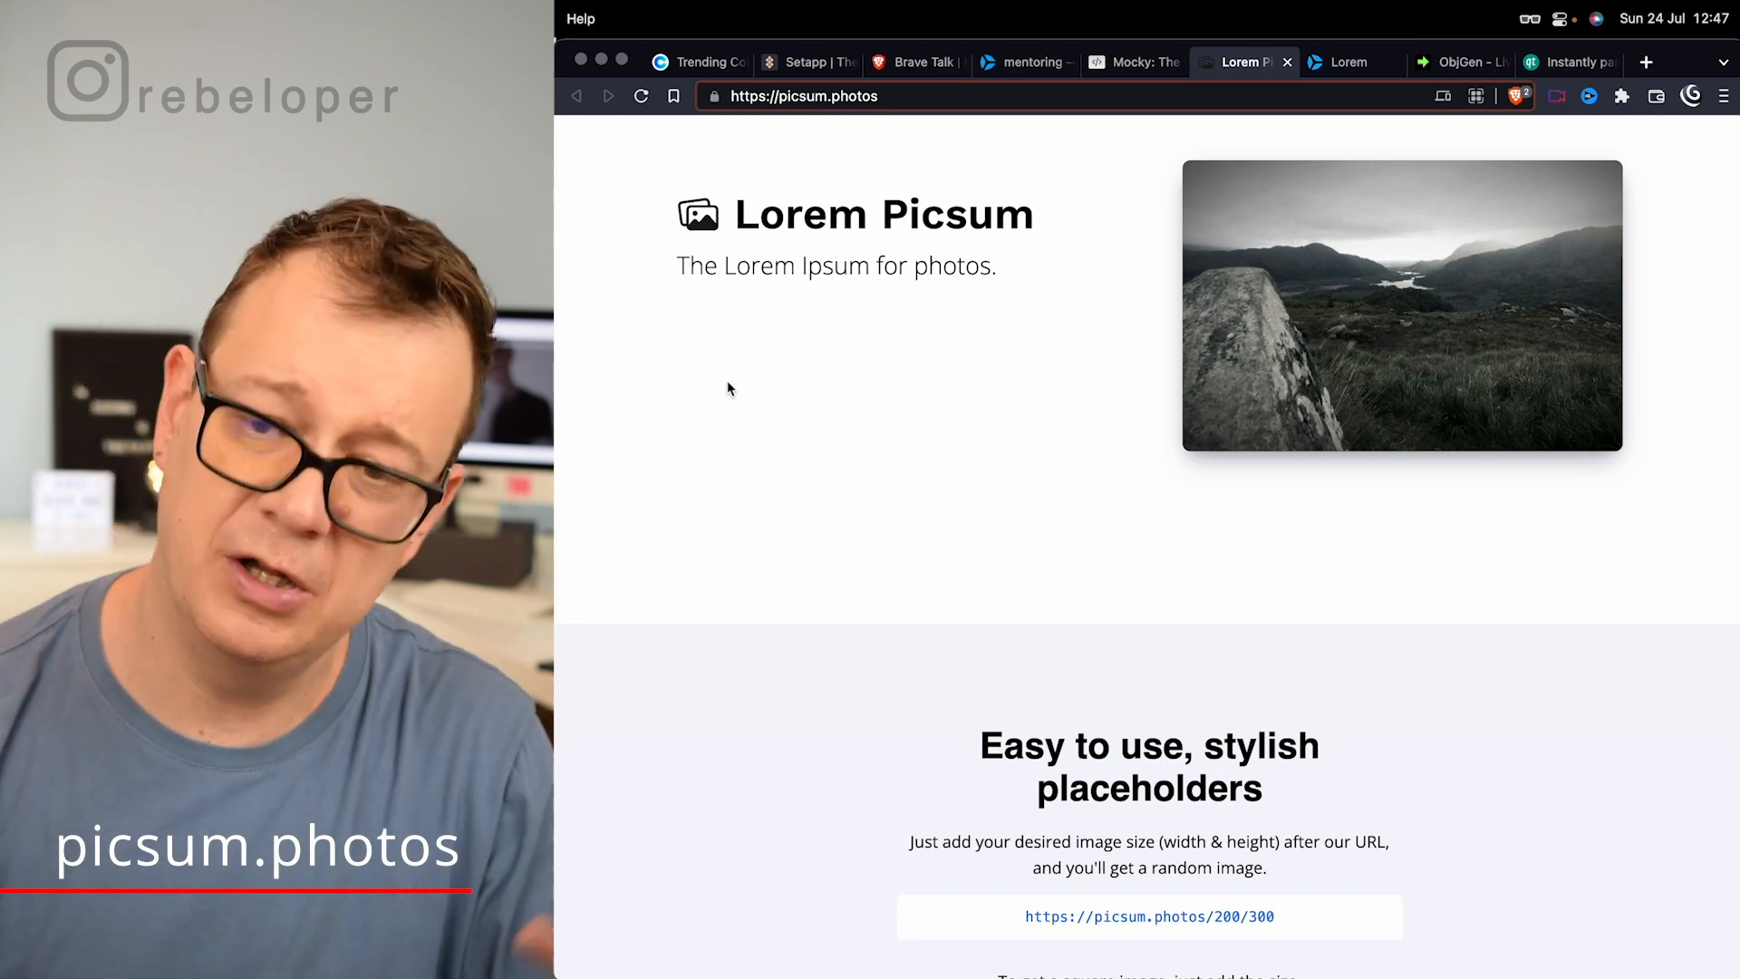
scroll(down, 3)
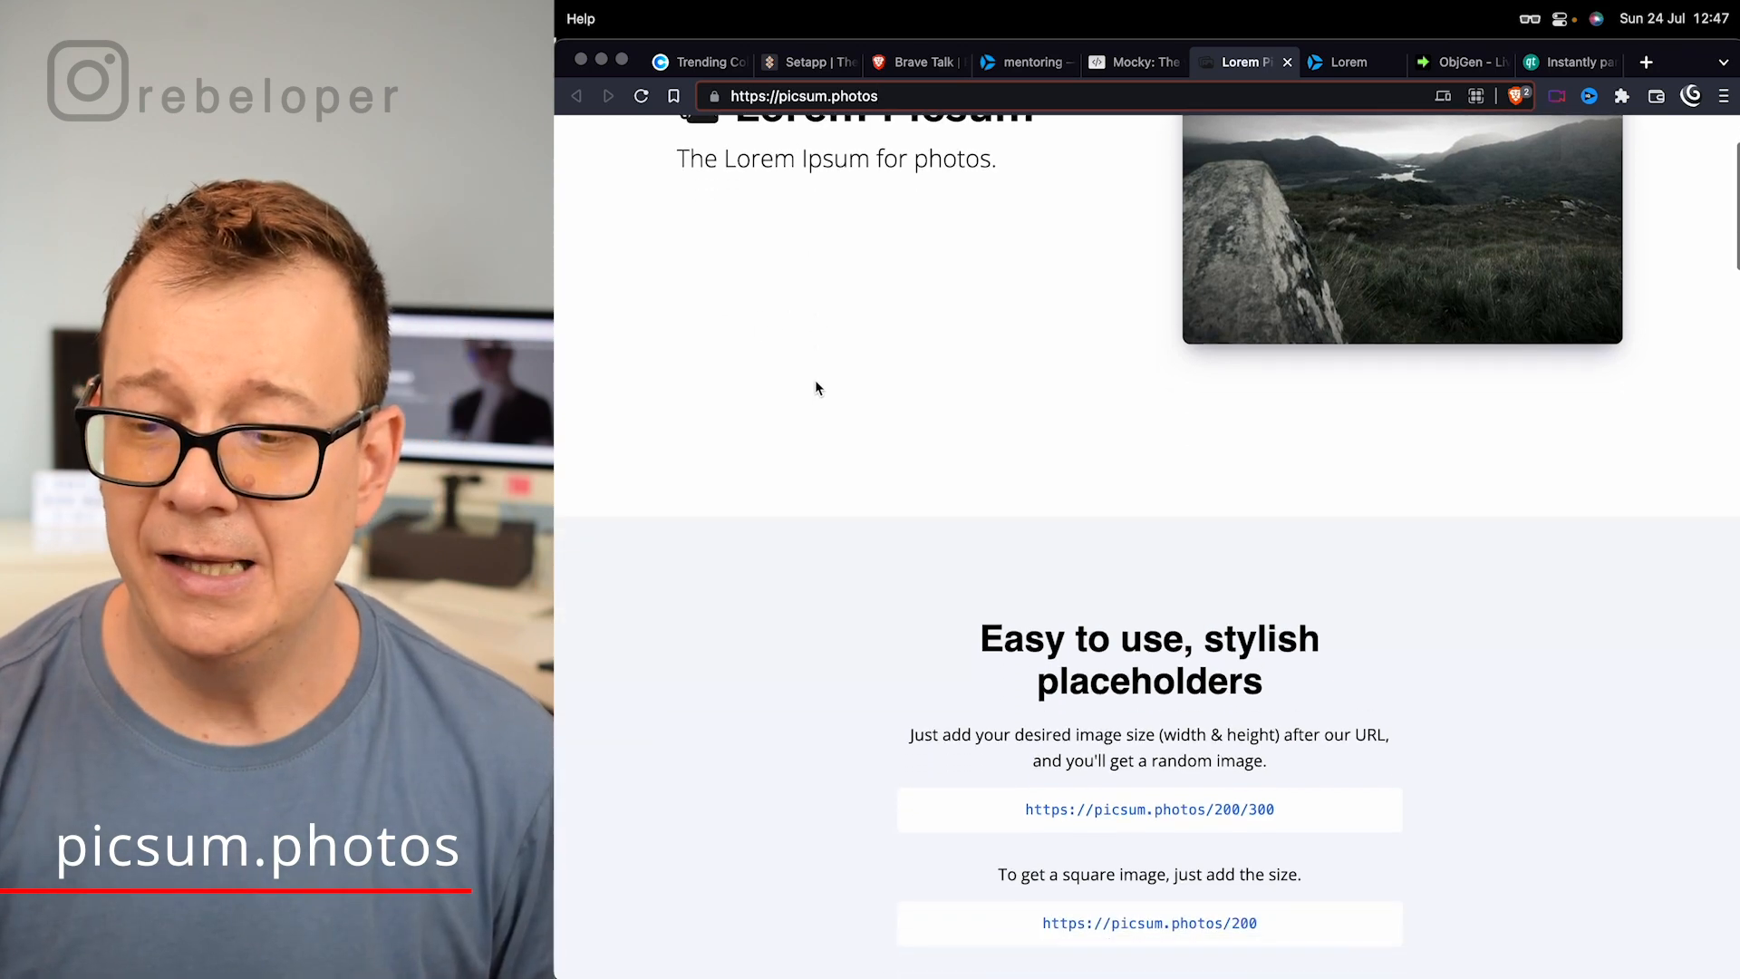
scroll(down, 3)
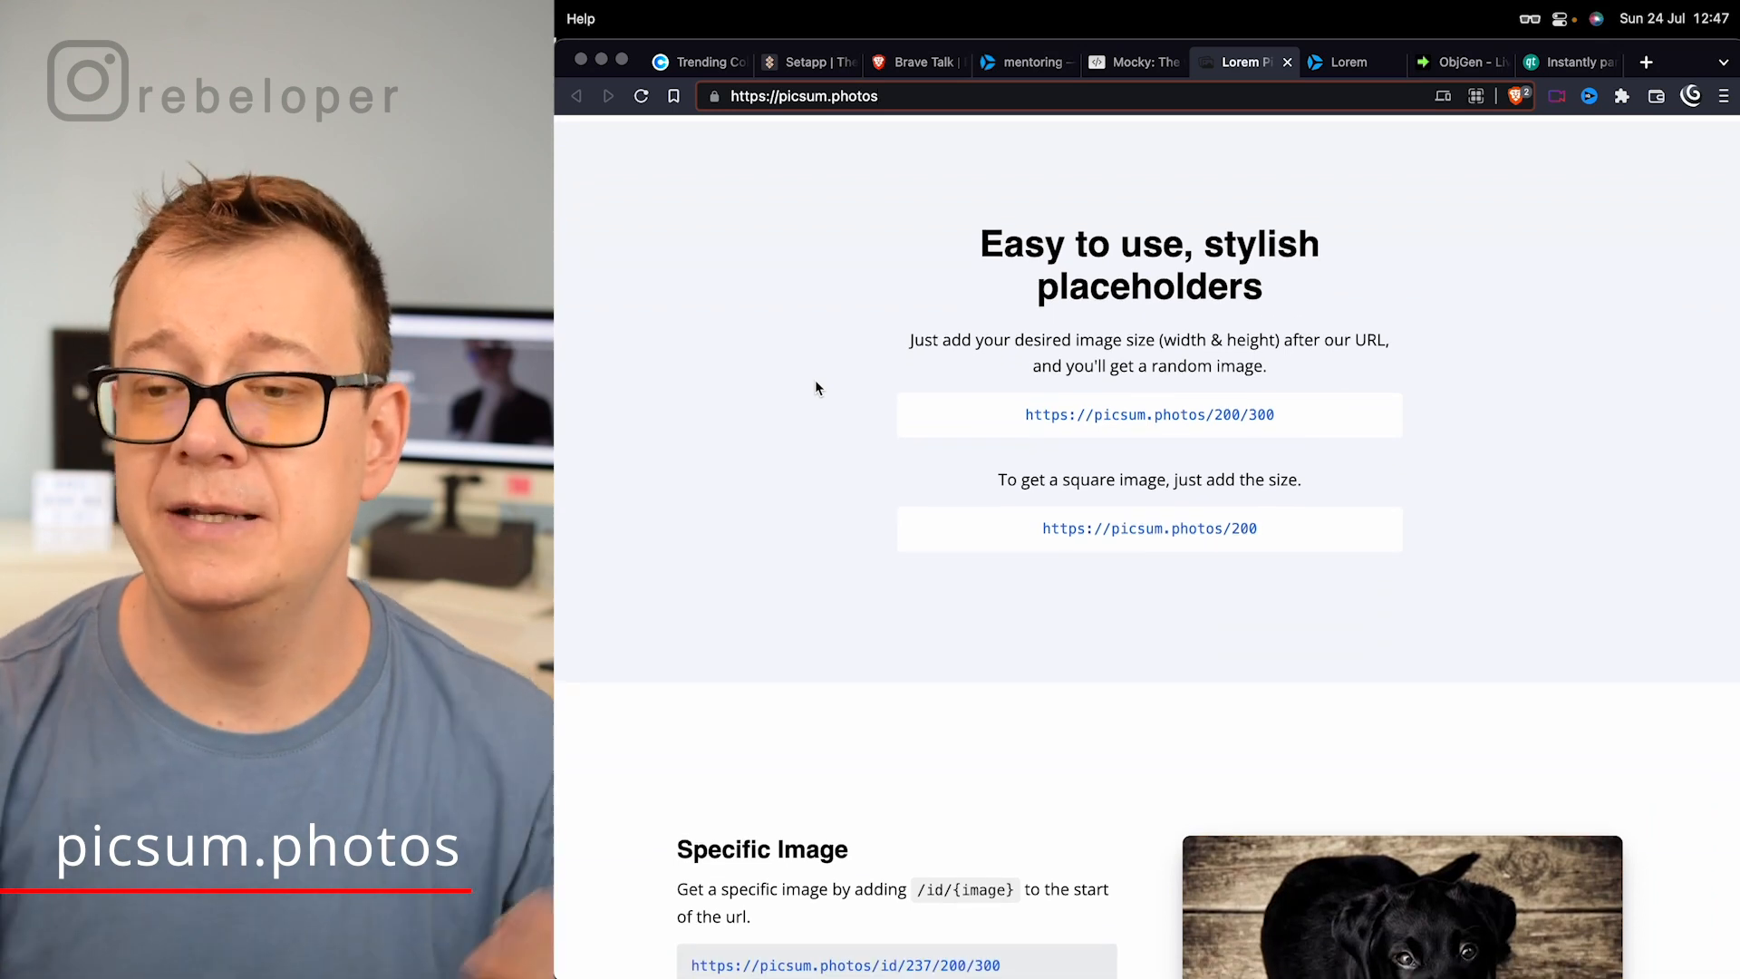
scroll(down, 3)
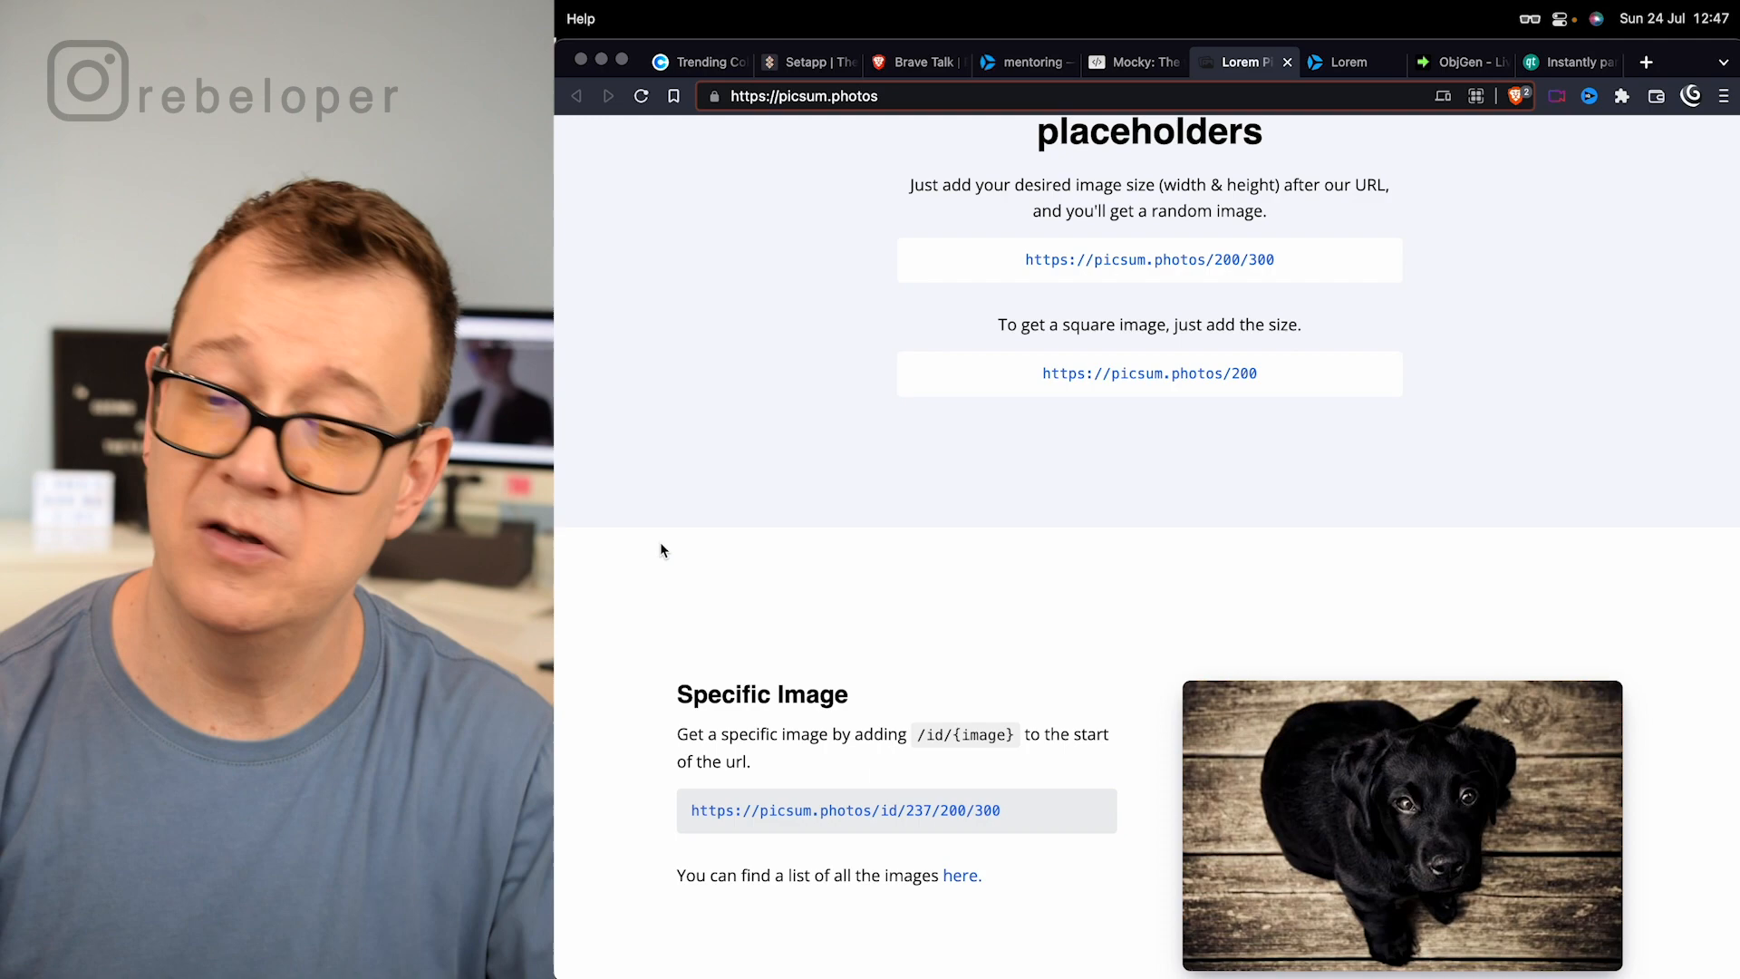
scroll(down, 3)
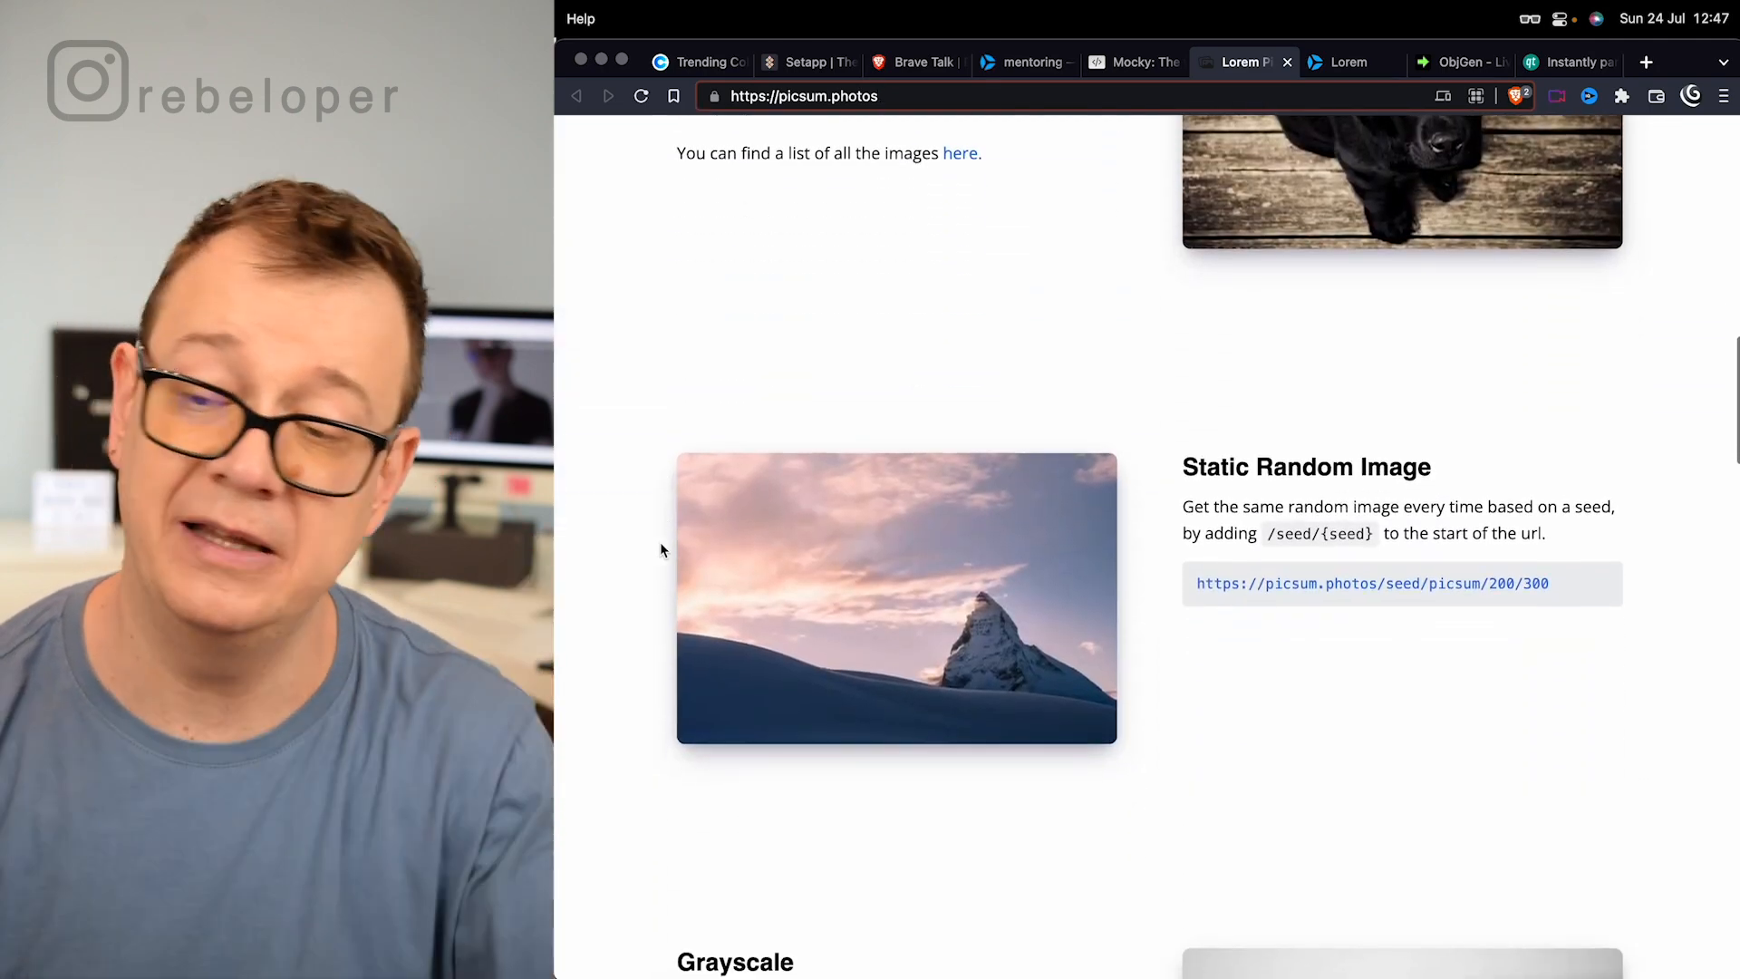
scroll(down, 3)
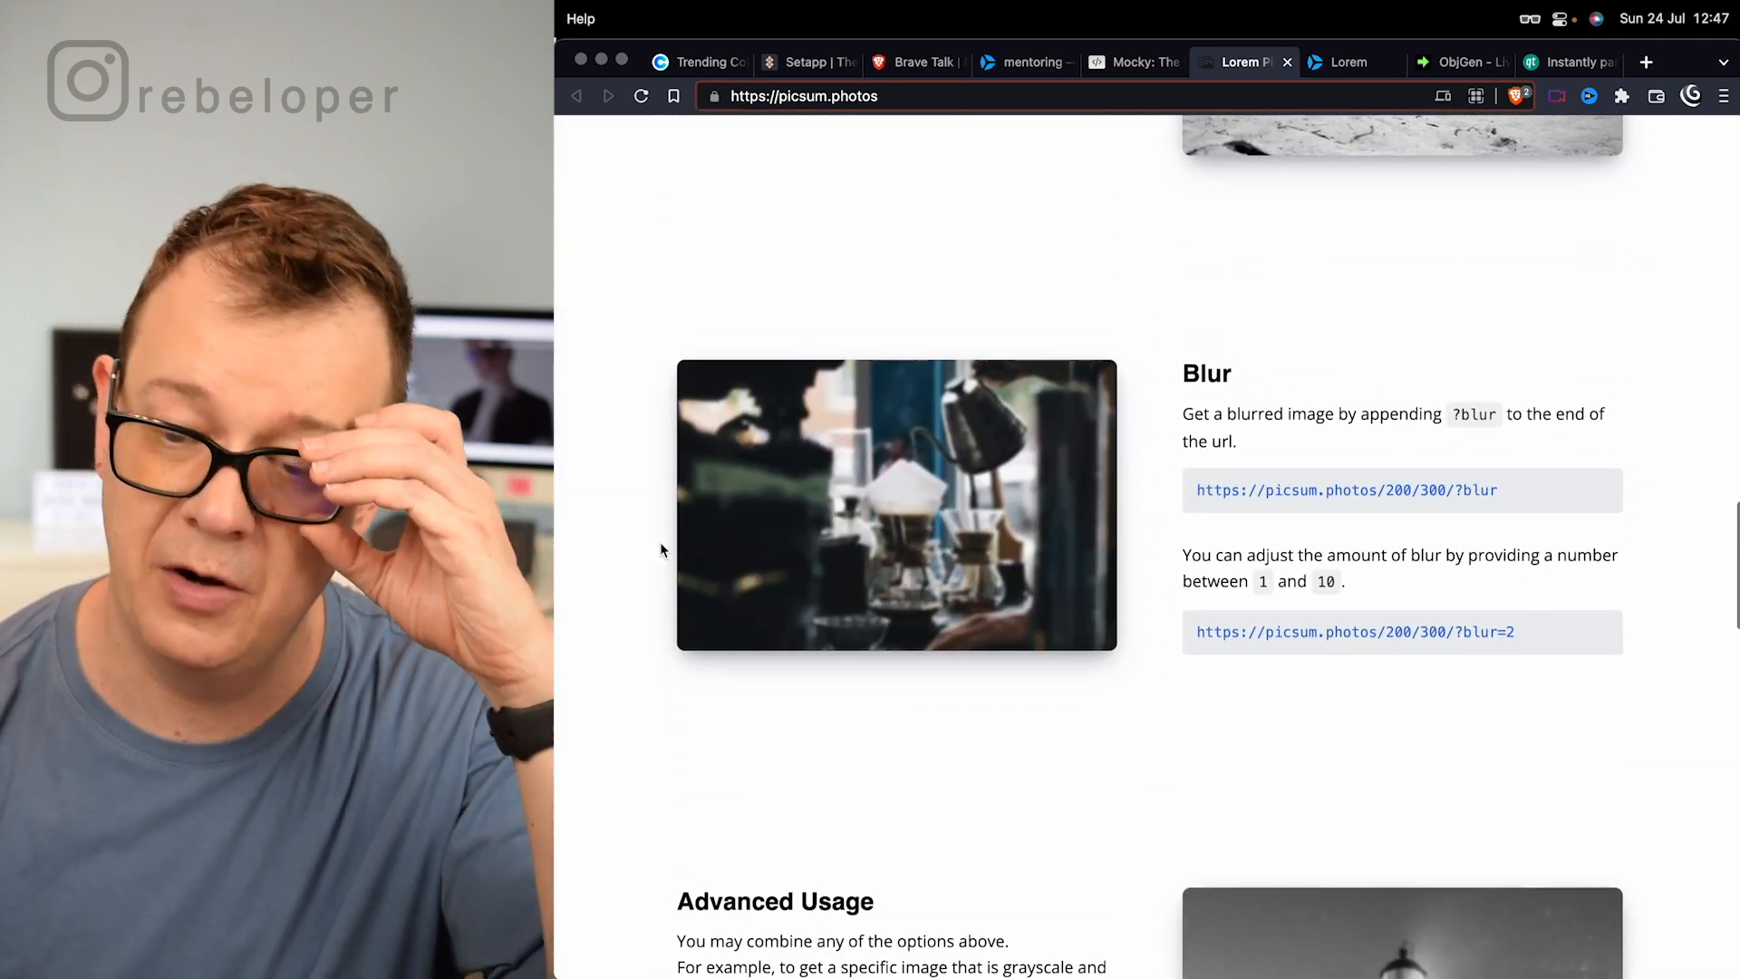
scroll(down, 3)
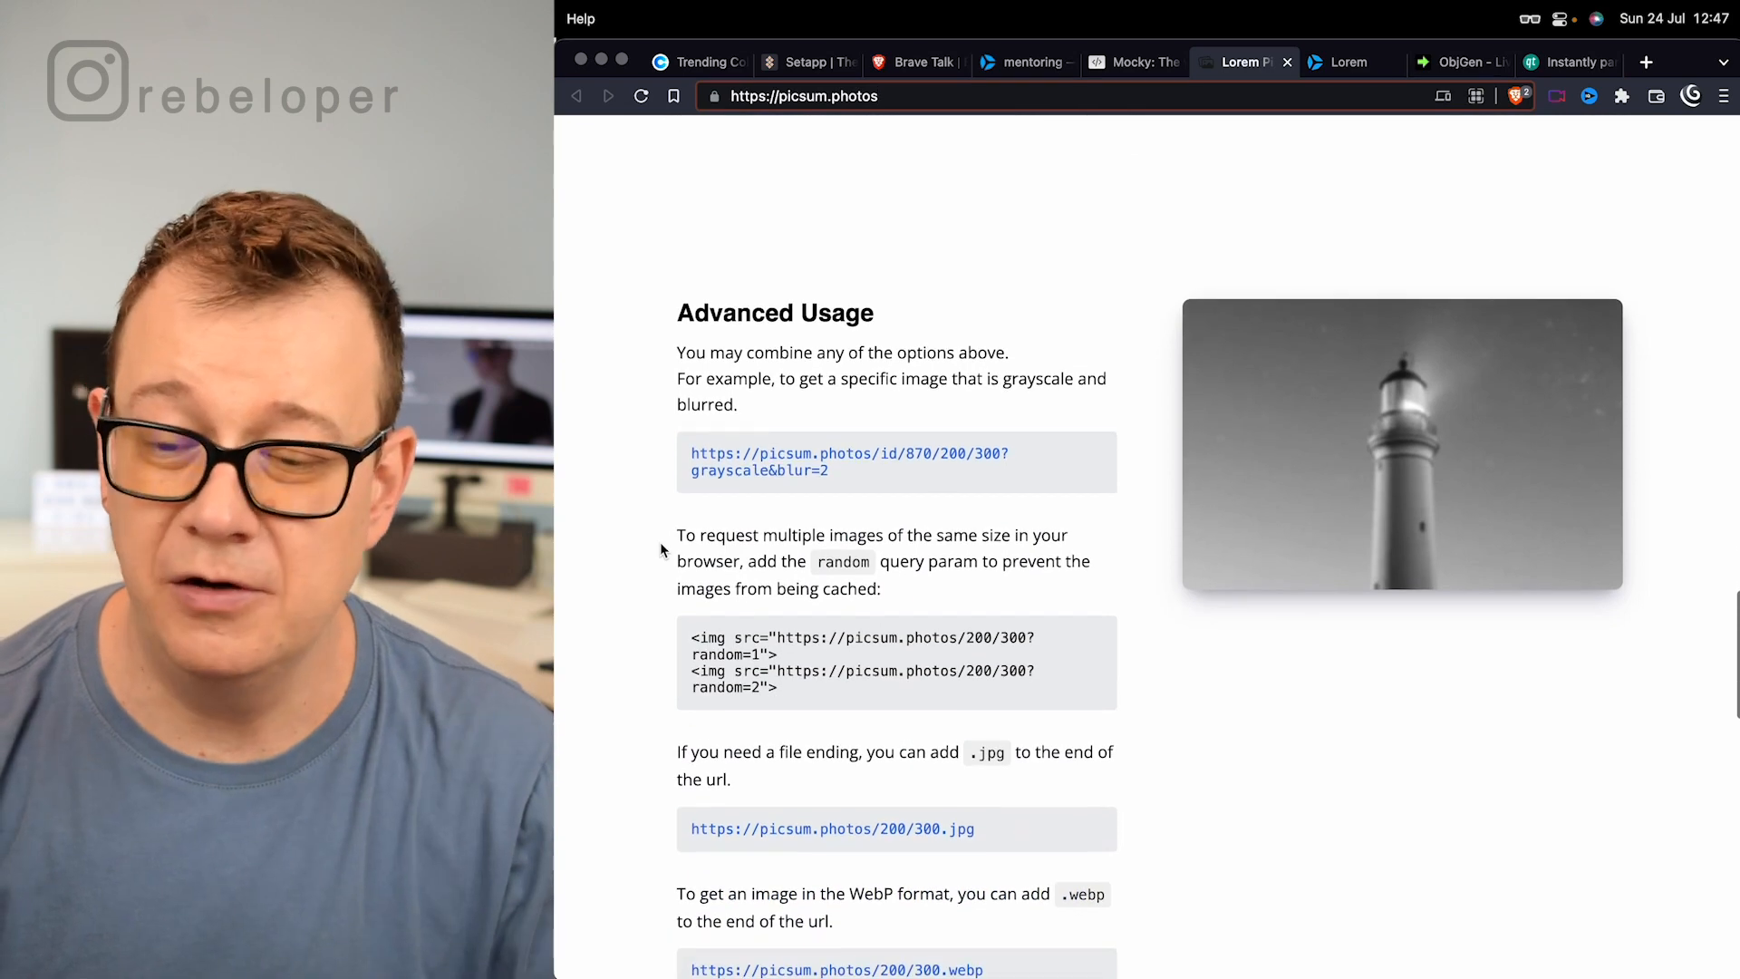
scroll(down, 3)
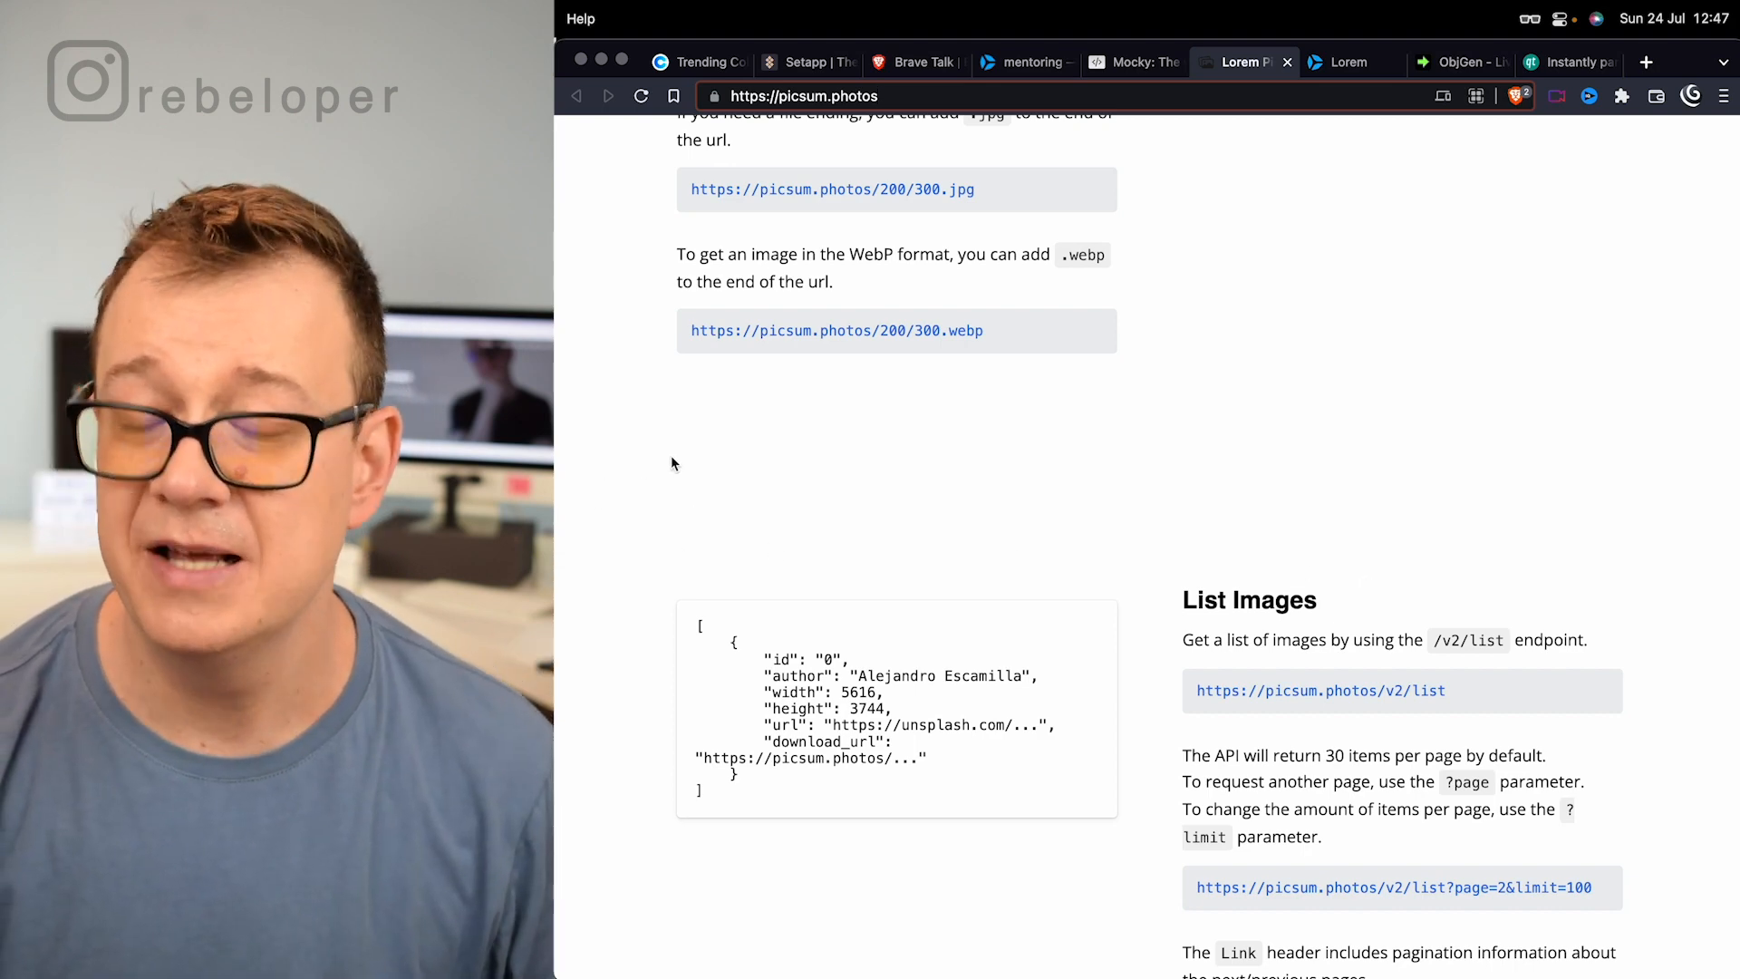
mouse_move(697, 463)
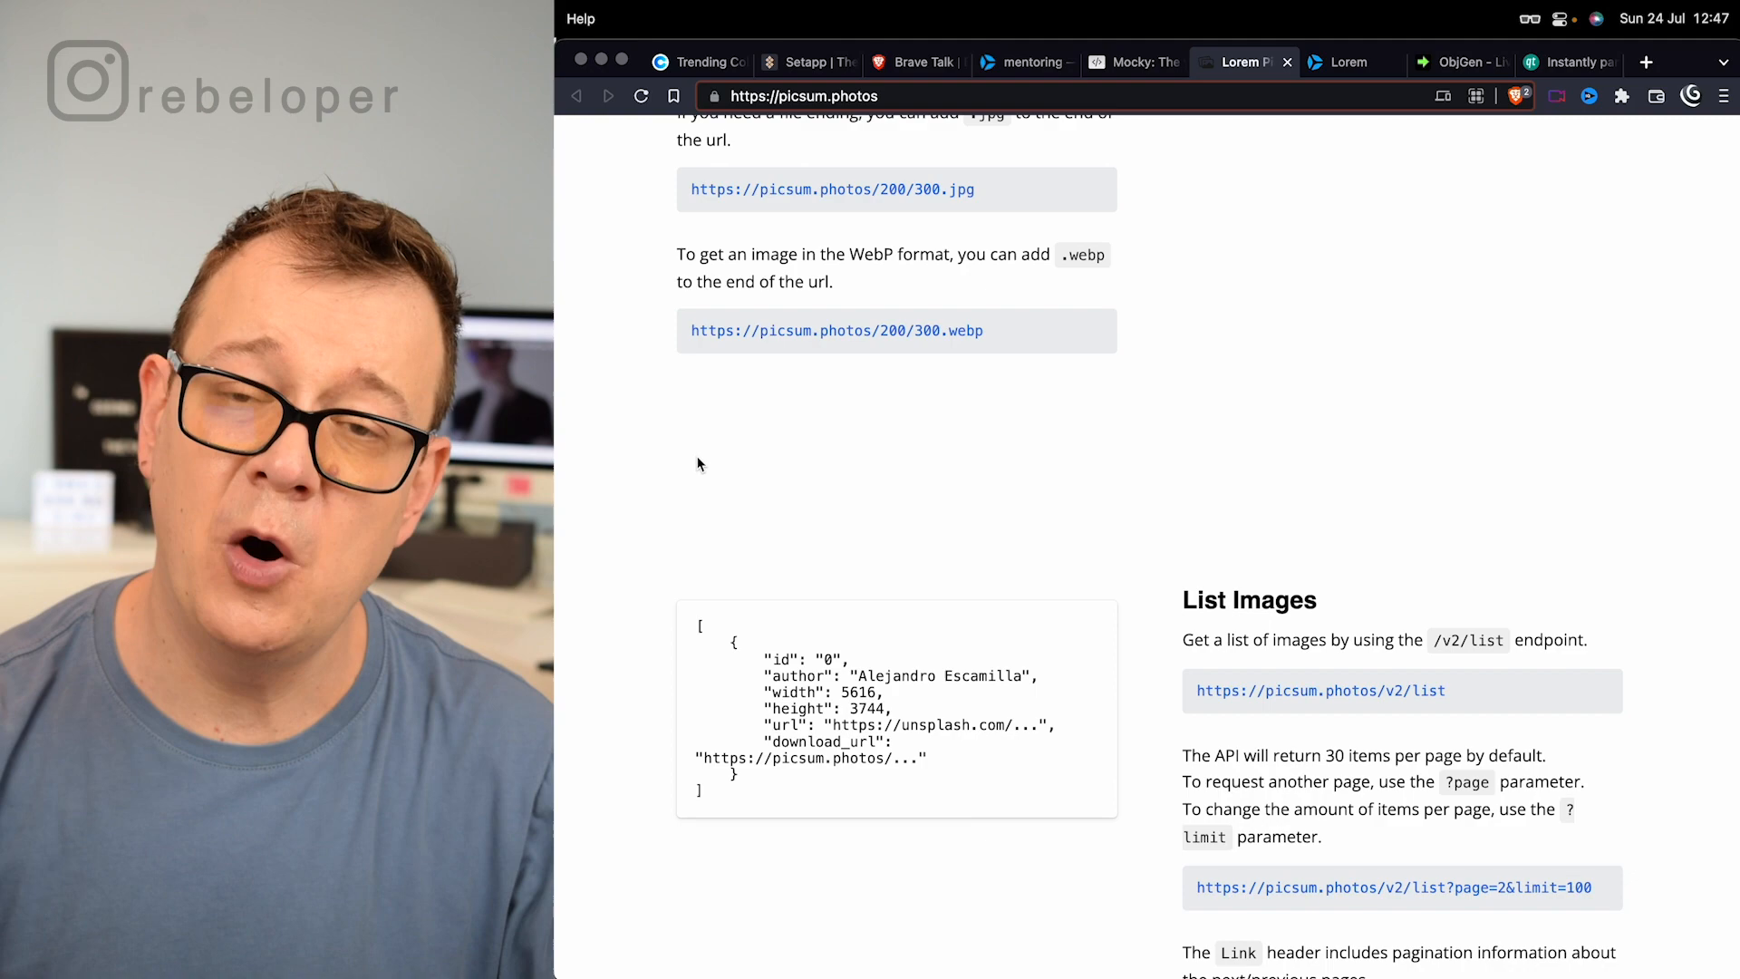
scroll(down, 3)
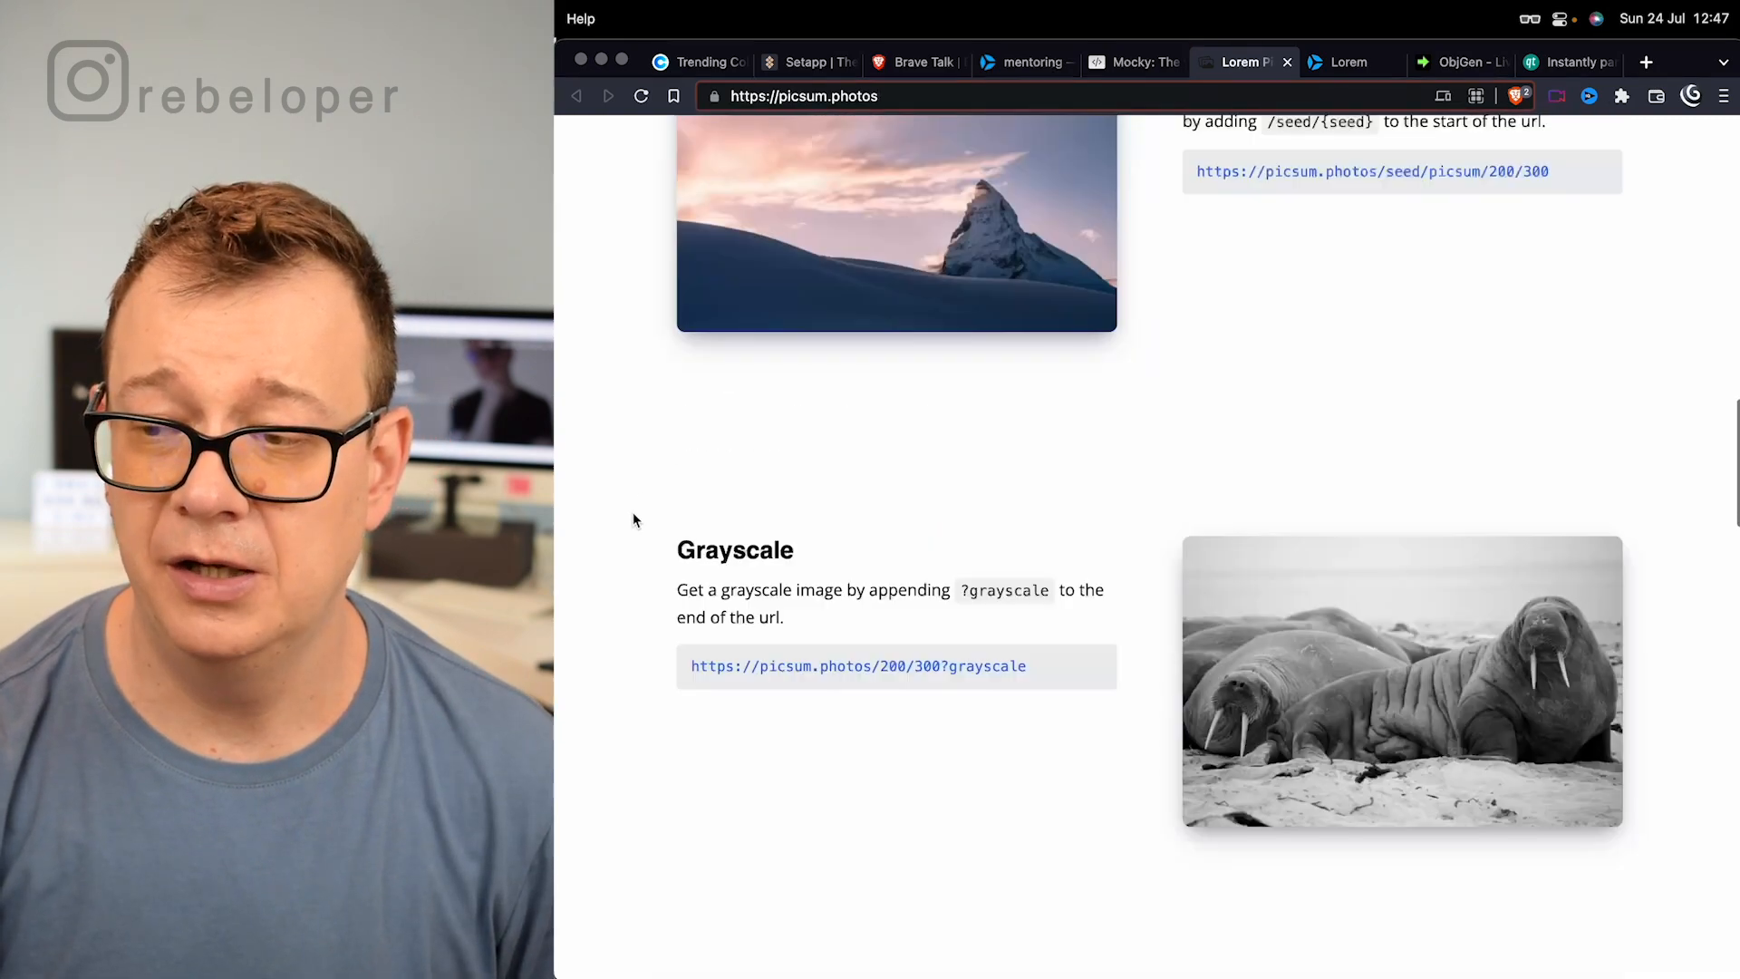
scroll(up, 3)
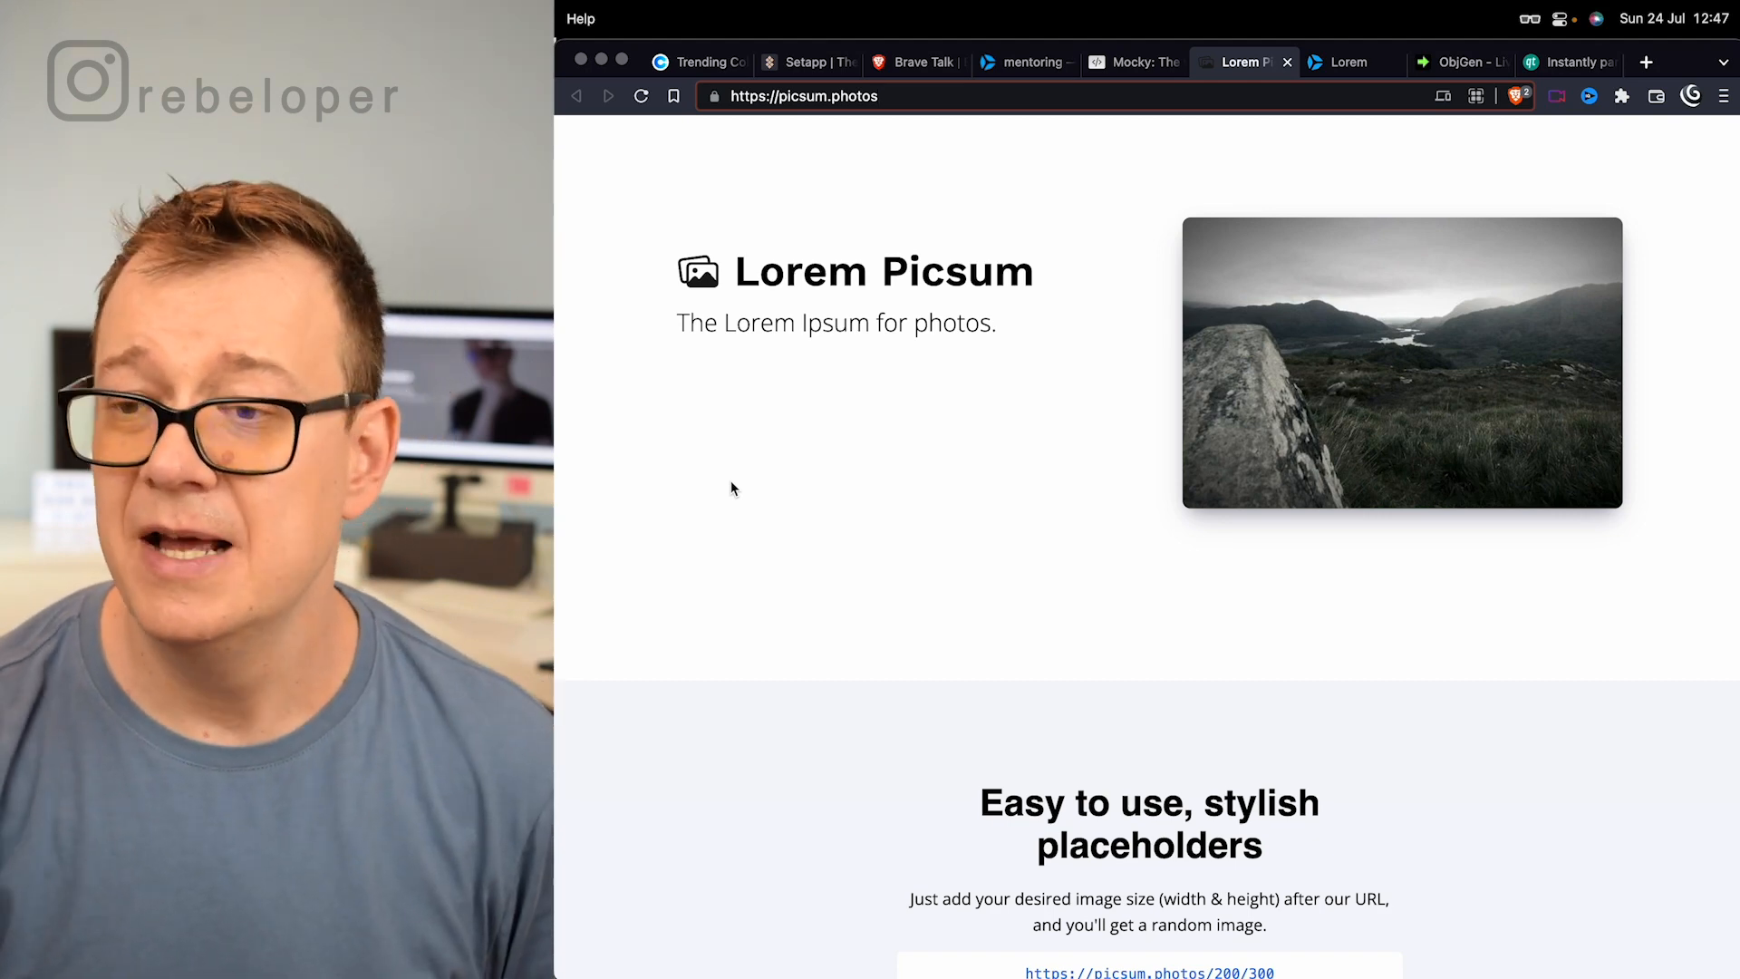
Switch to store.rebeloper.com/lorem and scroll through the Lorem package feature list
click(1350, 63)
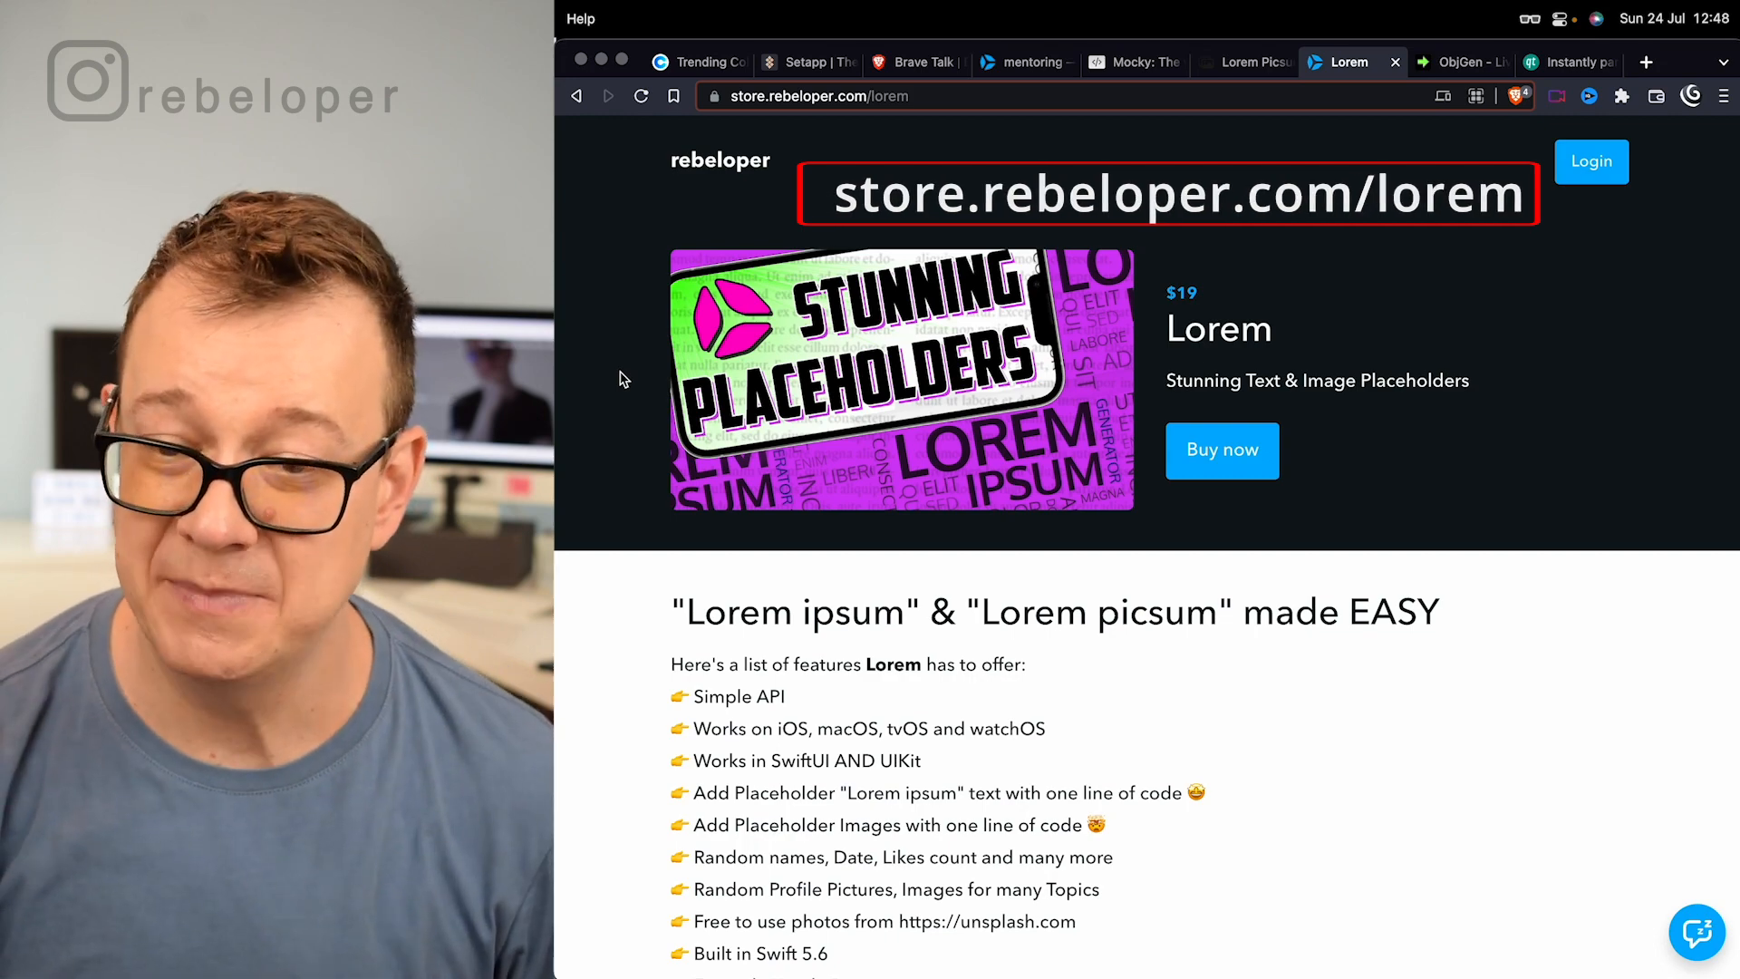
scroll(down, 3)
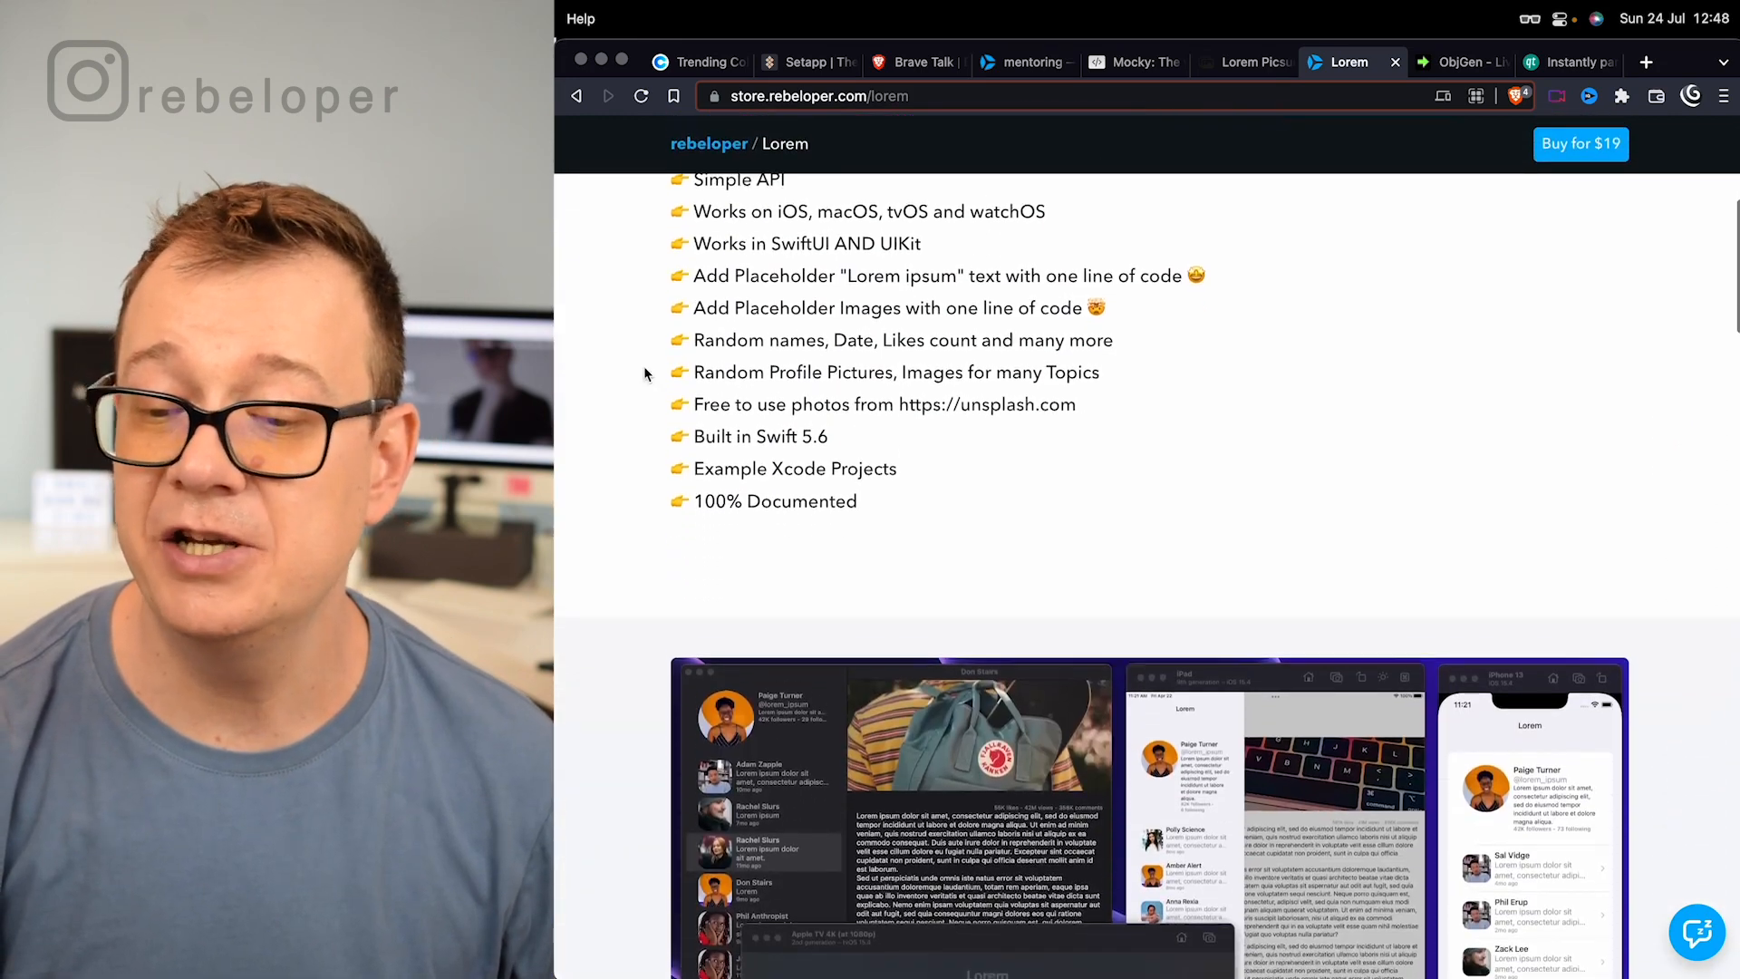
scroll(down, 3)
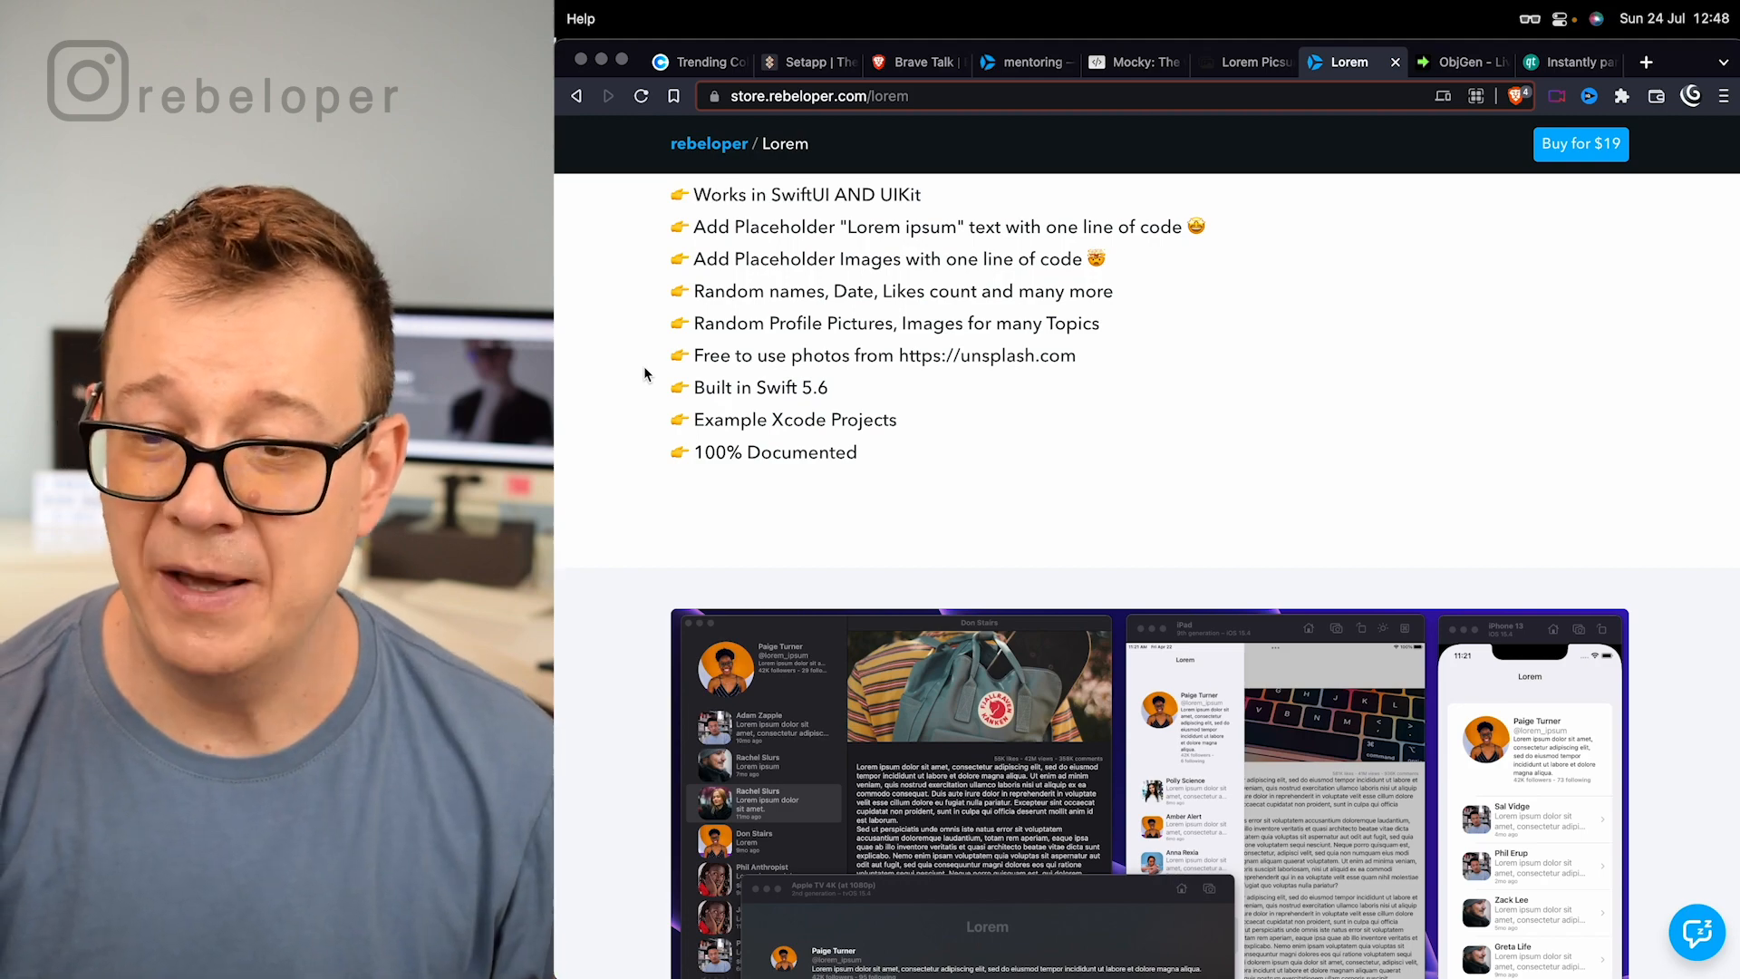
scroll(down, 3)
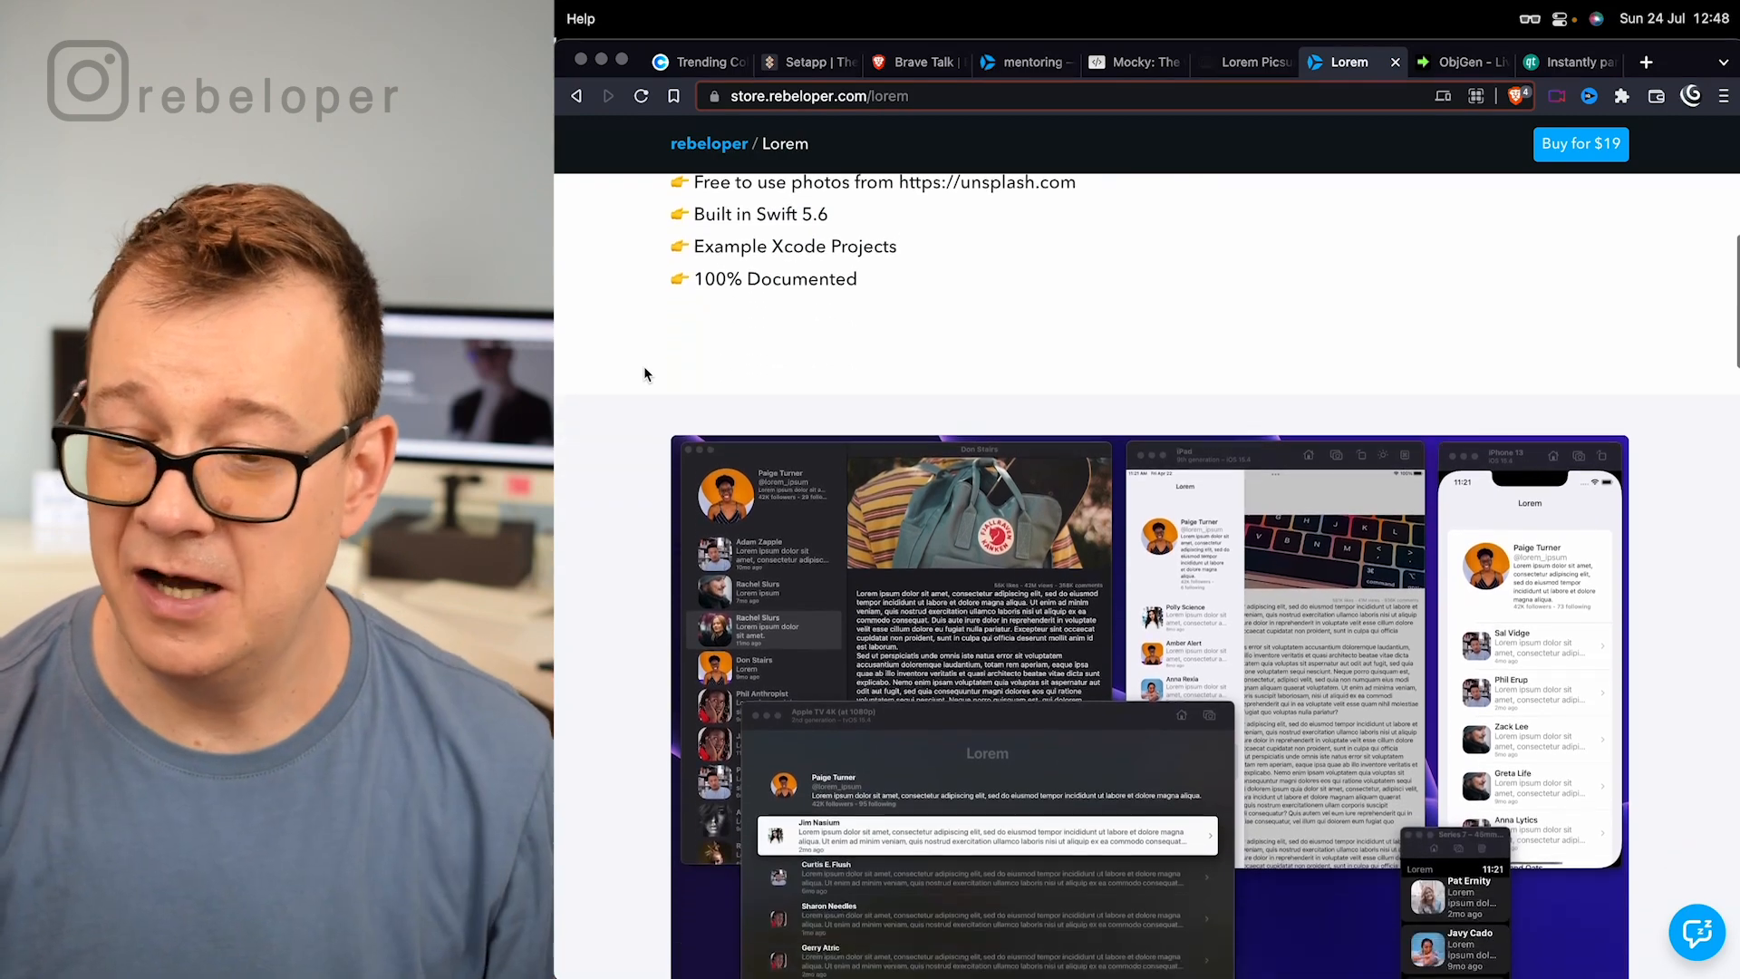
scroll(down, 3)
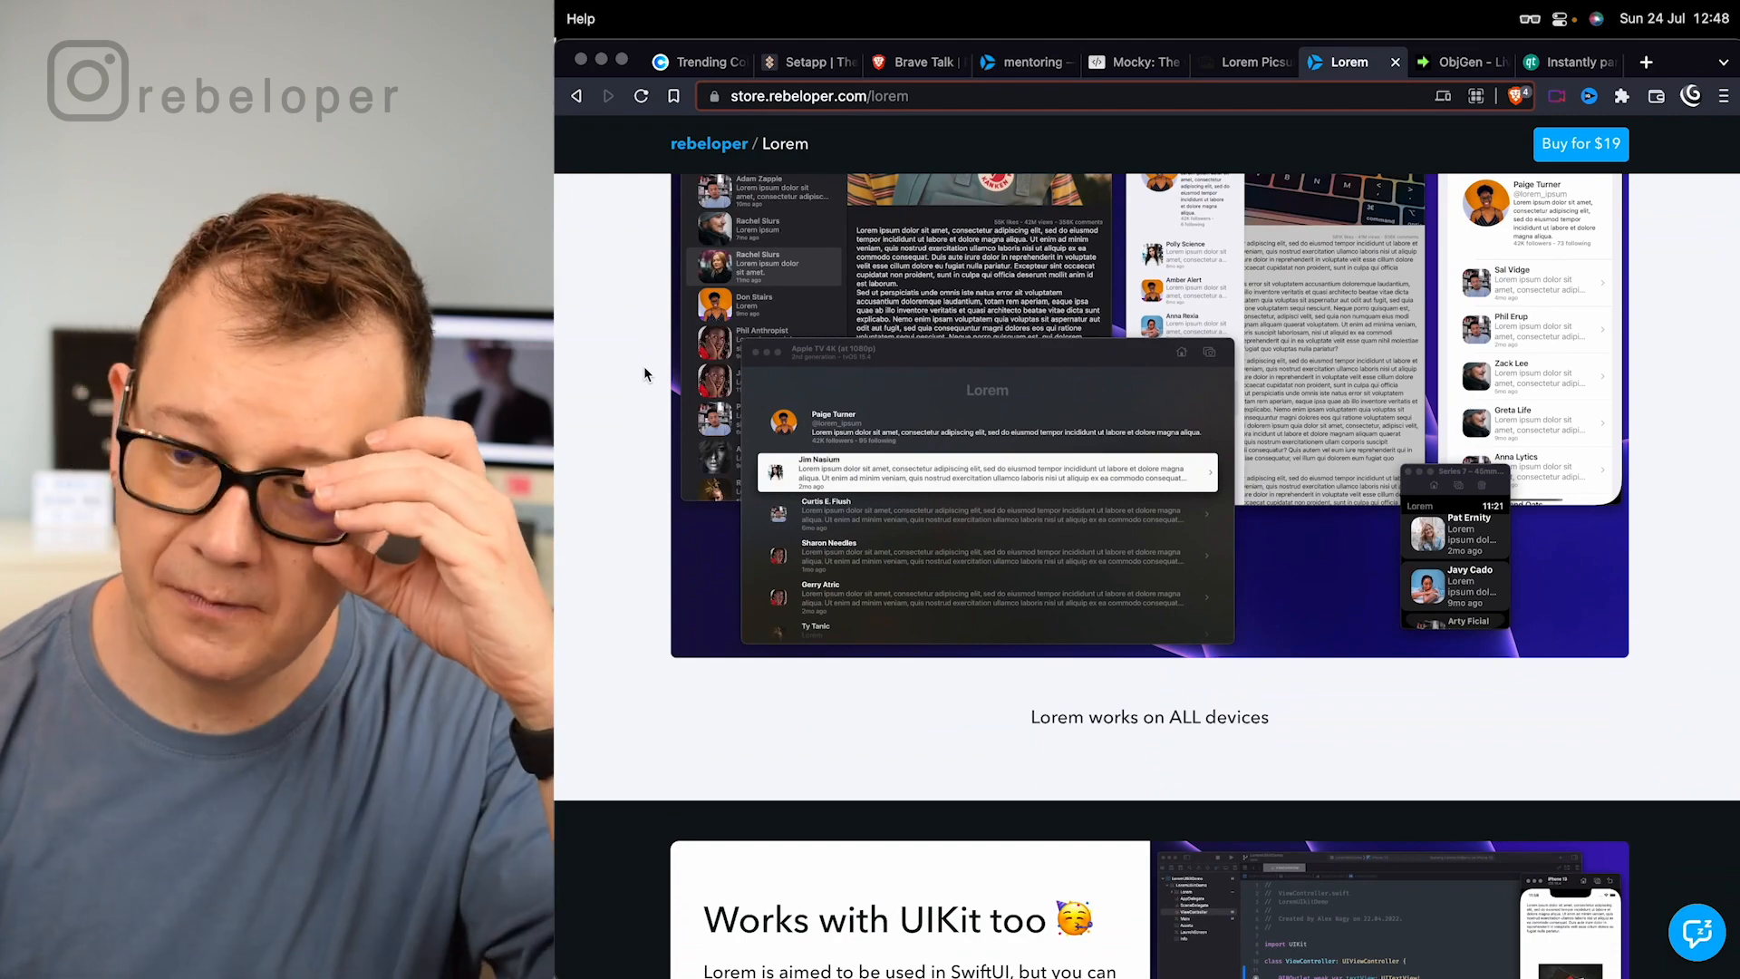
scroll(down, 3)
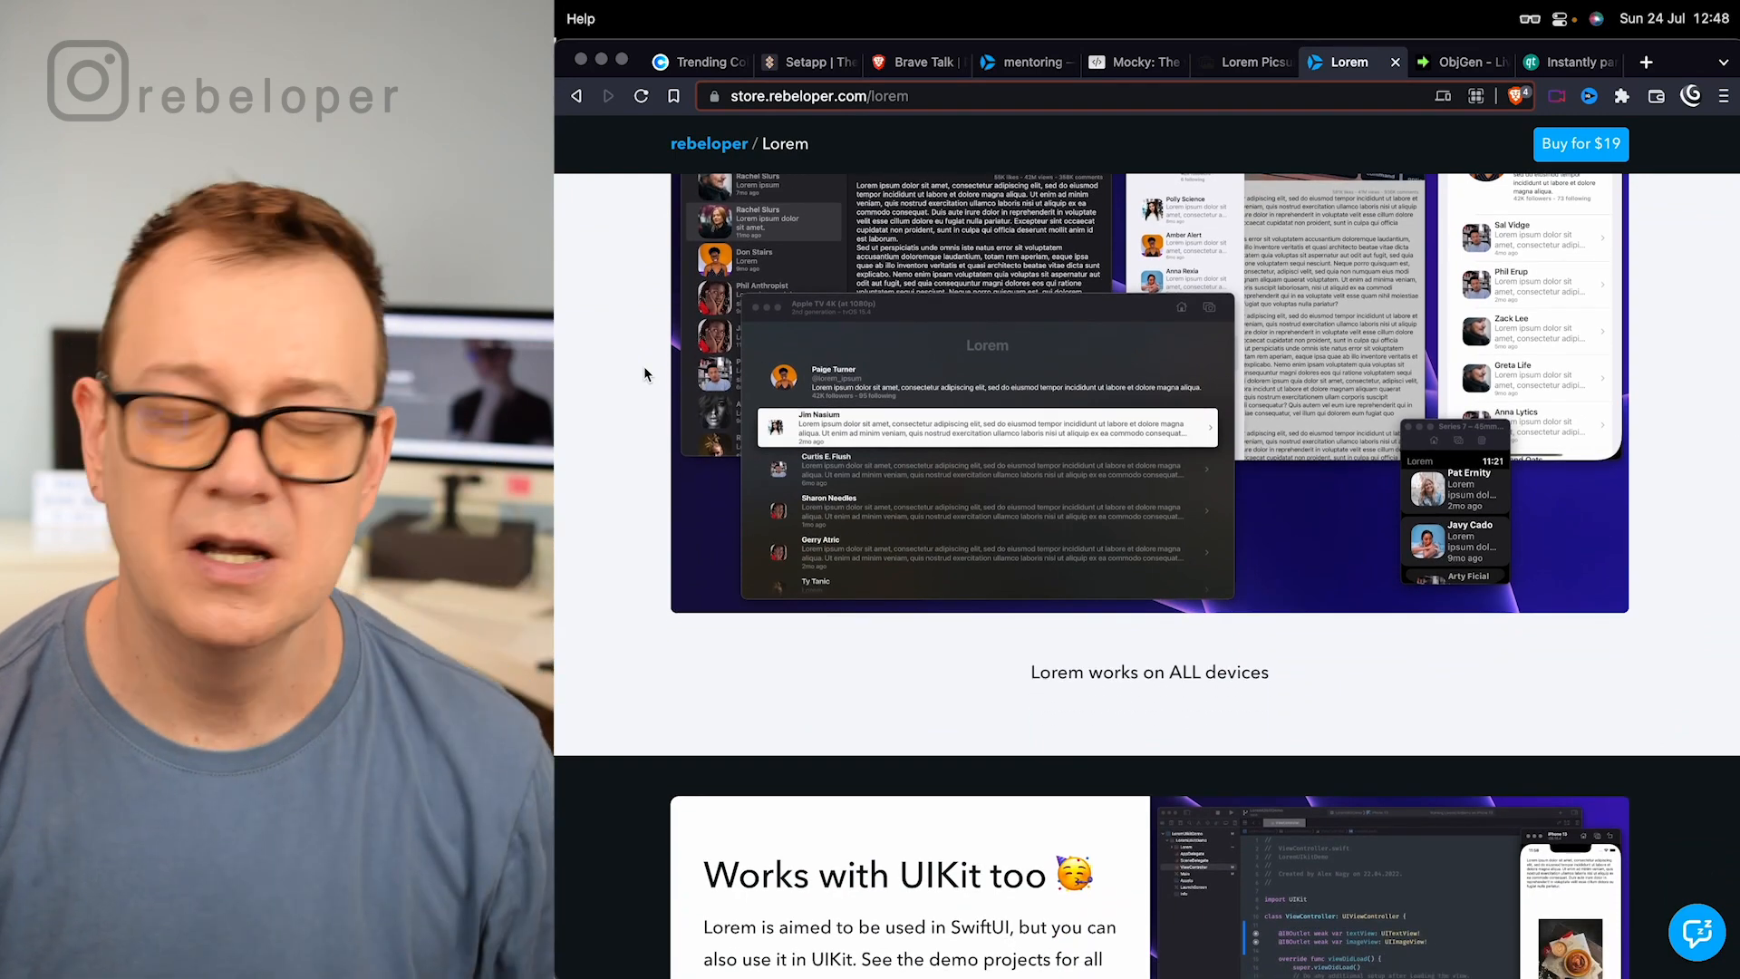
scroll(down, 3)
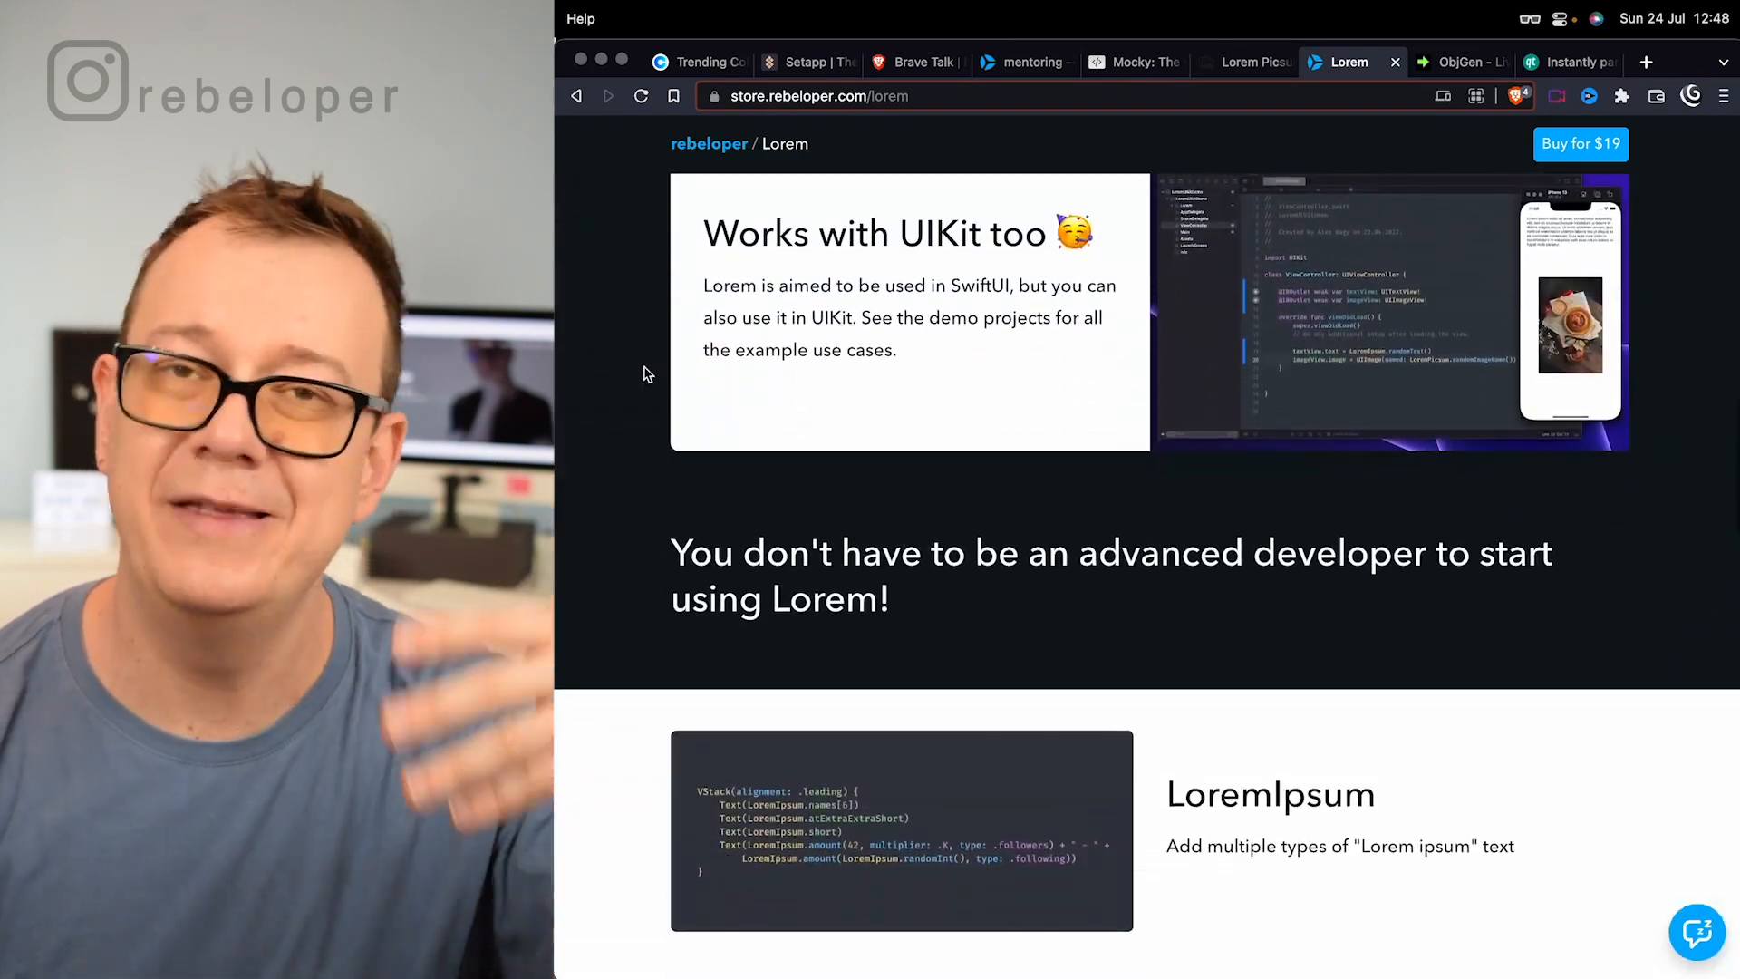
scroll(down, 3)
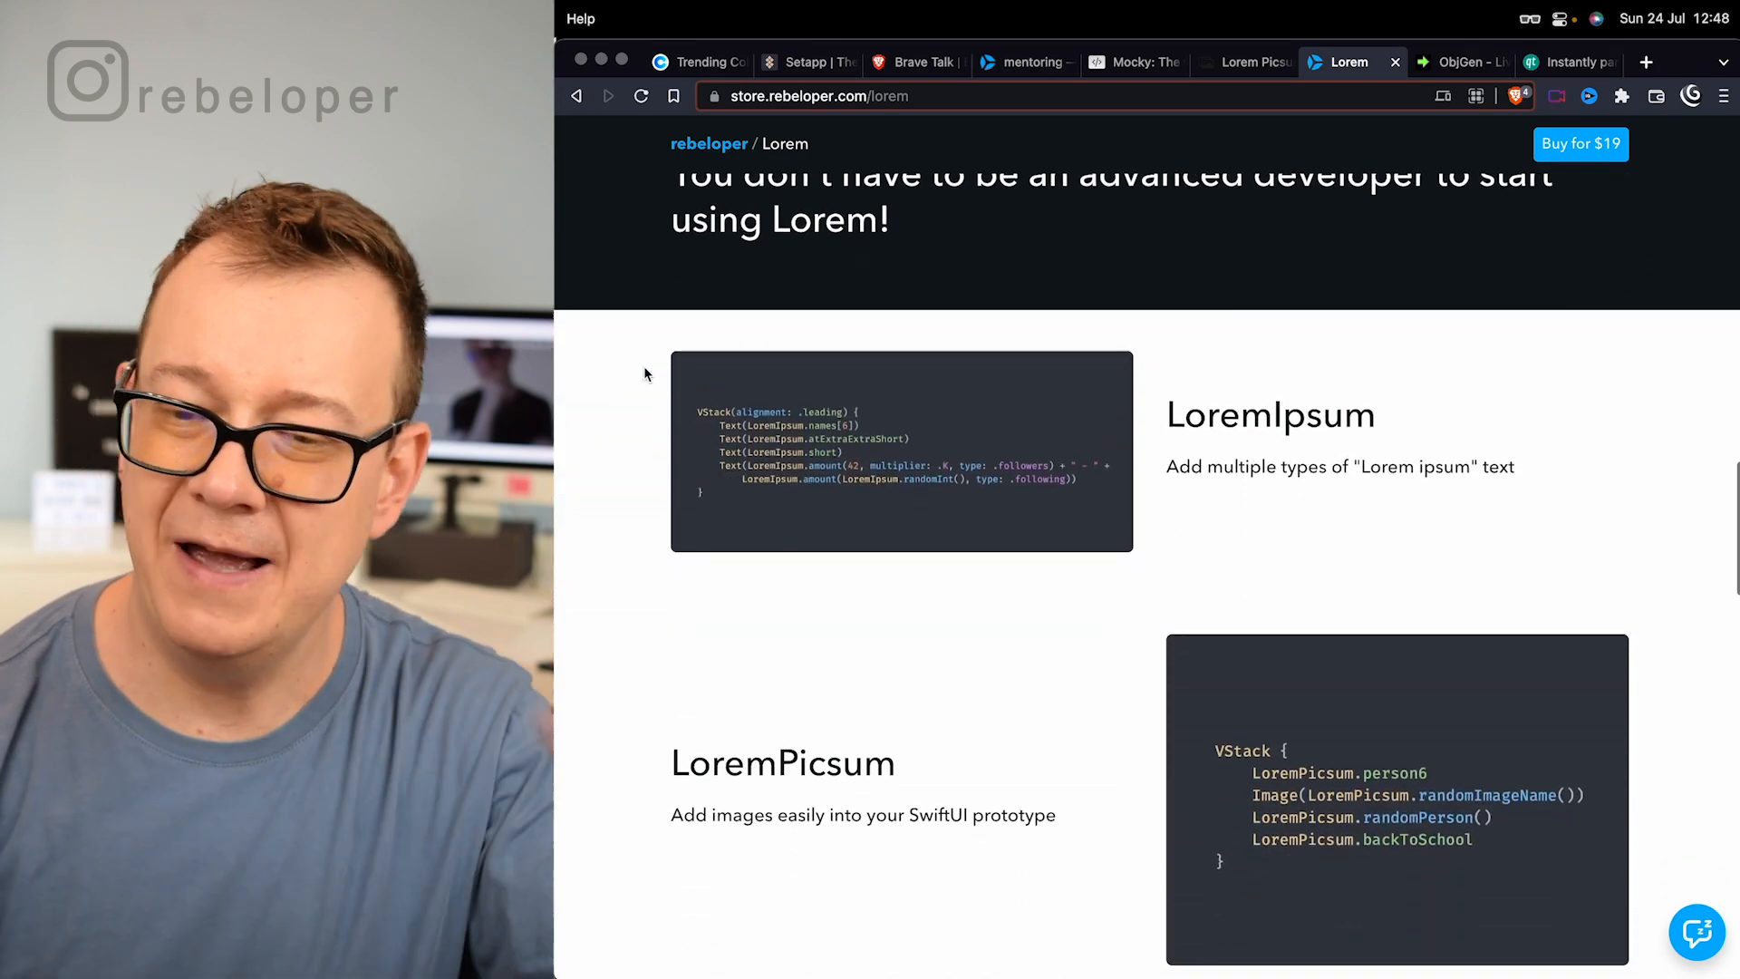
scroll(down, 3)
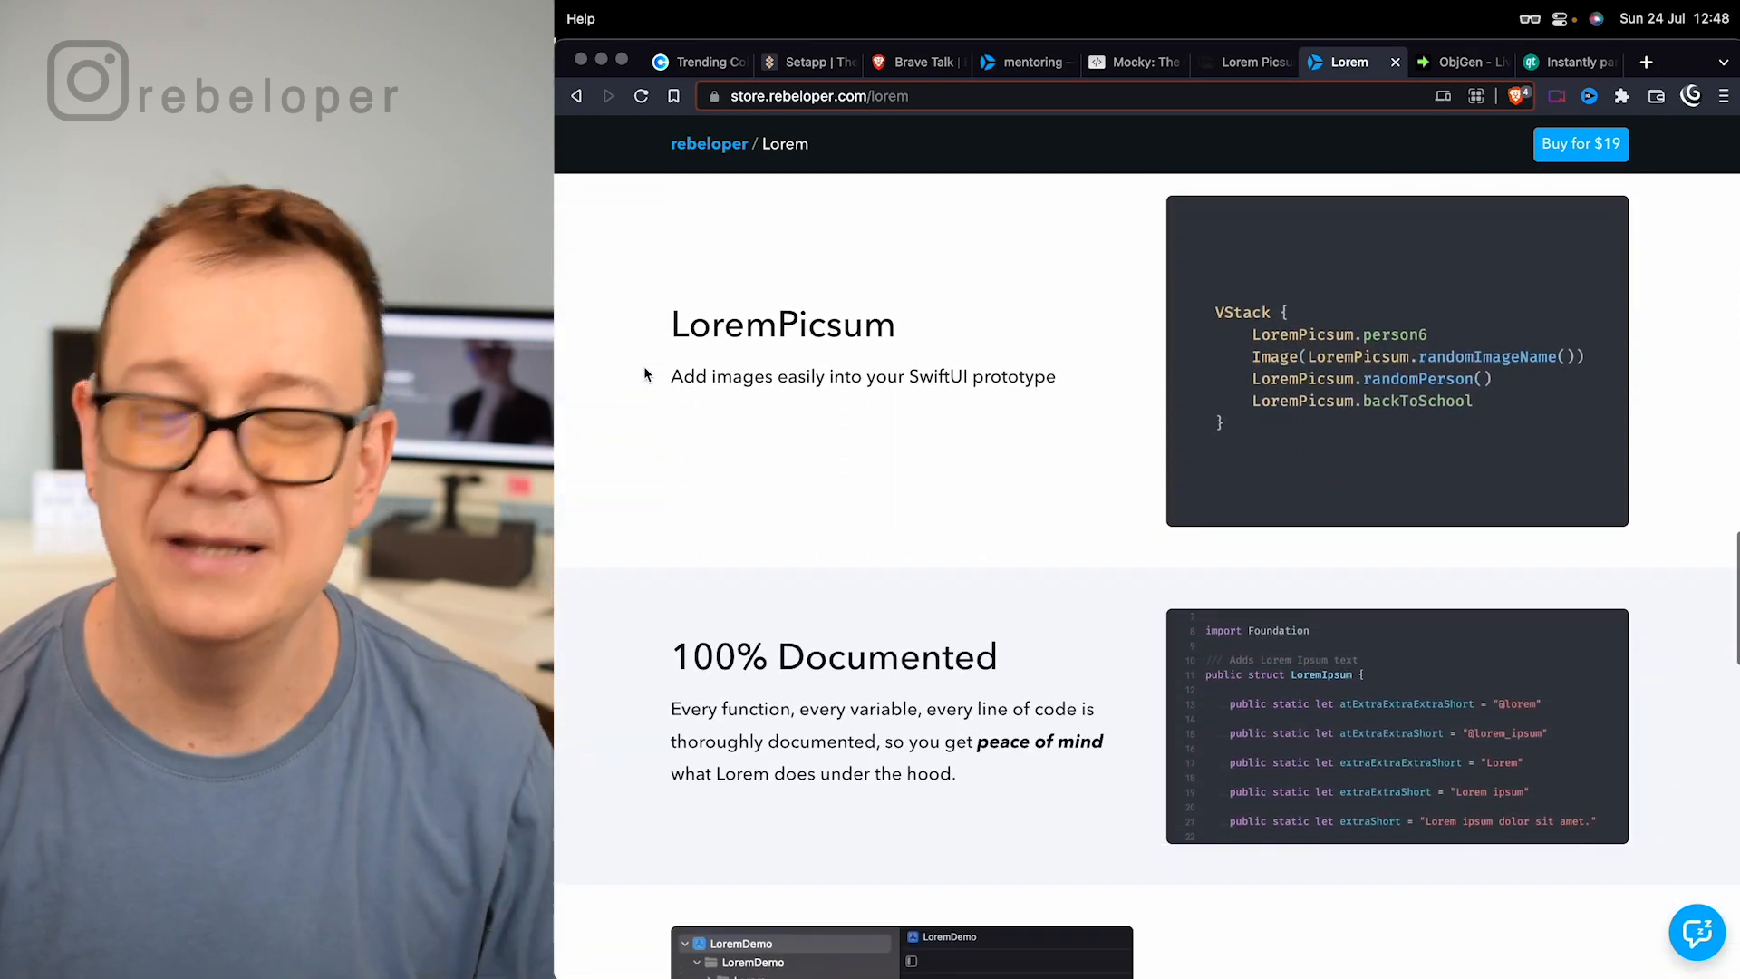
scroll(down, 3)
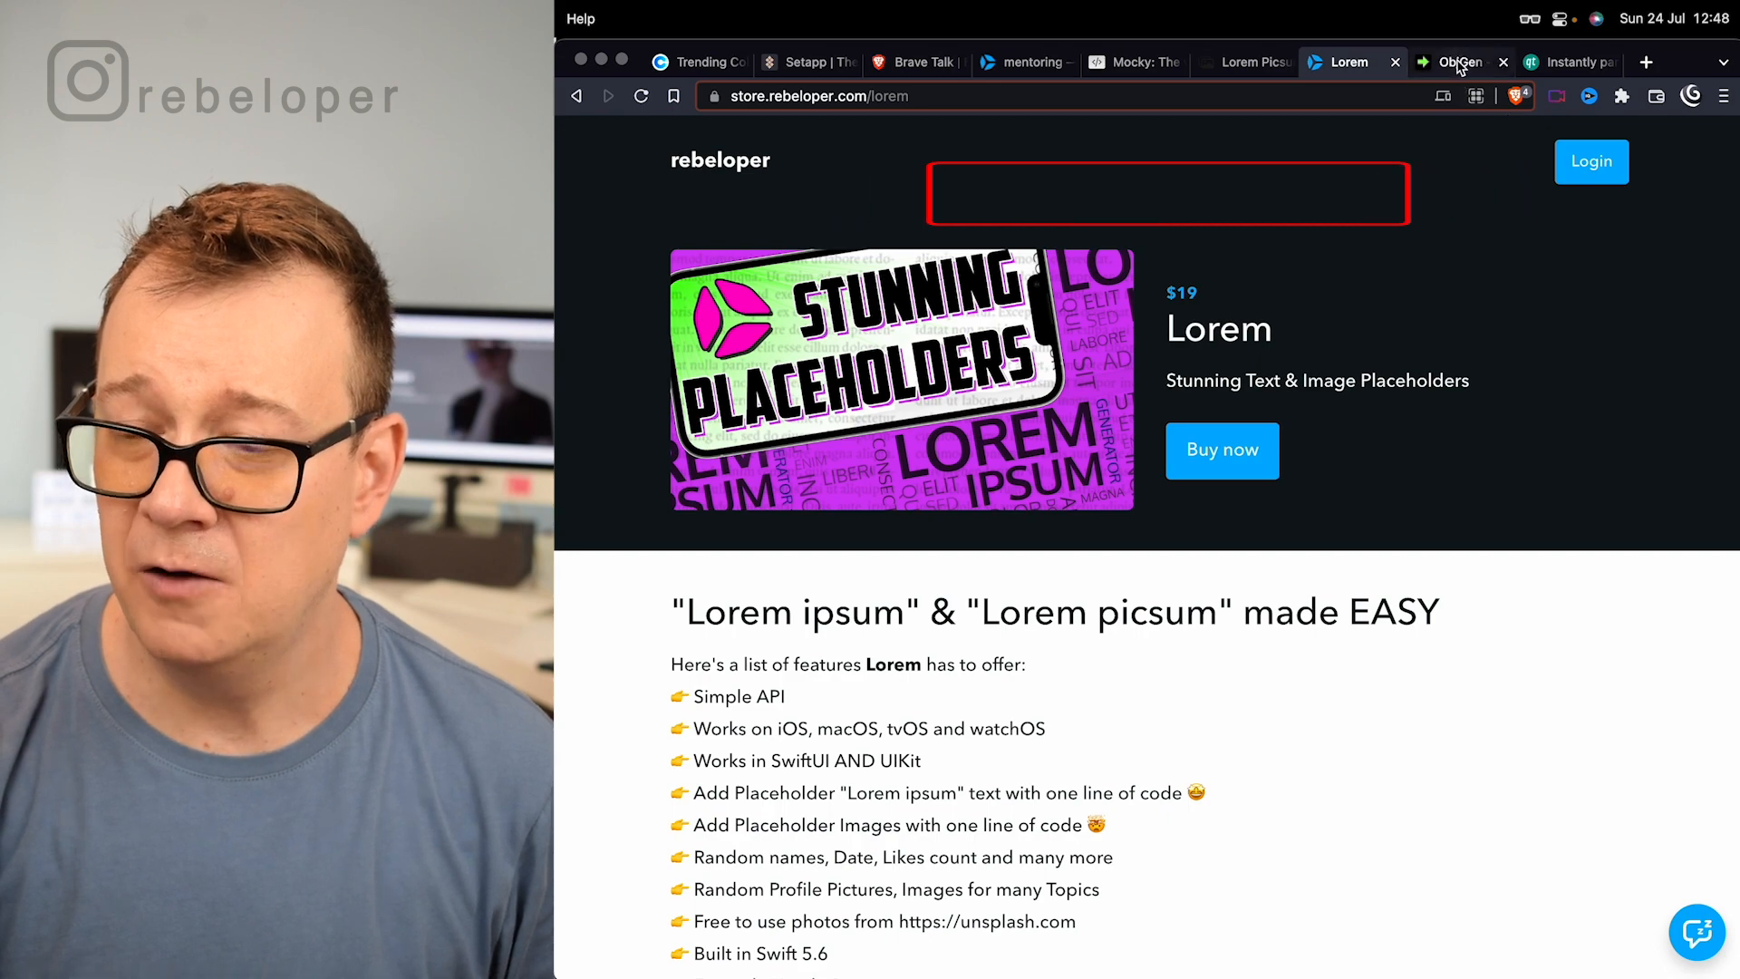
Go to beta5.objgen.com, open JSON Generator, and load the demo model
click(1458, 62)
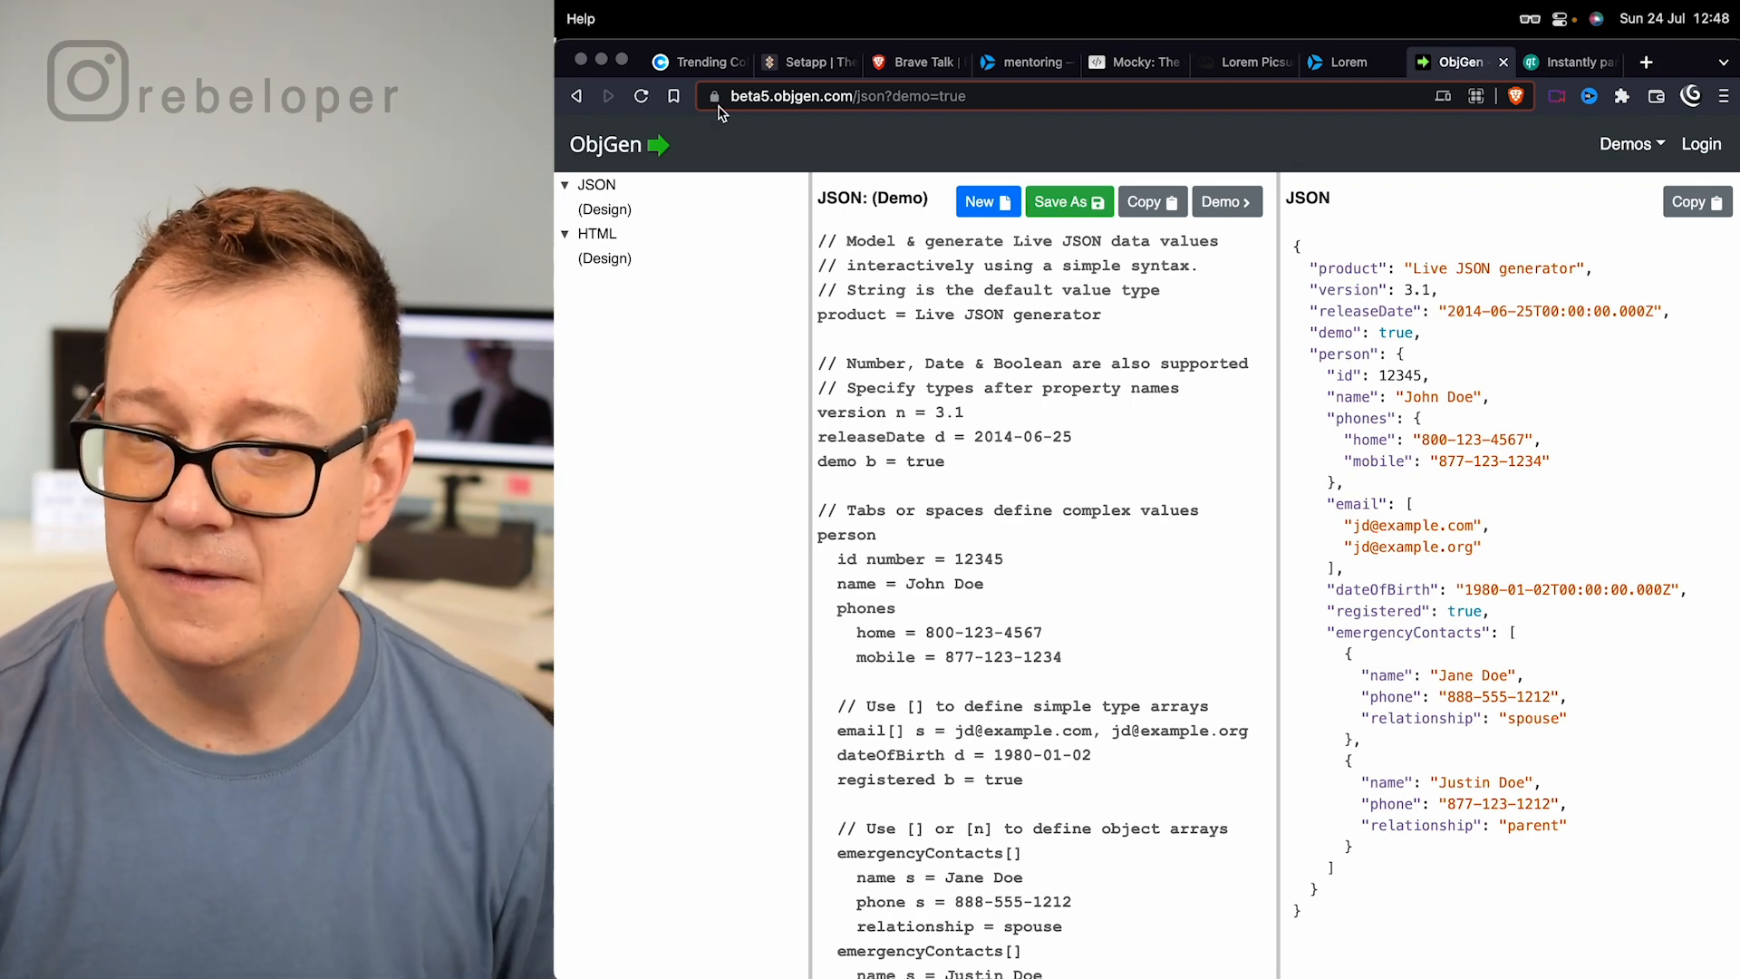
click(604, 145)
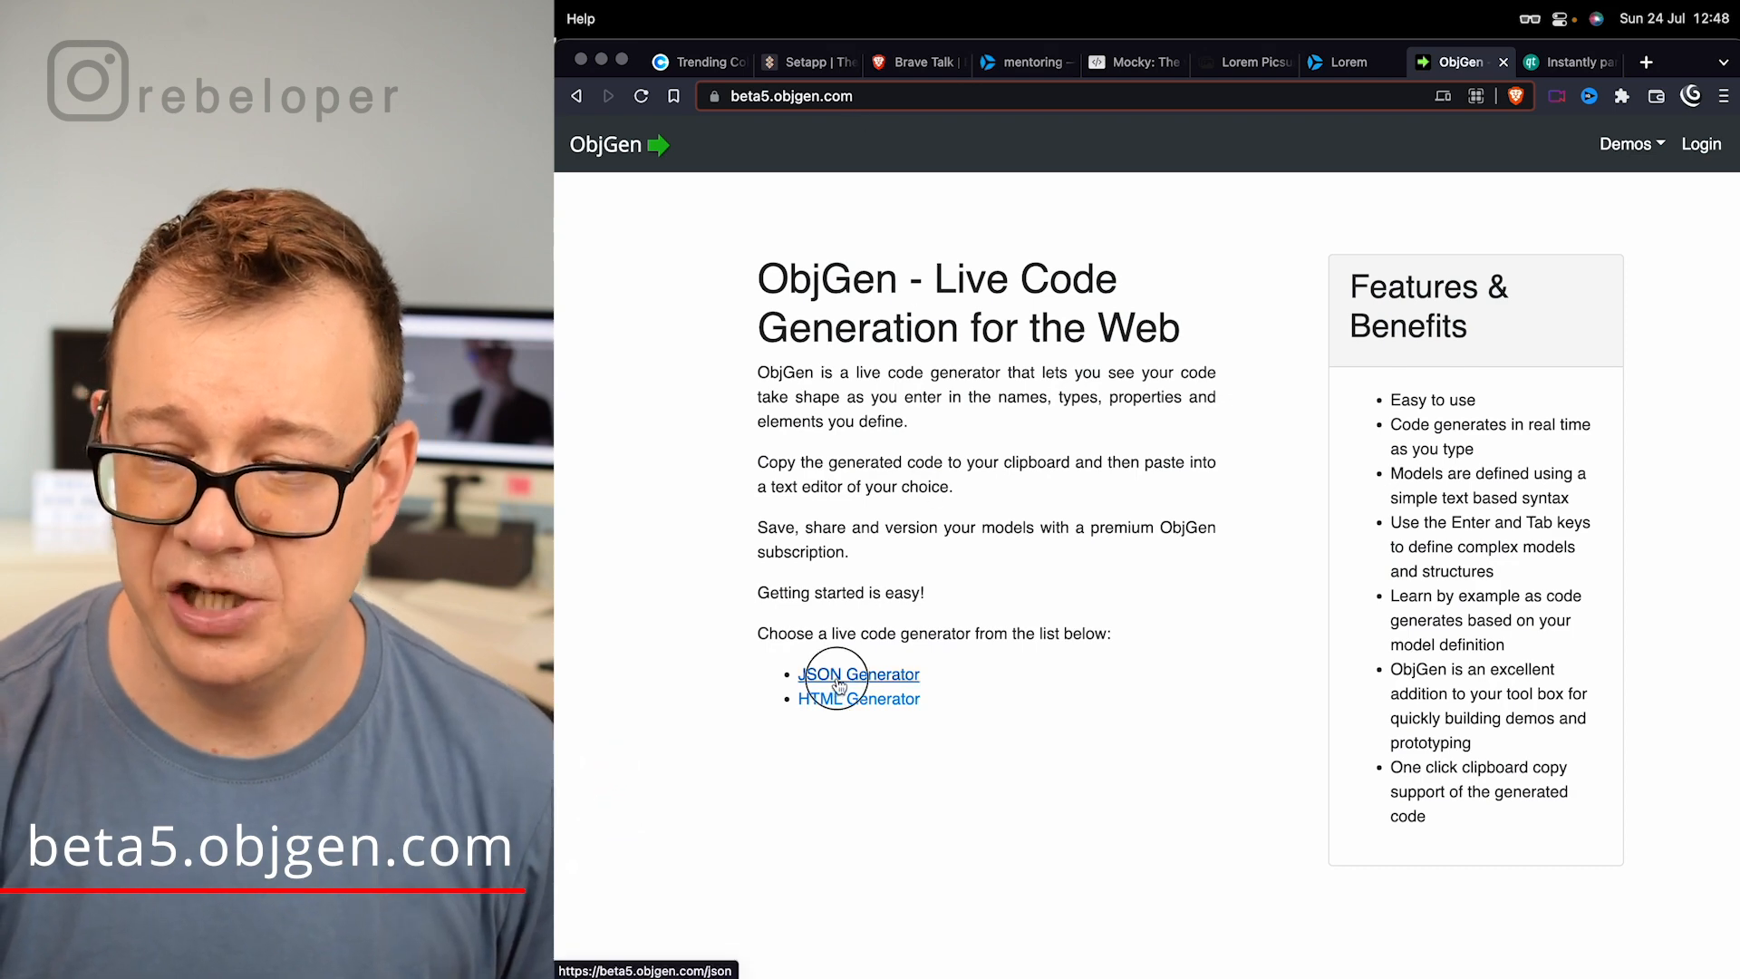
click(858, 673)
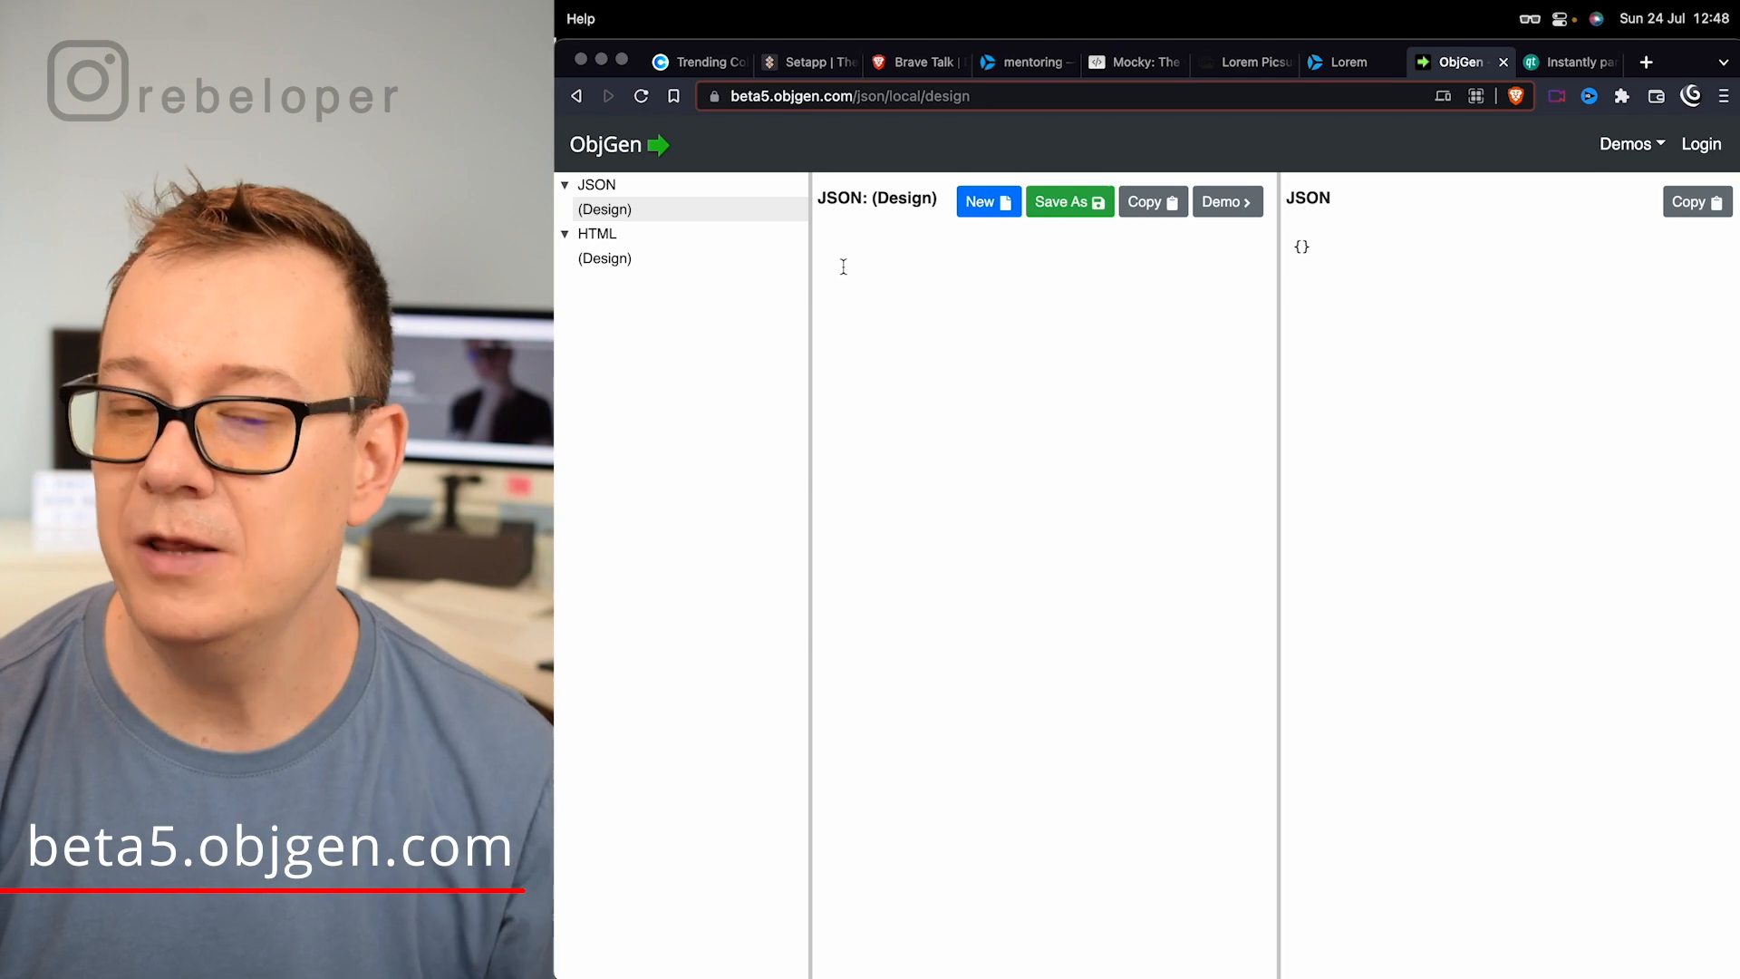
mouse_move(1226, 202)
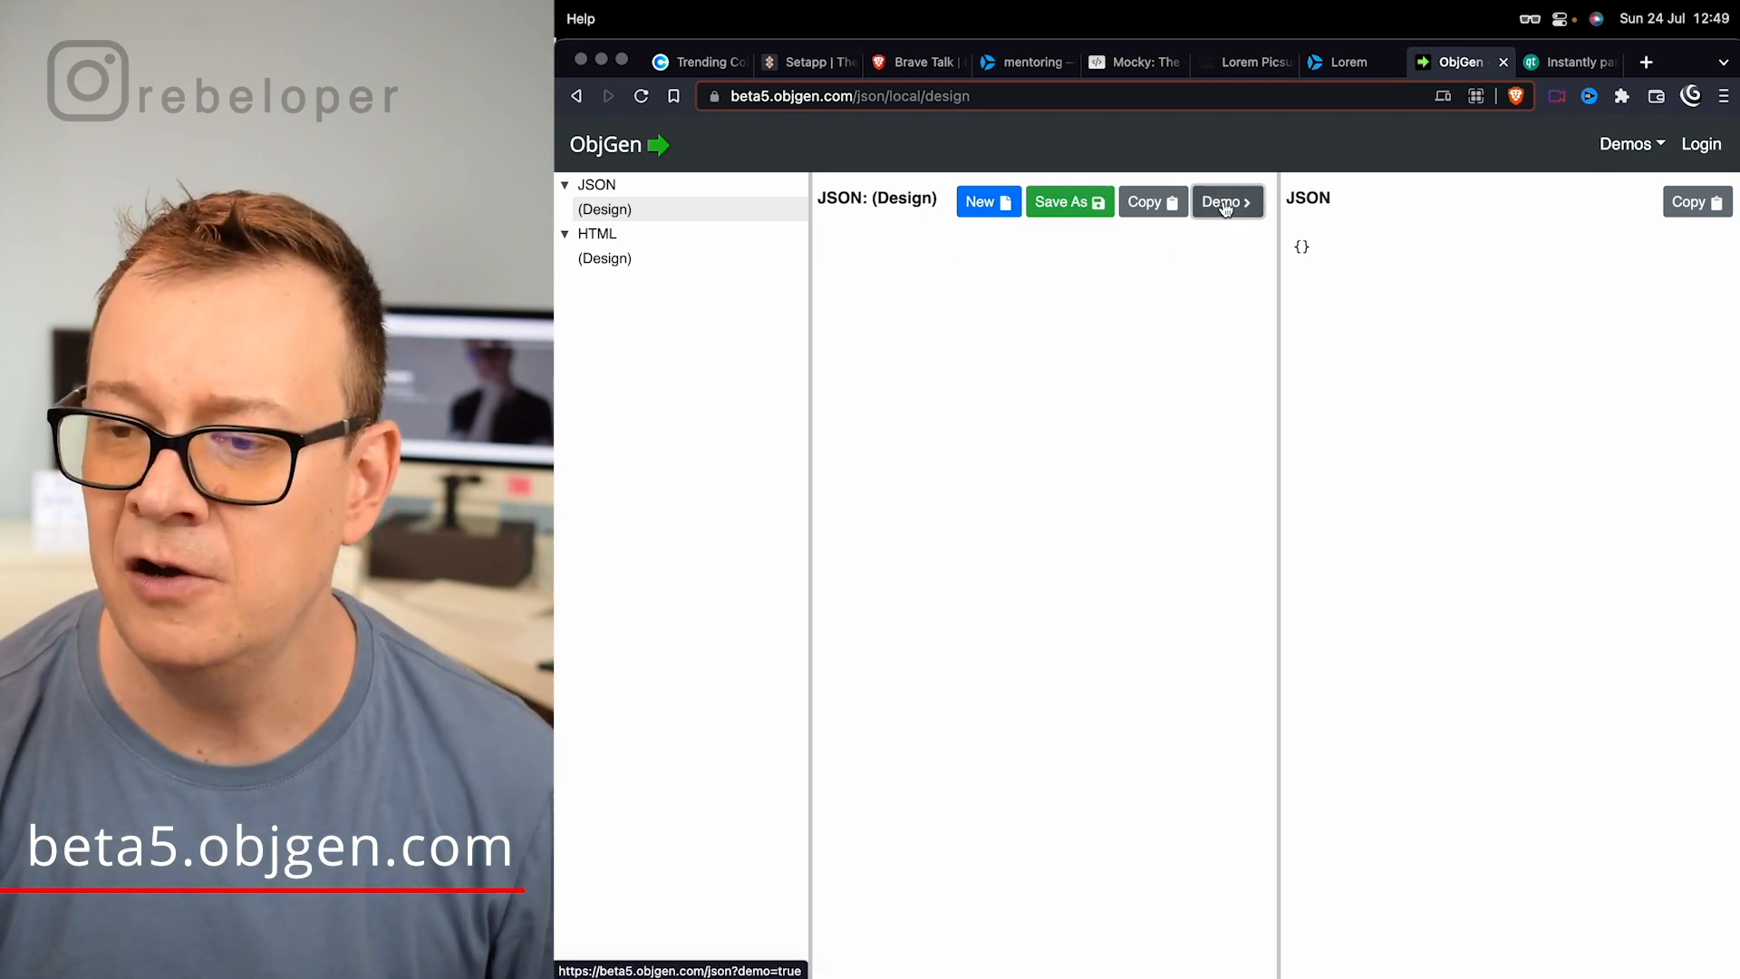
click(1225, 202)
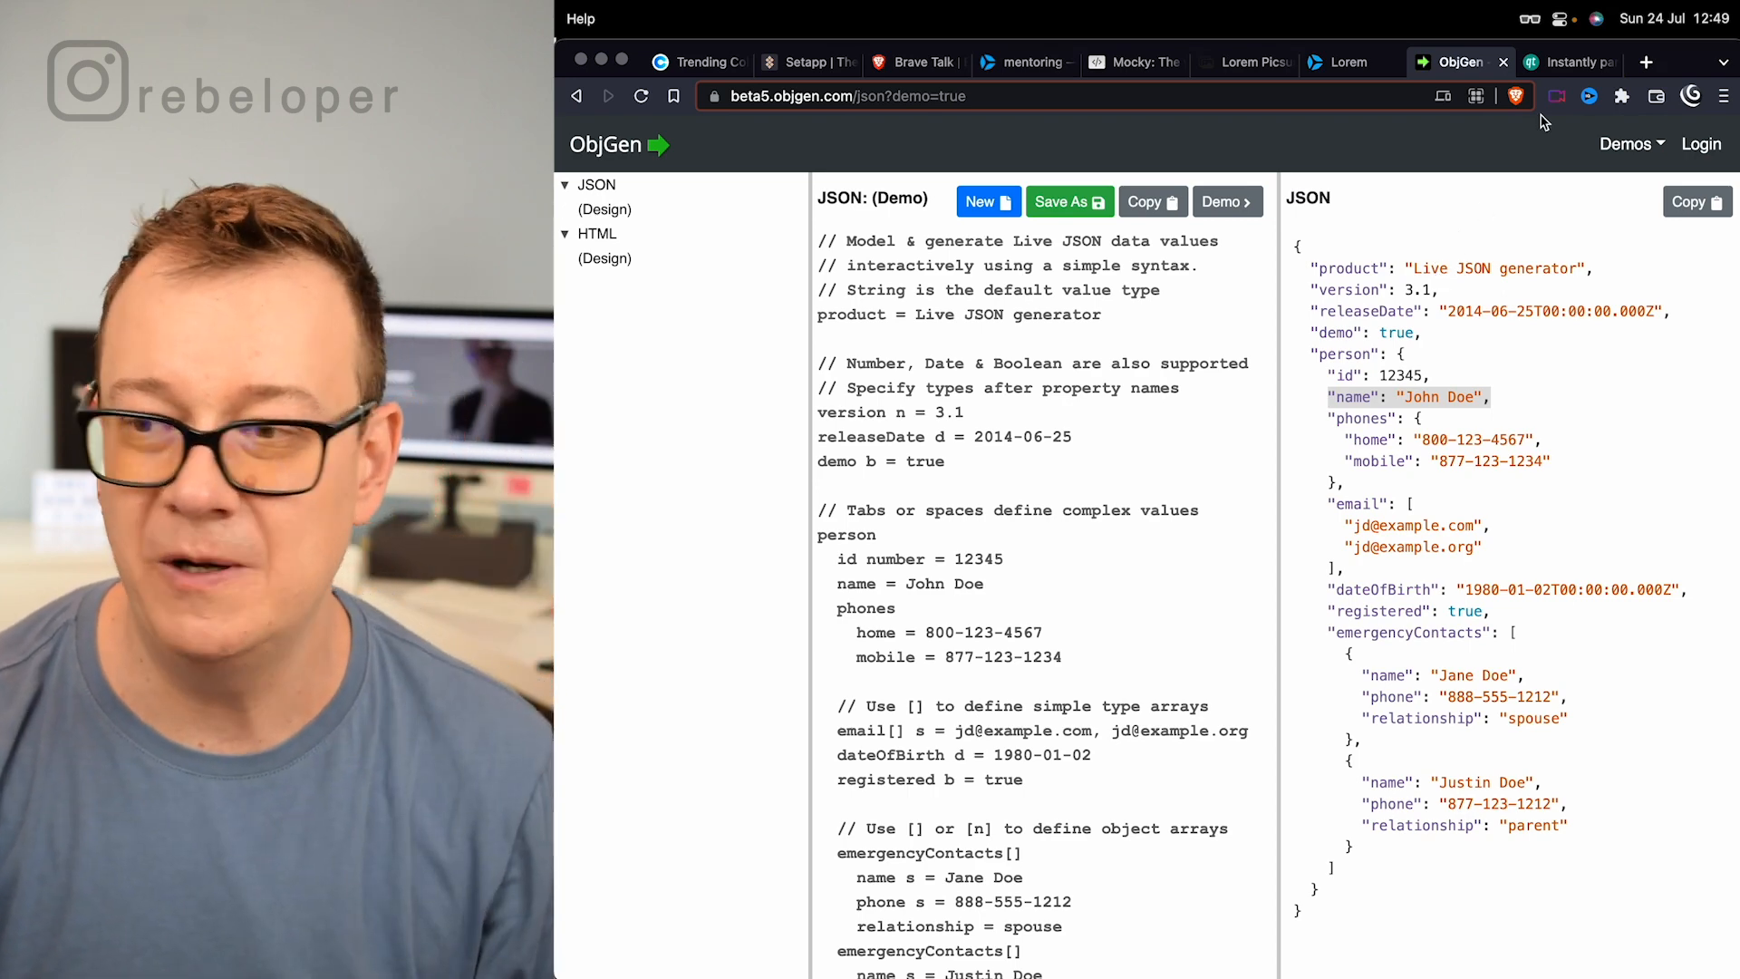
In quicktype, keep Swift as the output language and toggle Plain types only on, then off
click(1566, 62)
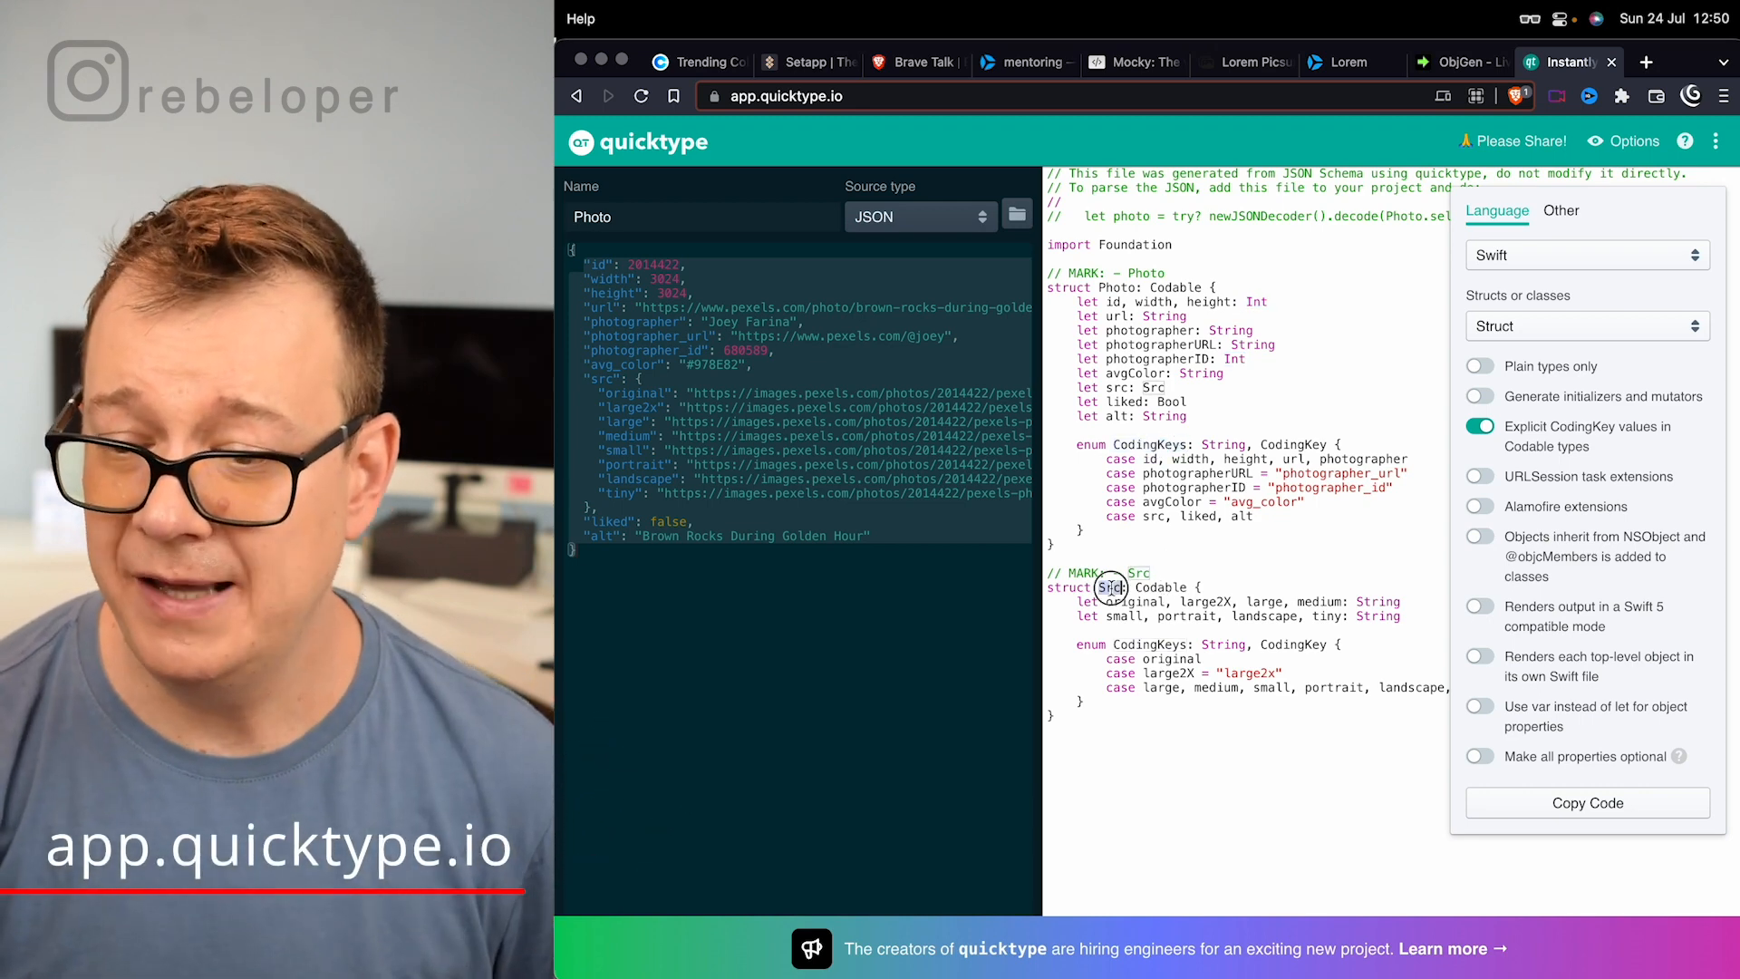
double_click(1161, 586)
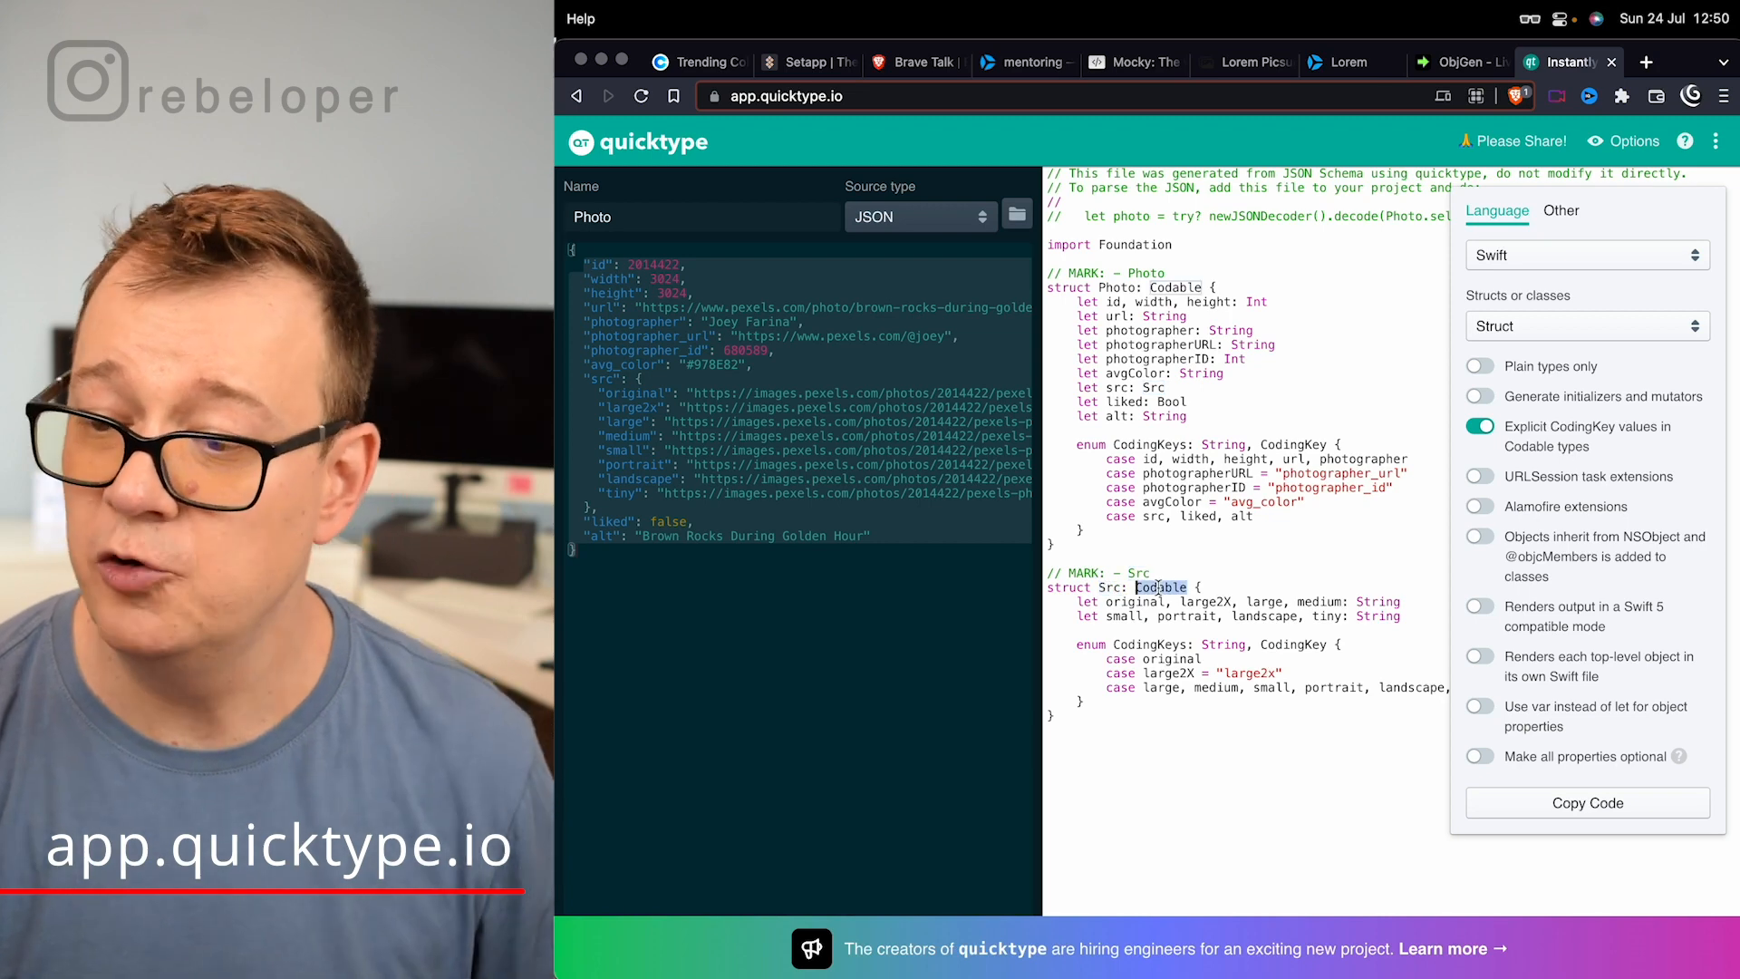
mouse_move(1585, 255)
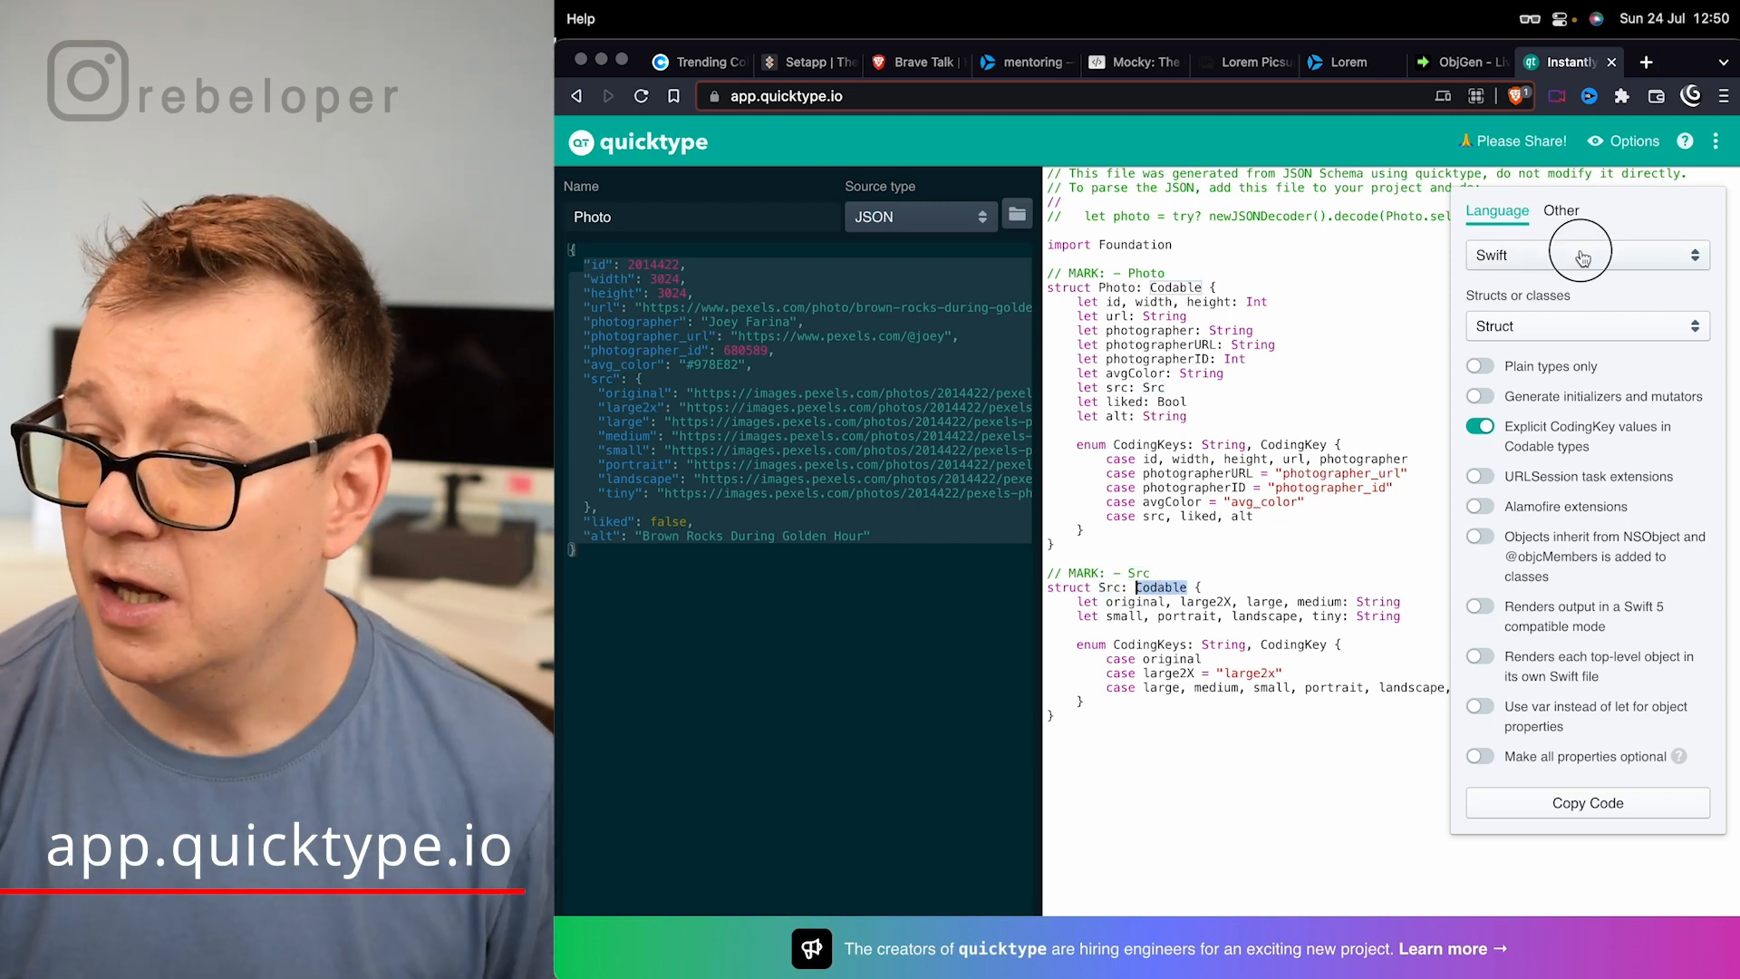
click(1582, 254)
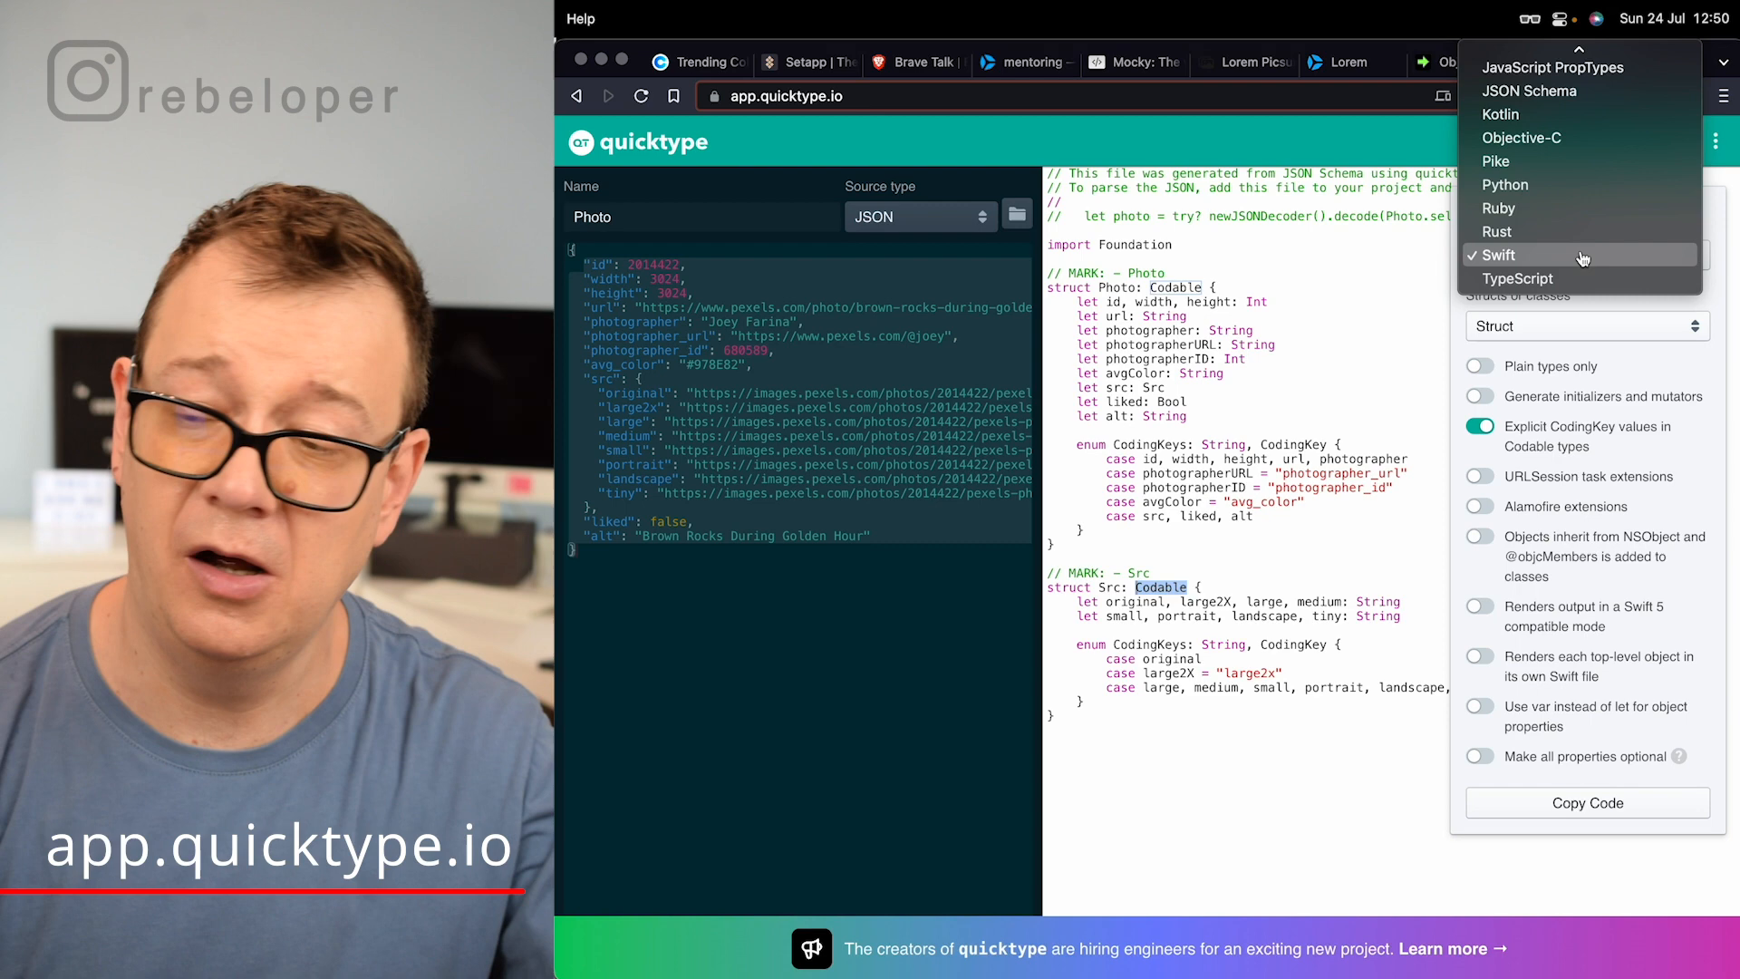
click(1501, 256)
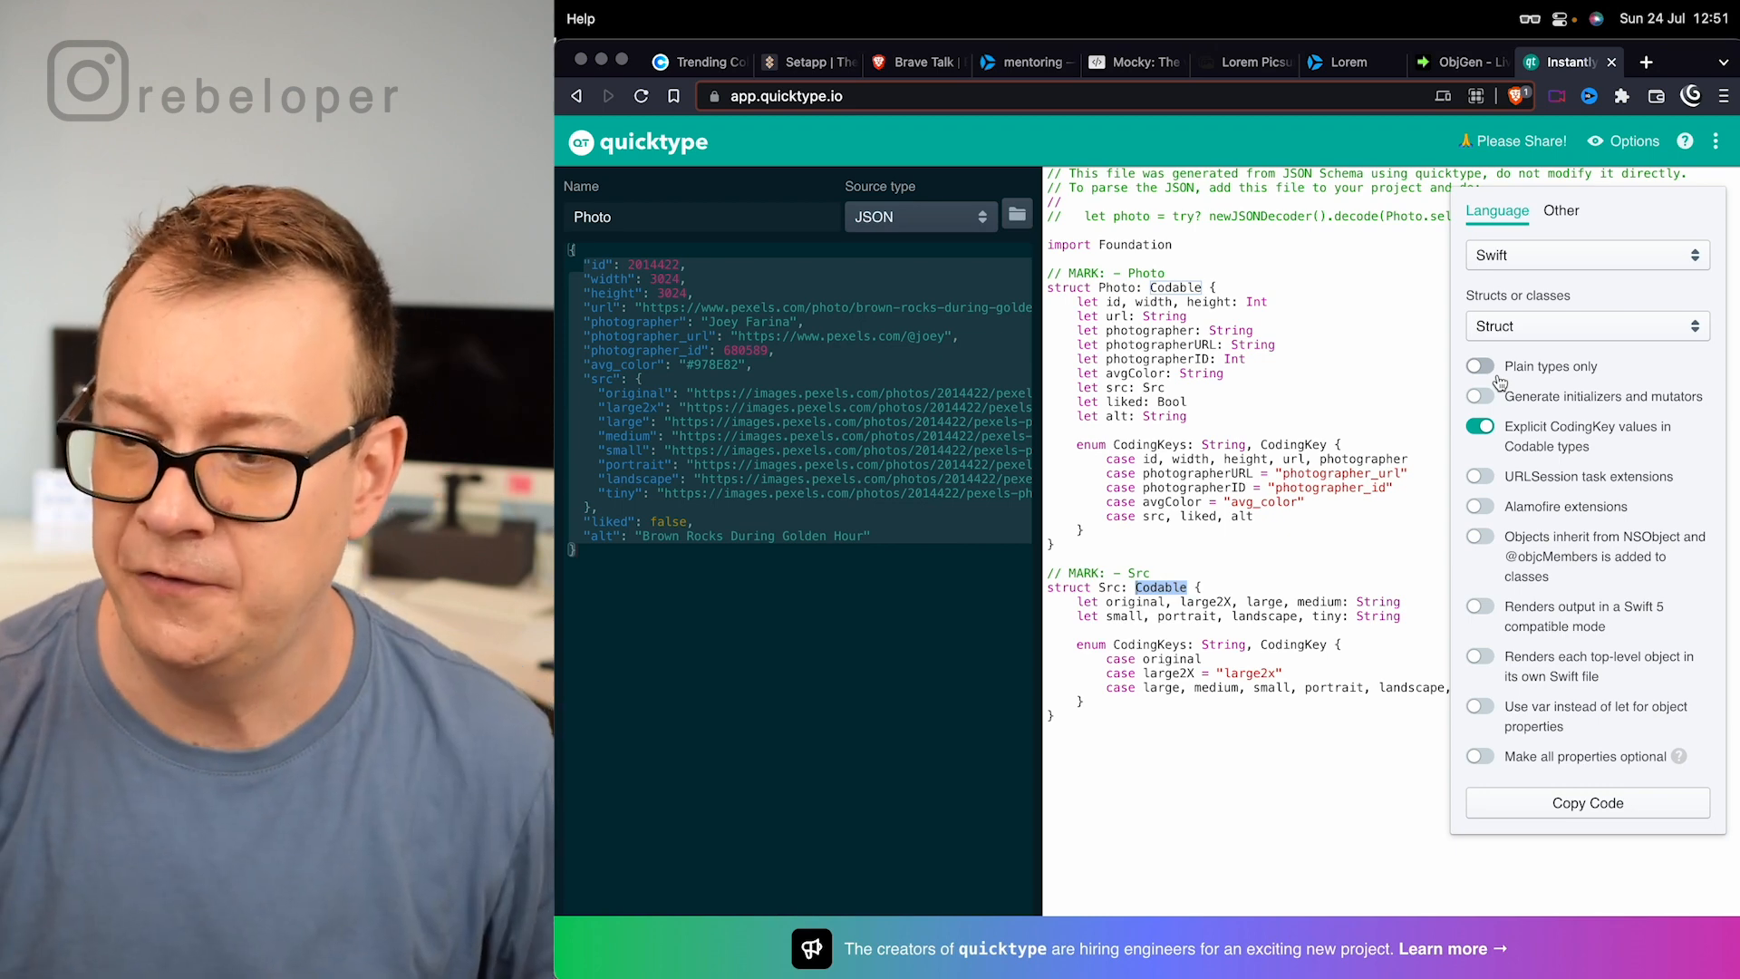
click(1479, 366)
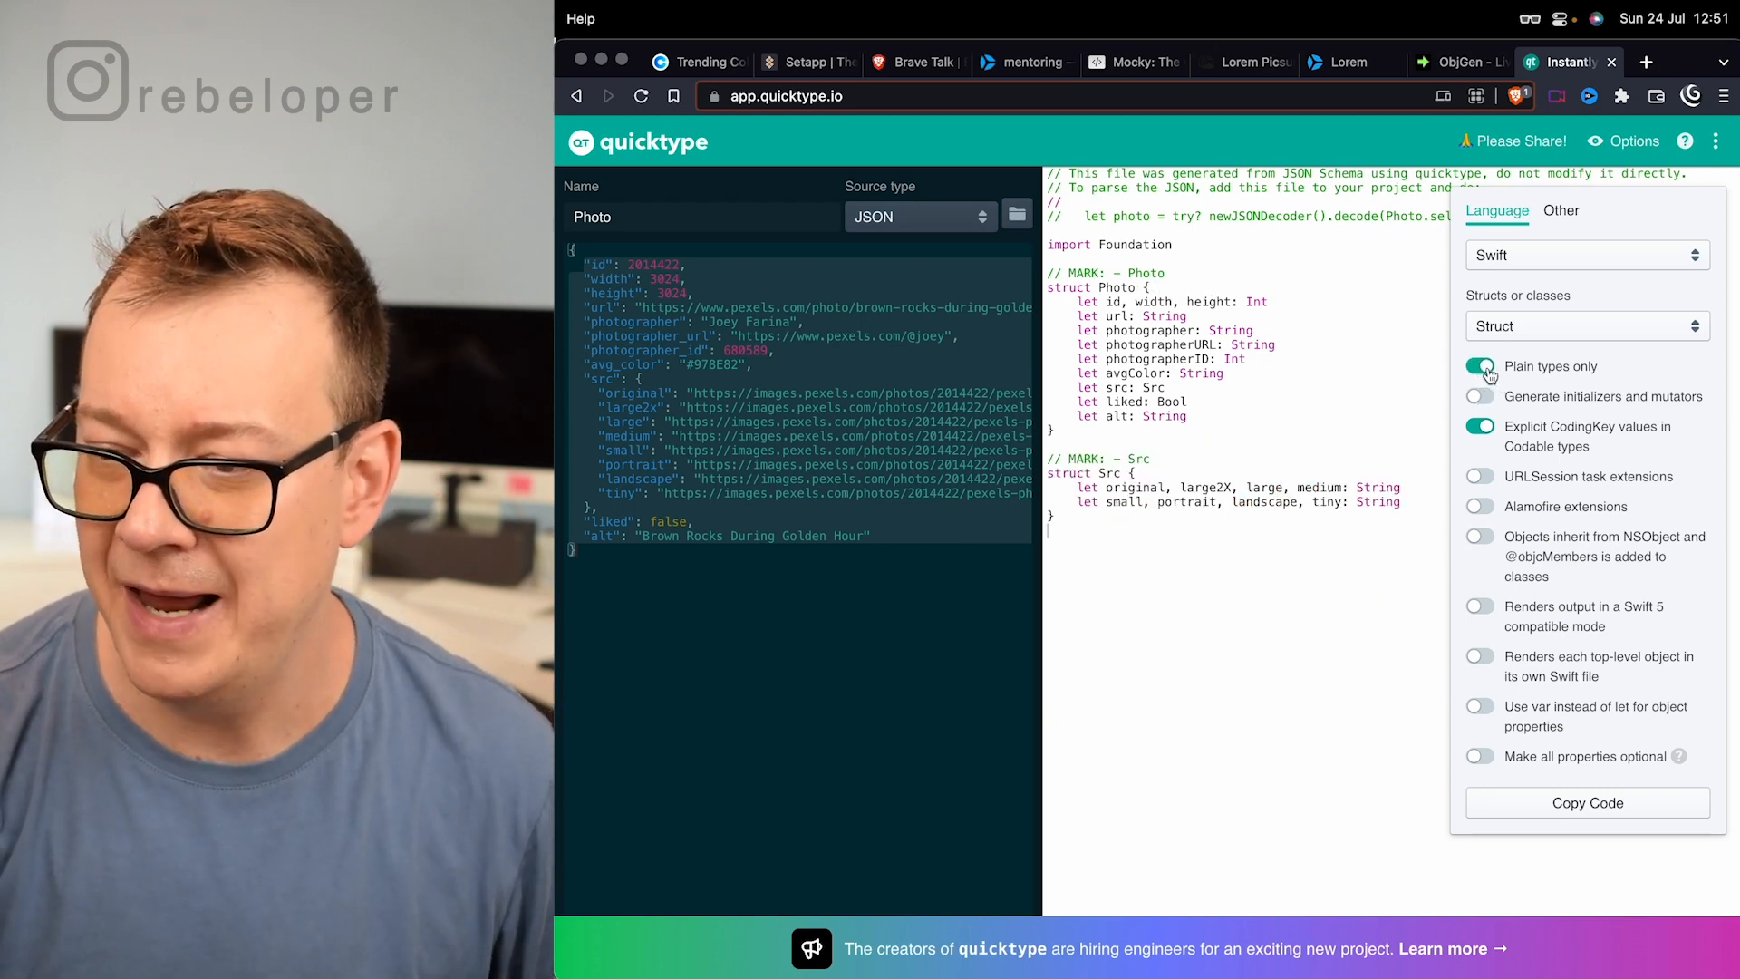
click(1479, 366)
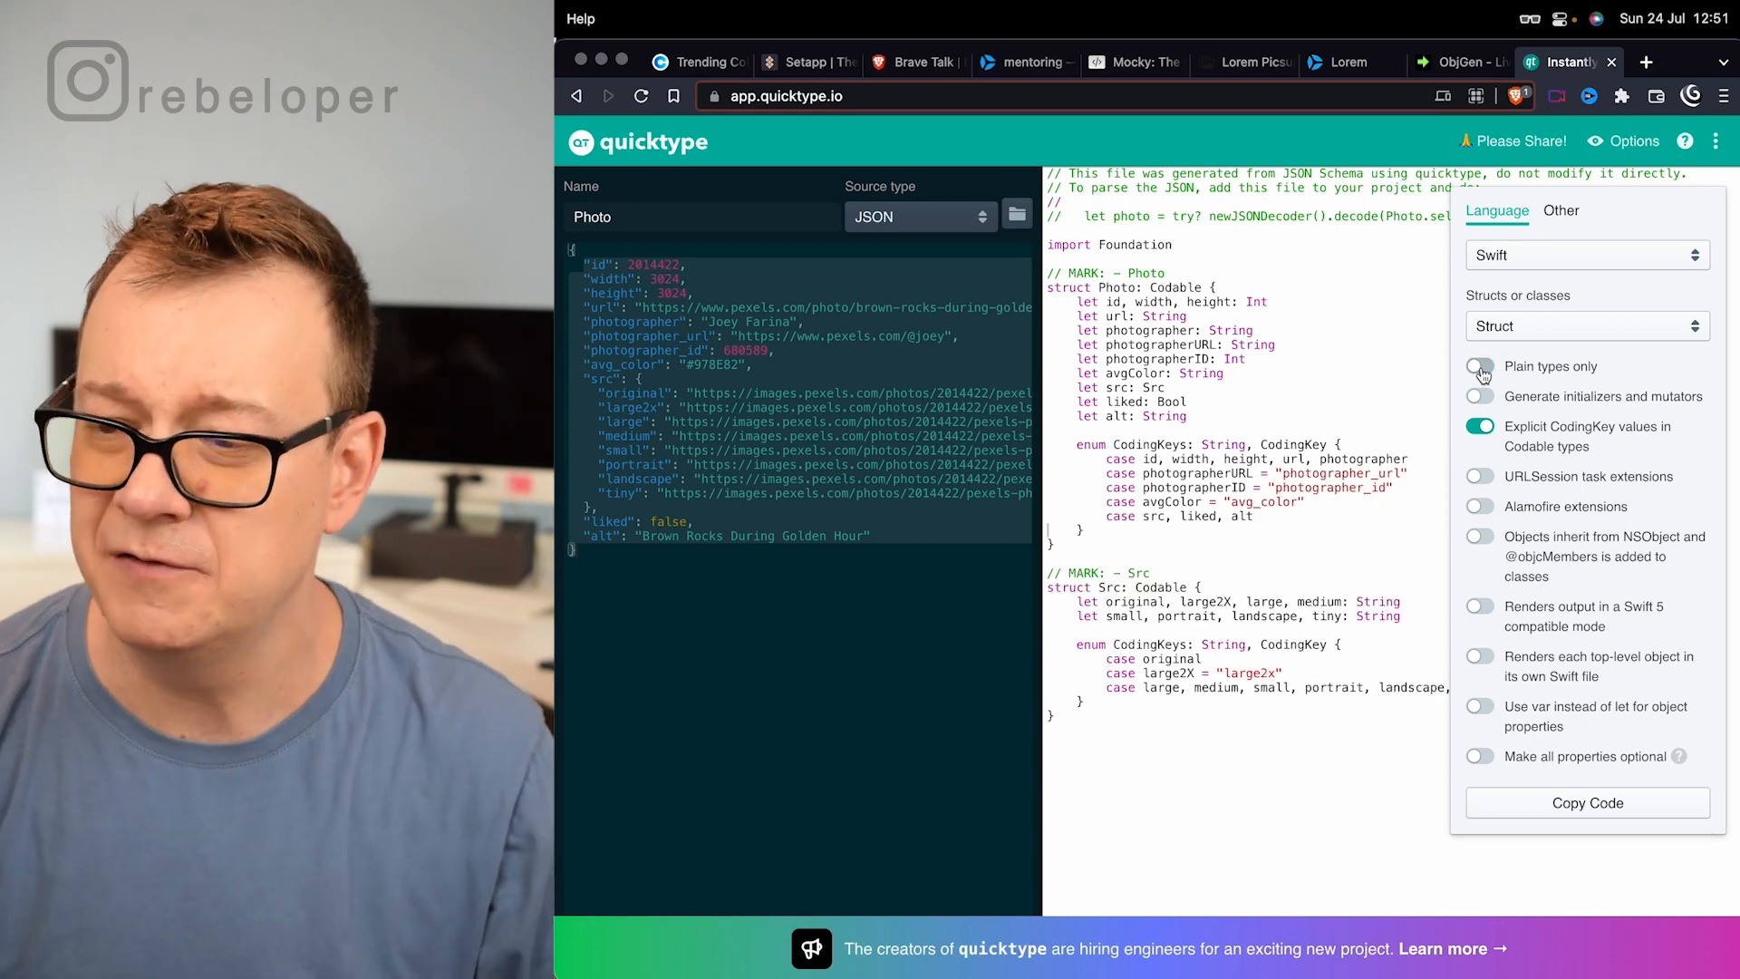